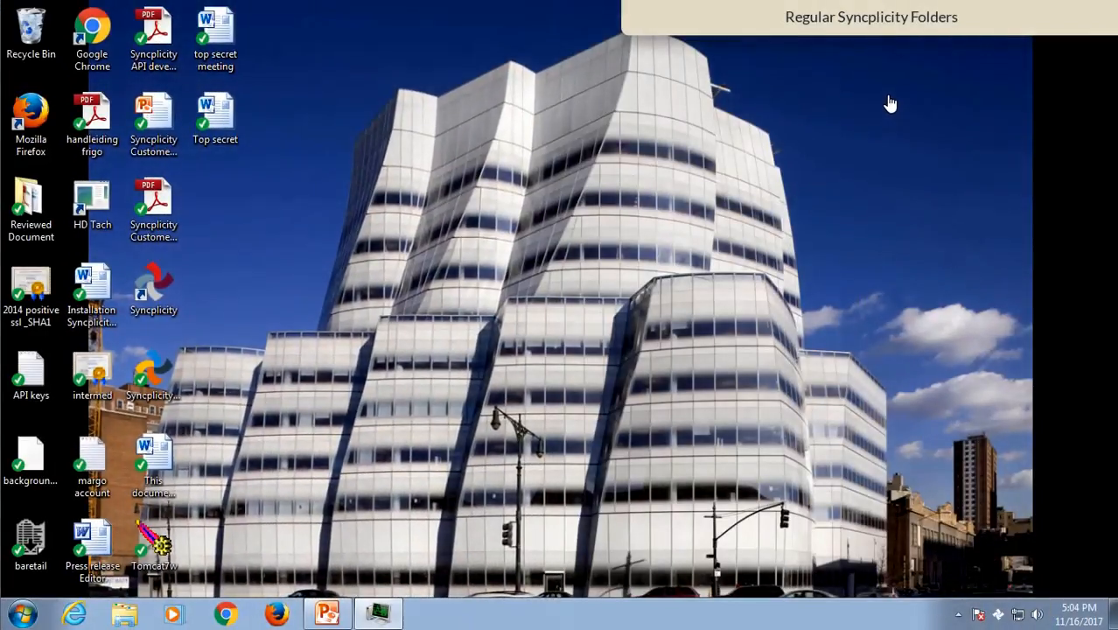
mouse_move(374, 273)
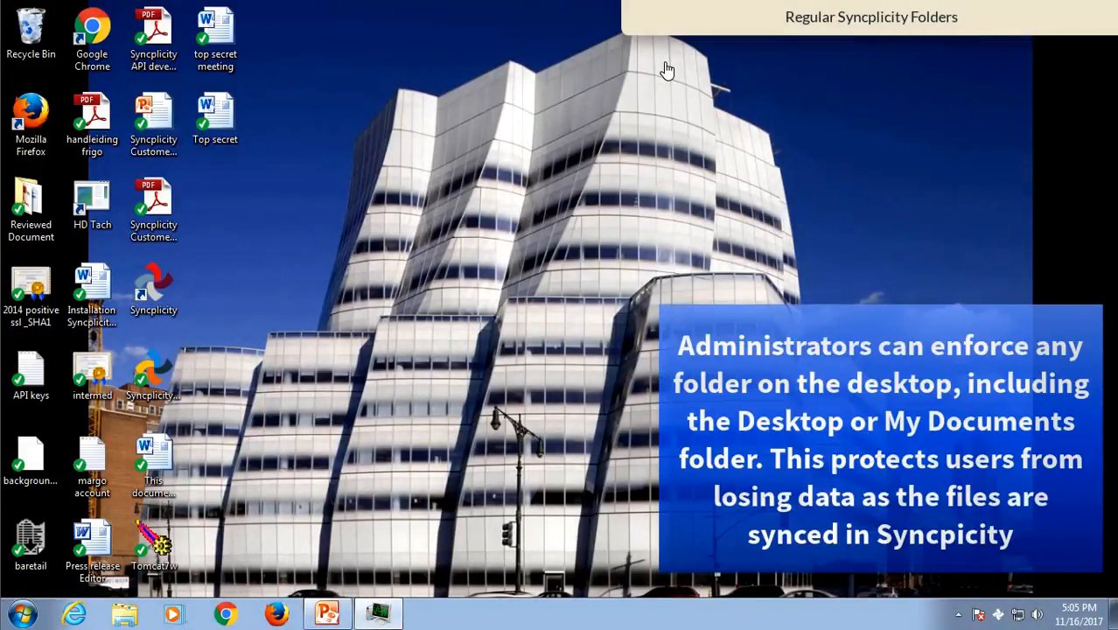
mouse_move(539, 190)
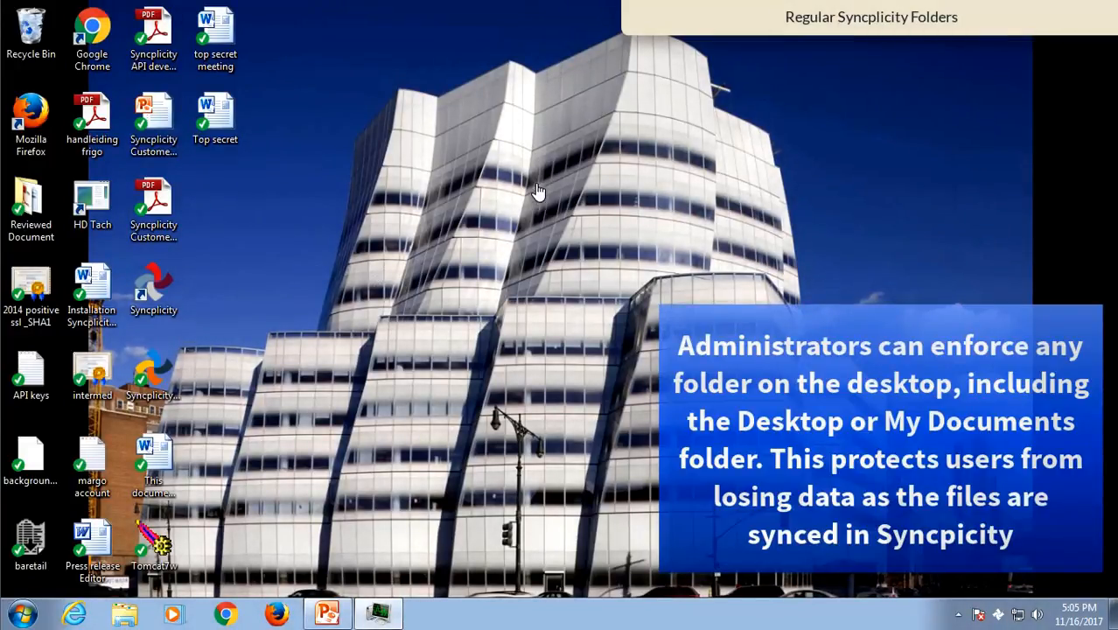
mouse_move(157, 545)
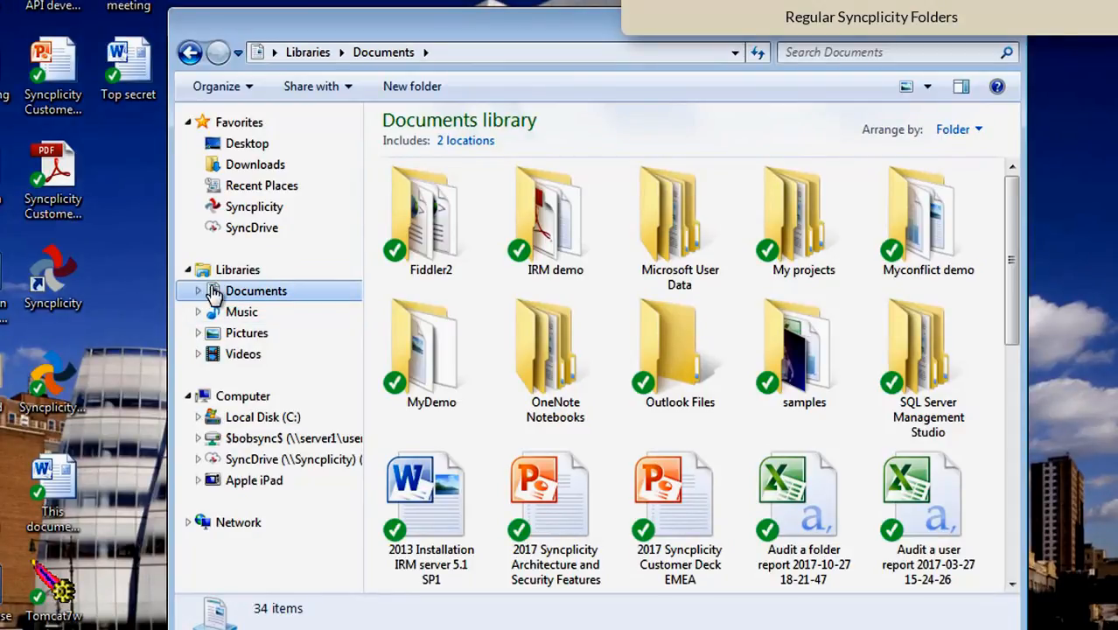
mouse_move(240, 296)
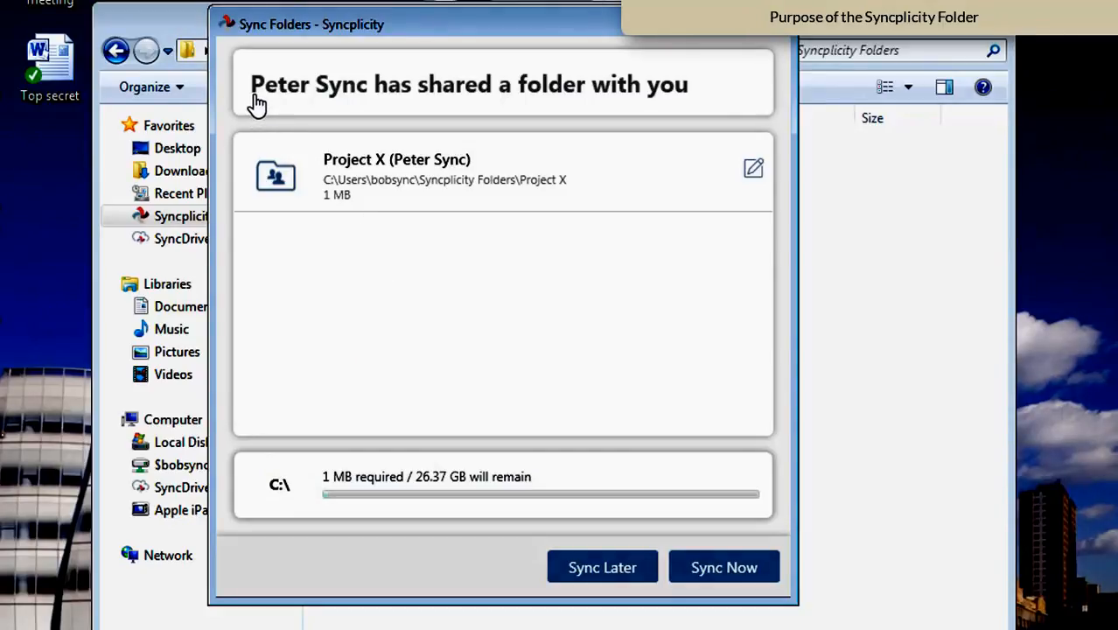
mouse_move(420, 121)
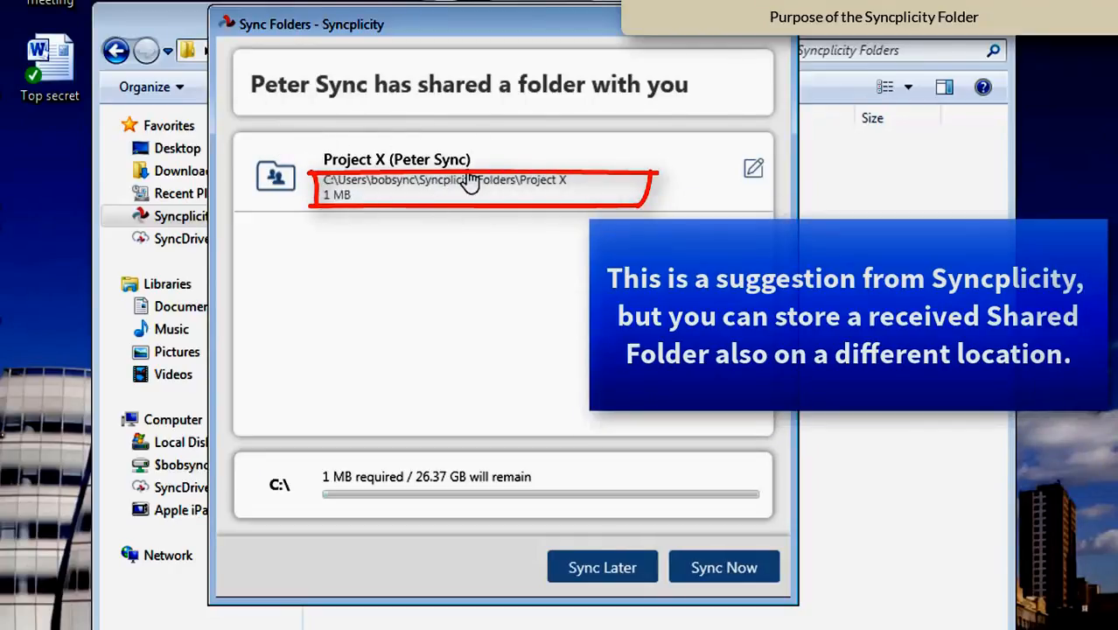
mouse_move(455, 192)
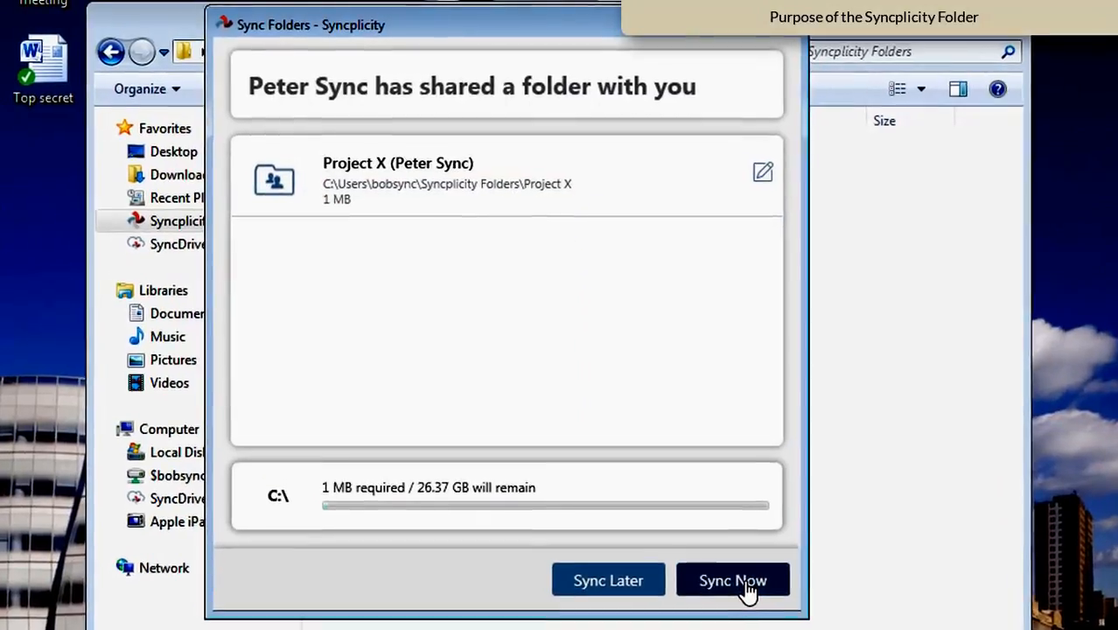
- Accept the shared Project X folder for immediate syncing via Sync Now
click(733, 580)
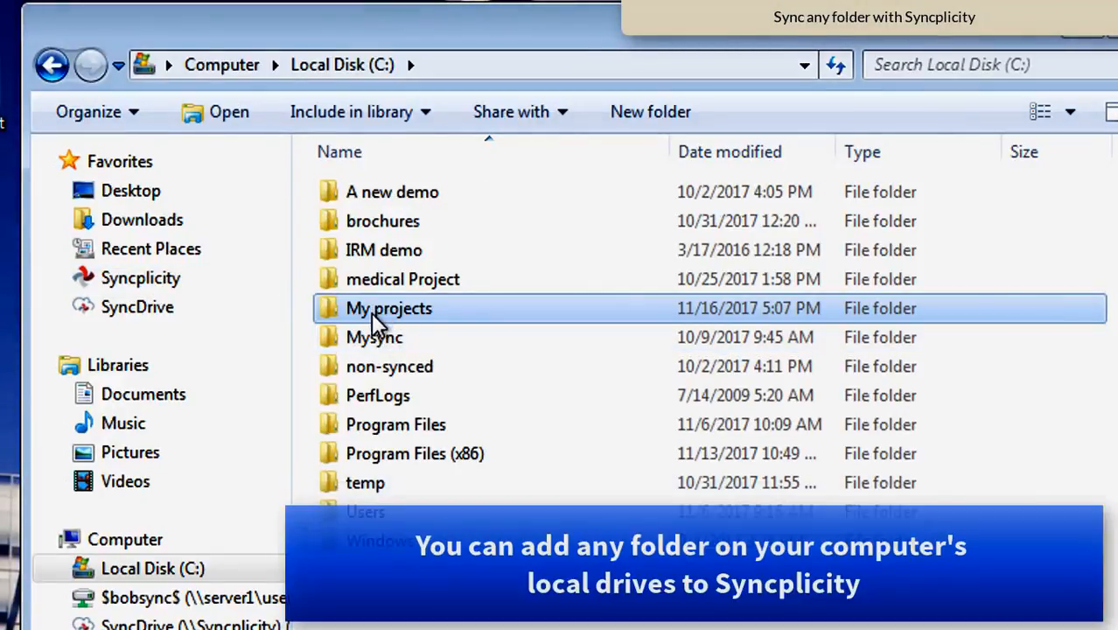
mouse_move(459, 327)
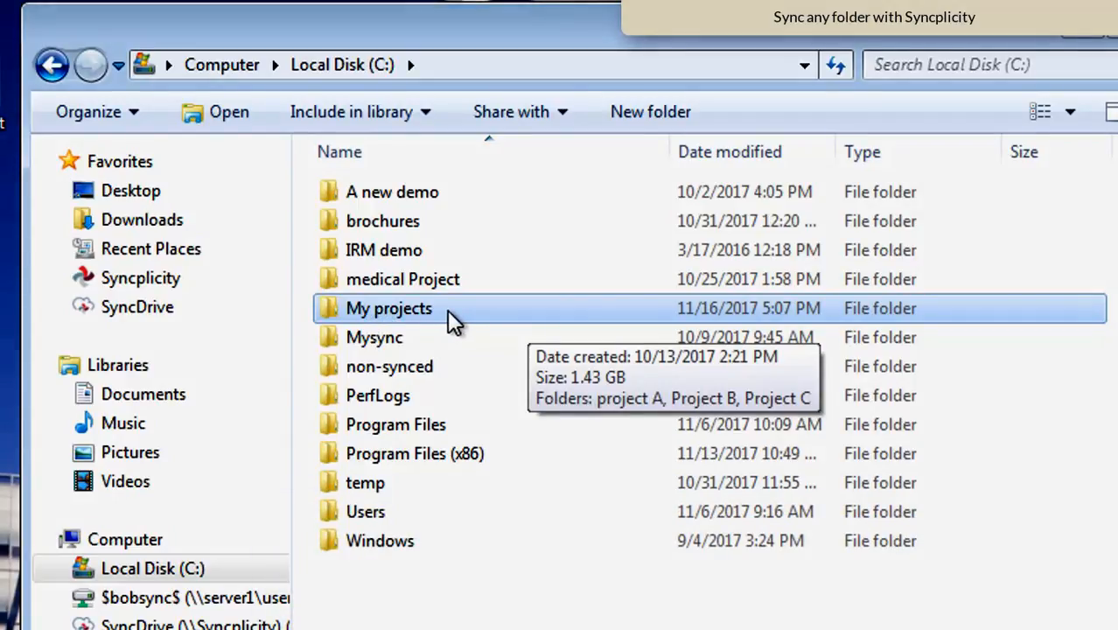
- Open My projects on C: and view project A's Syncplicity participants
double_click(389, 308)
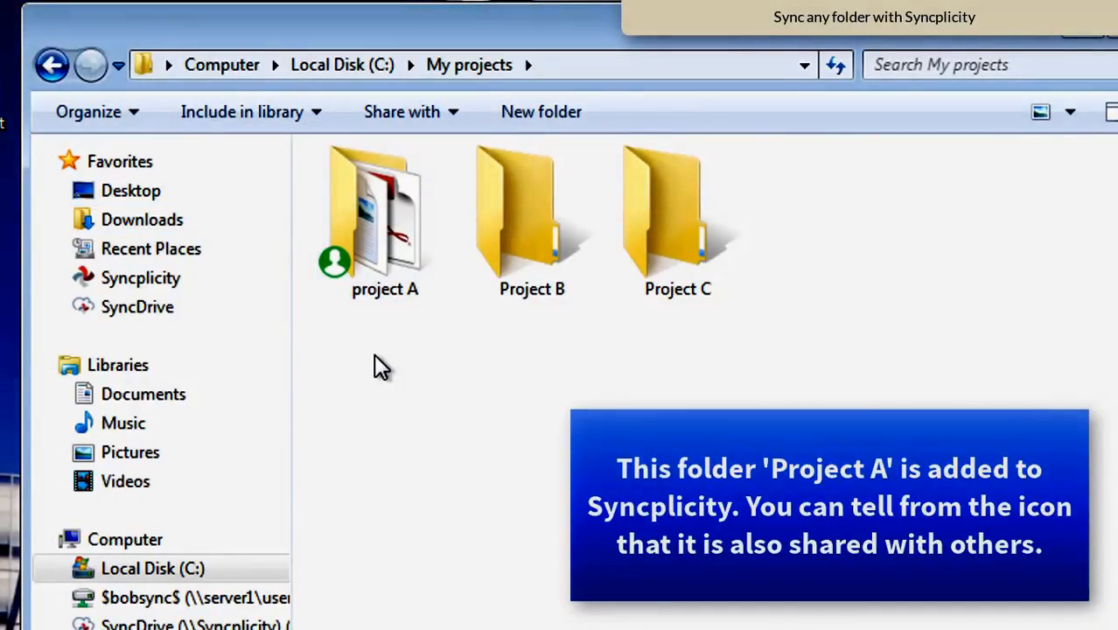
mouse_move(388, 367)
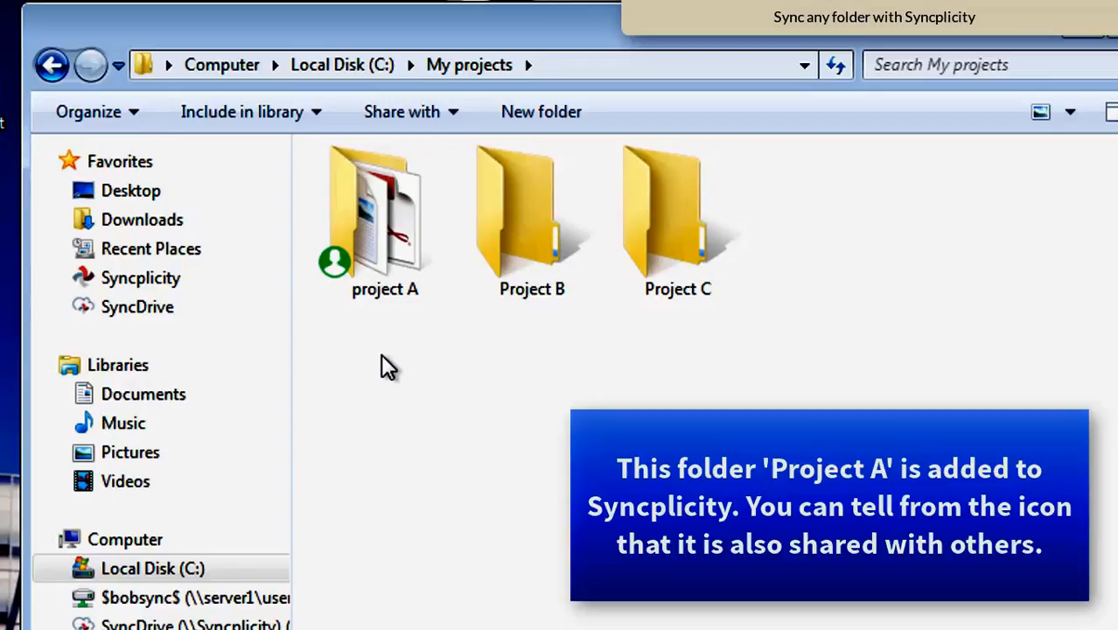
right_click(373, 218)
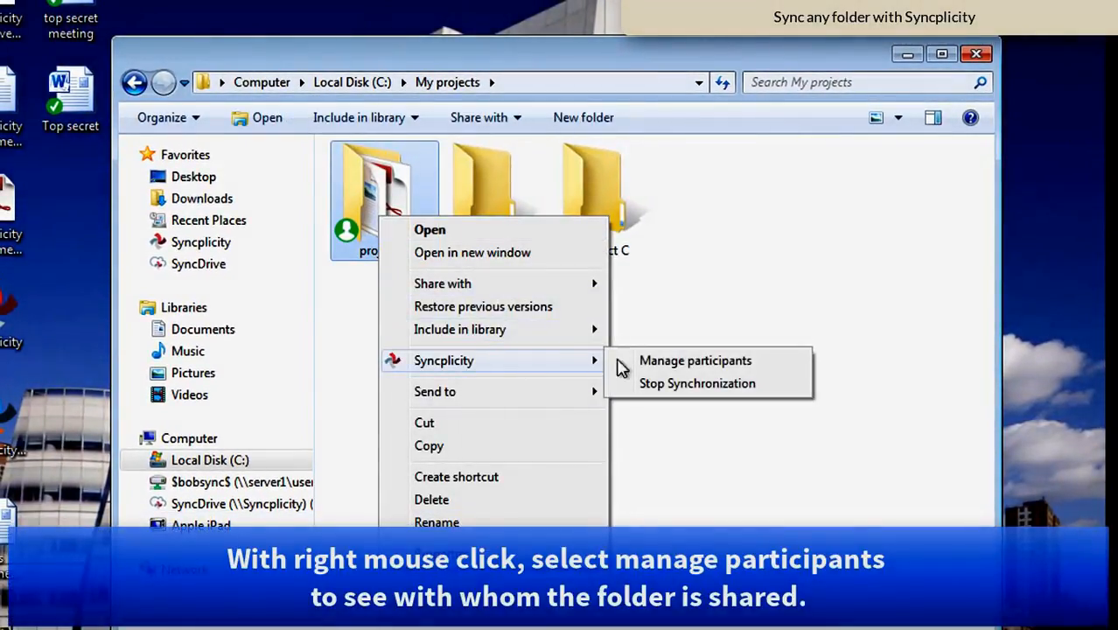
mouse_move(669, 367)
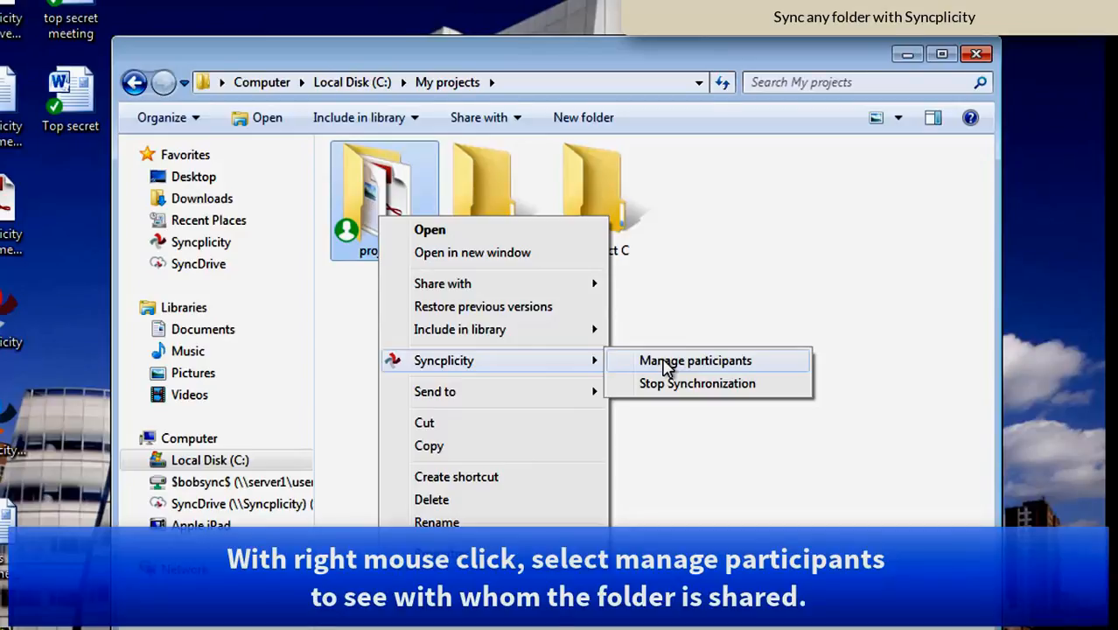
click(694, 360)
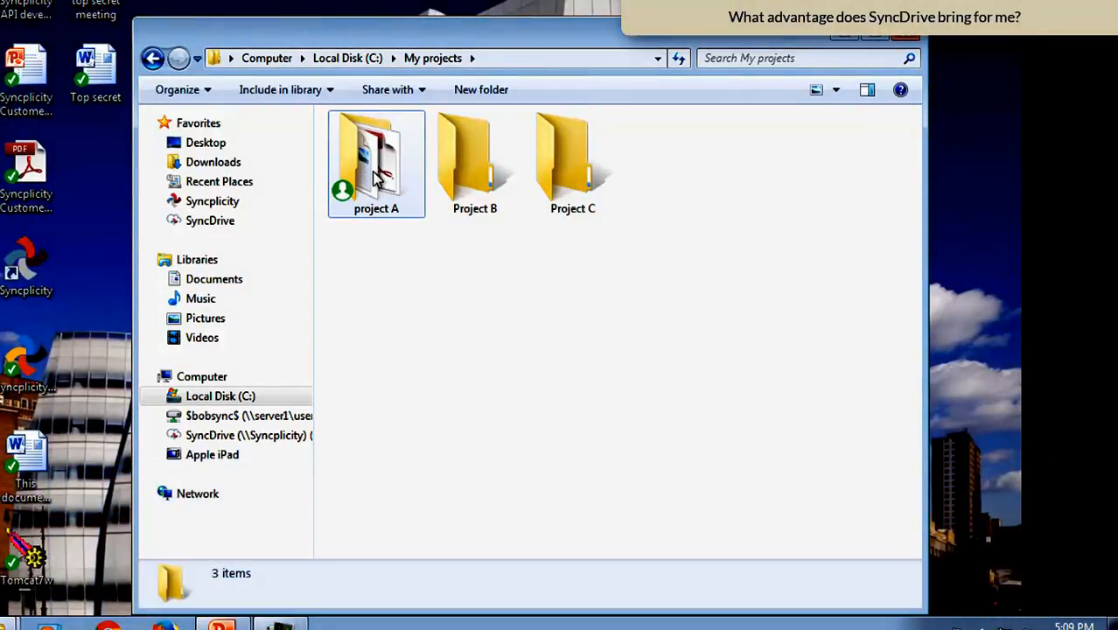
- Open project A's Reports folder and the sales report February workbook
double_click(374, 161)
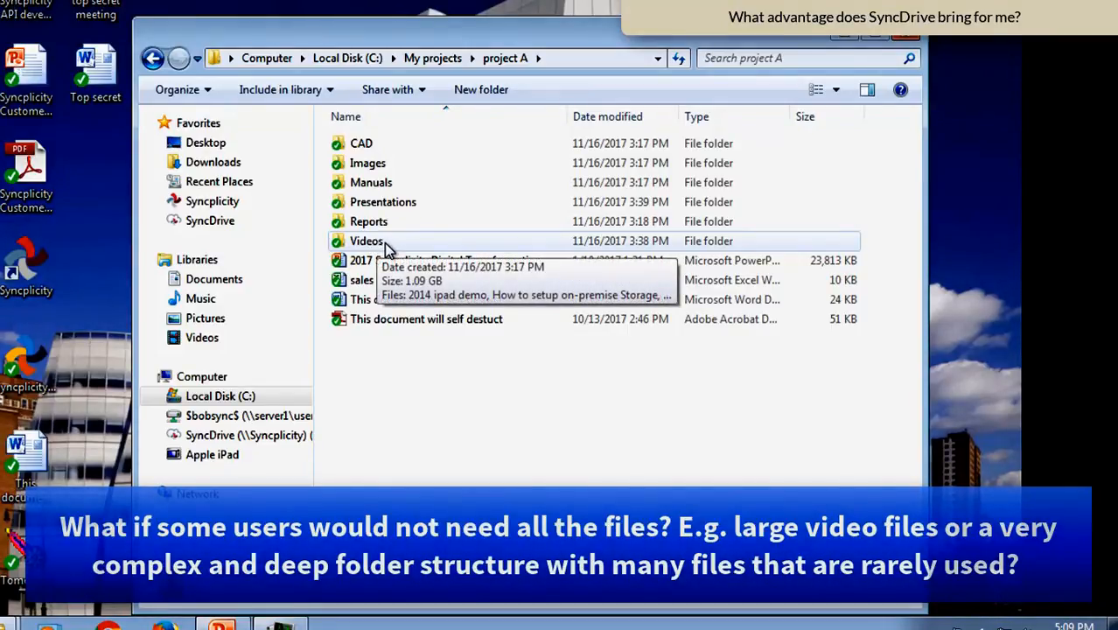
mouse_move(503, 58)
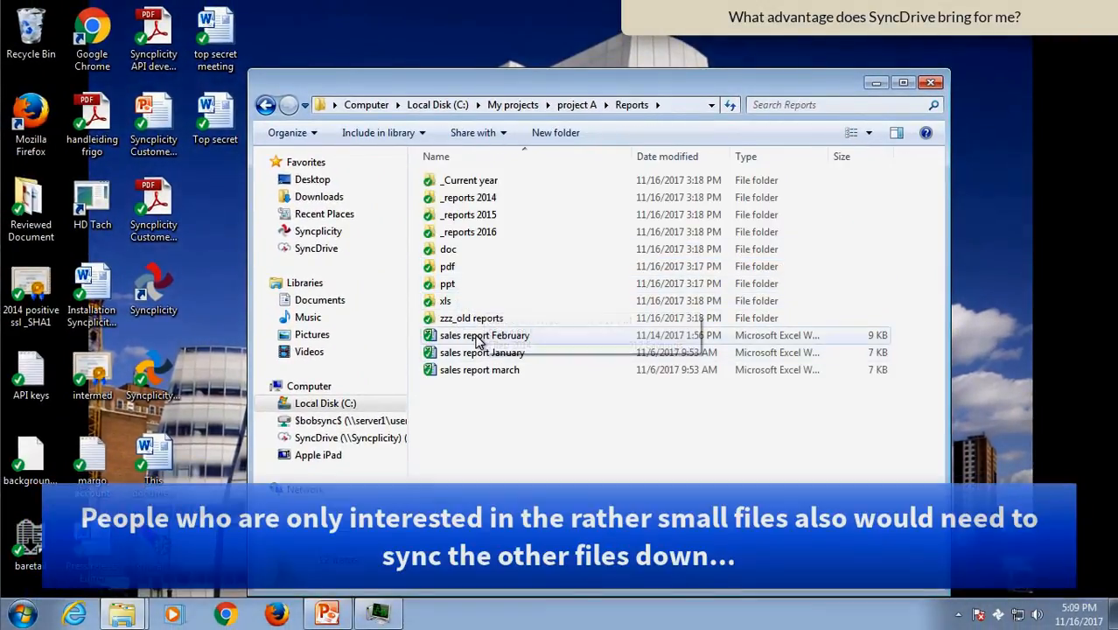
double_click(482, 335)
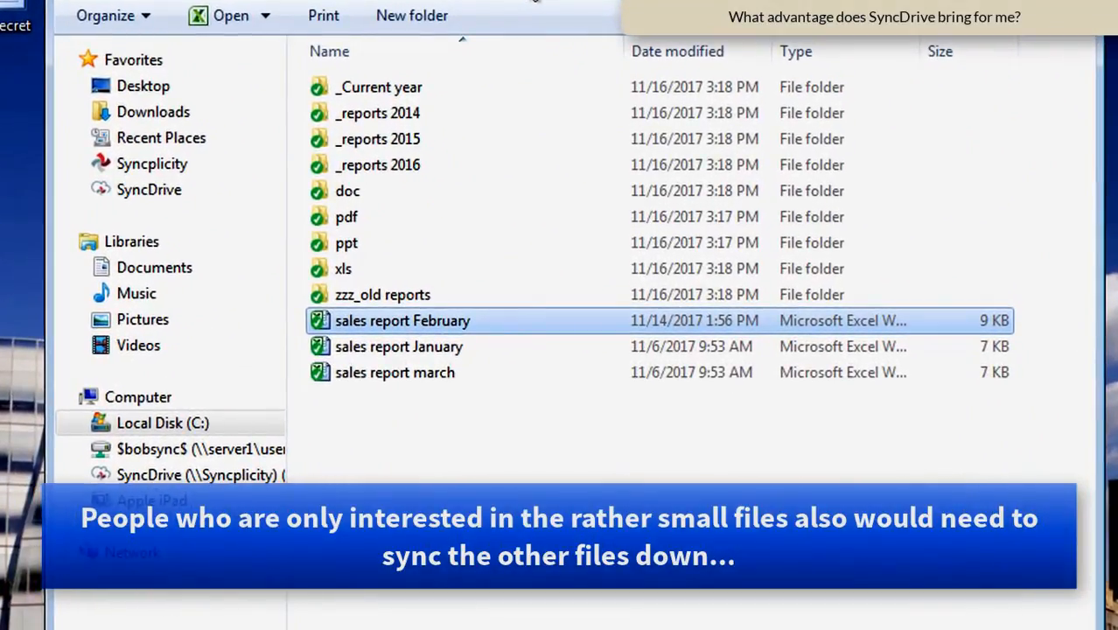
mouse_move(808, 320)
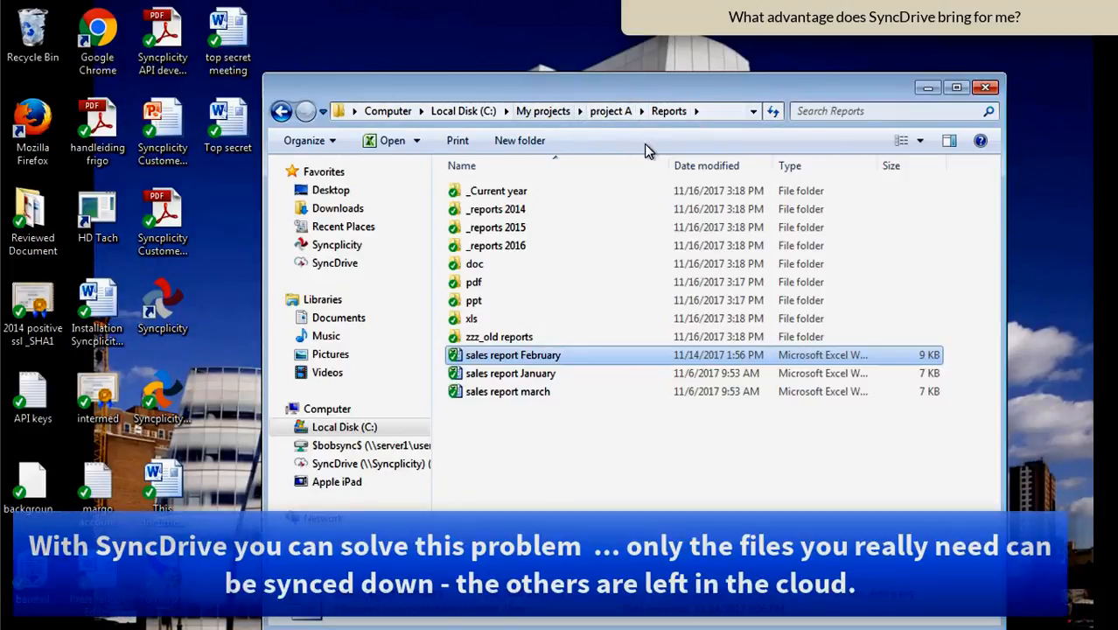
mouse_move(613, 130)
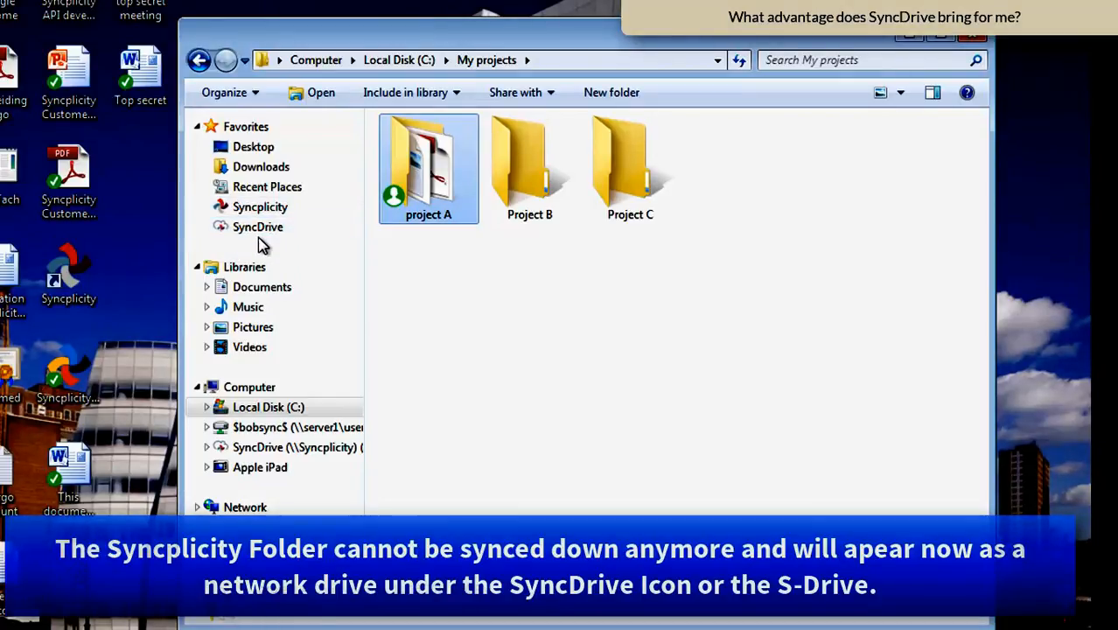
- Browse SyncDrive > finance > Reports shown as large icons with sync status
click(257, 227)
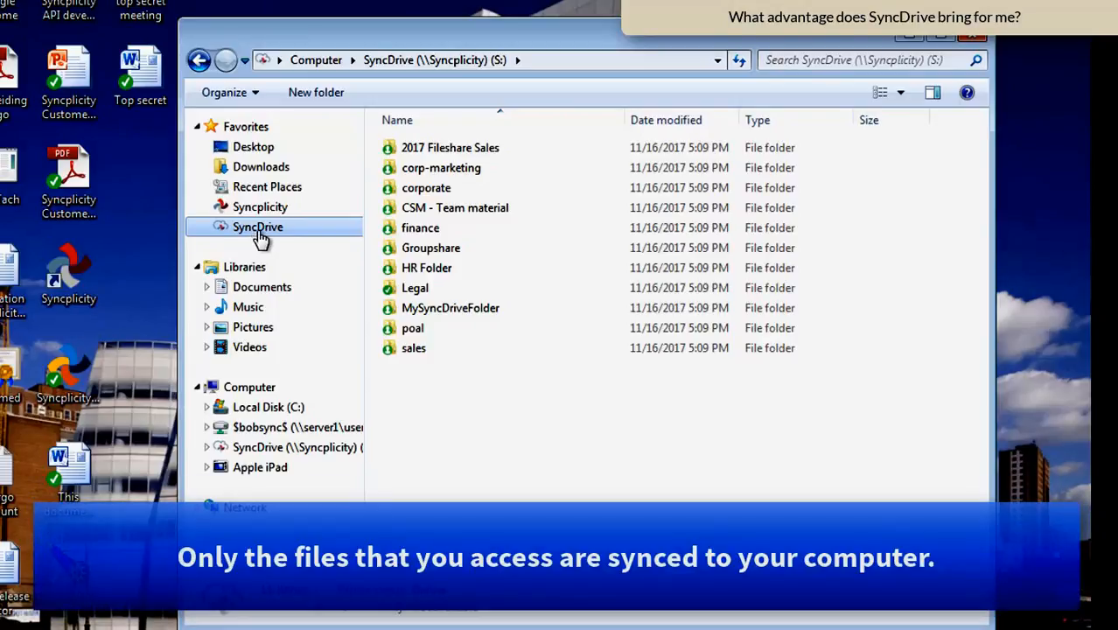
click(420, 228)
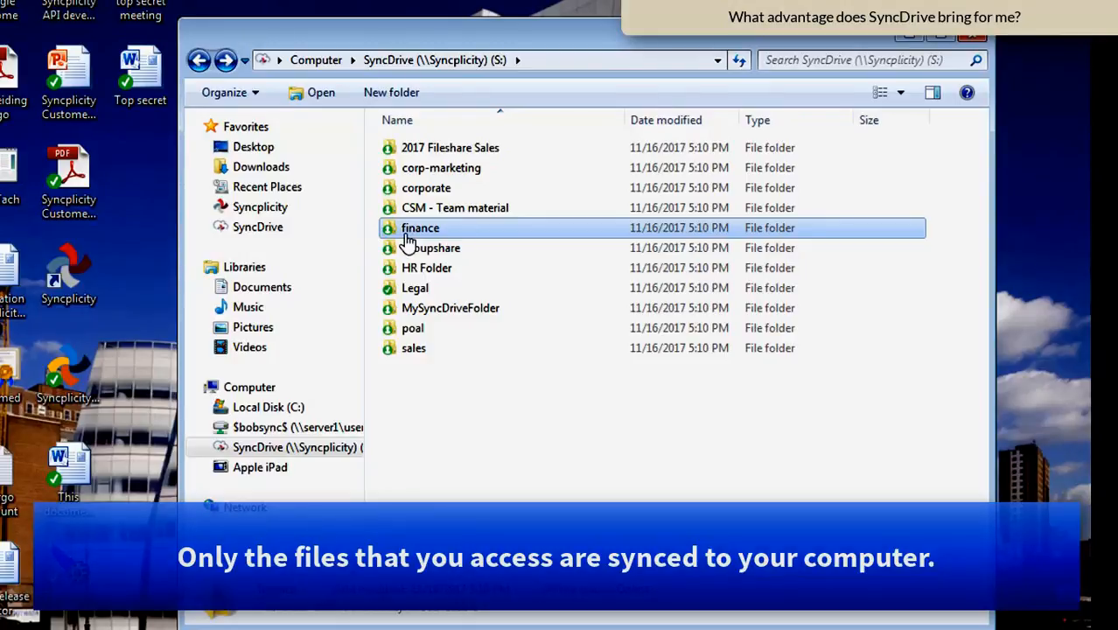
double_click(420, 228)
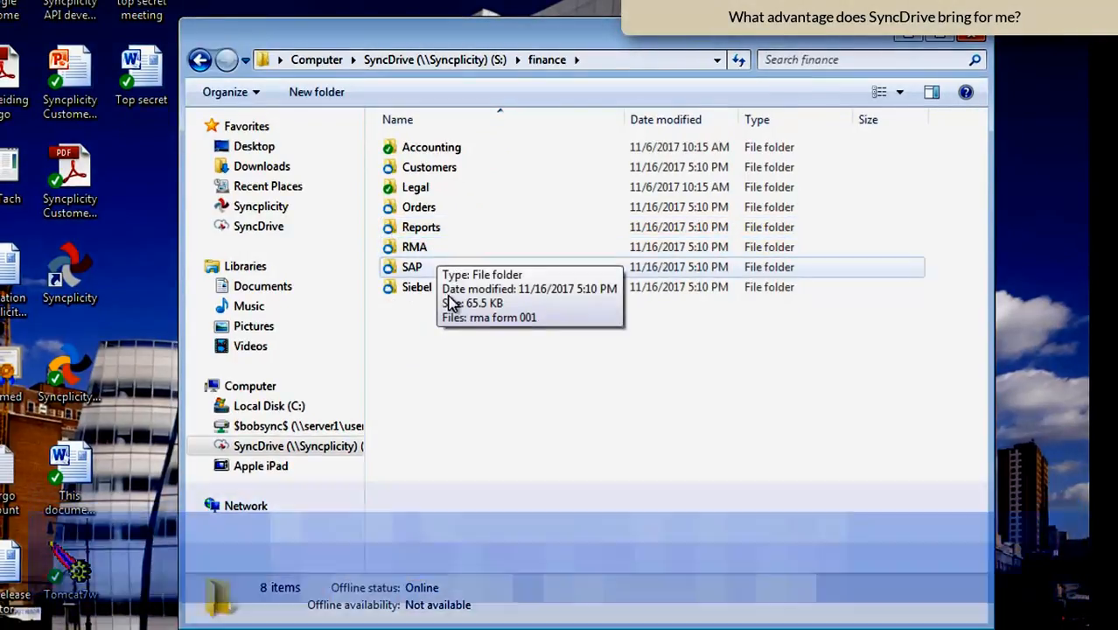
click(871, 91)
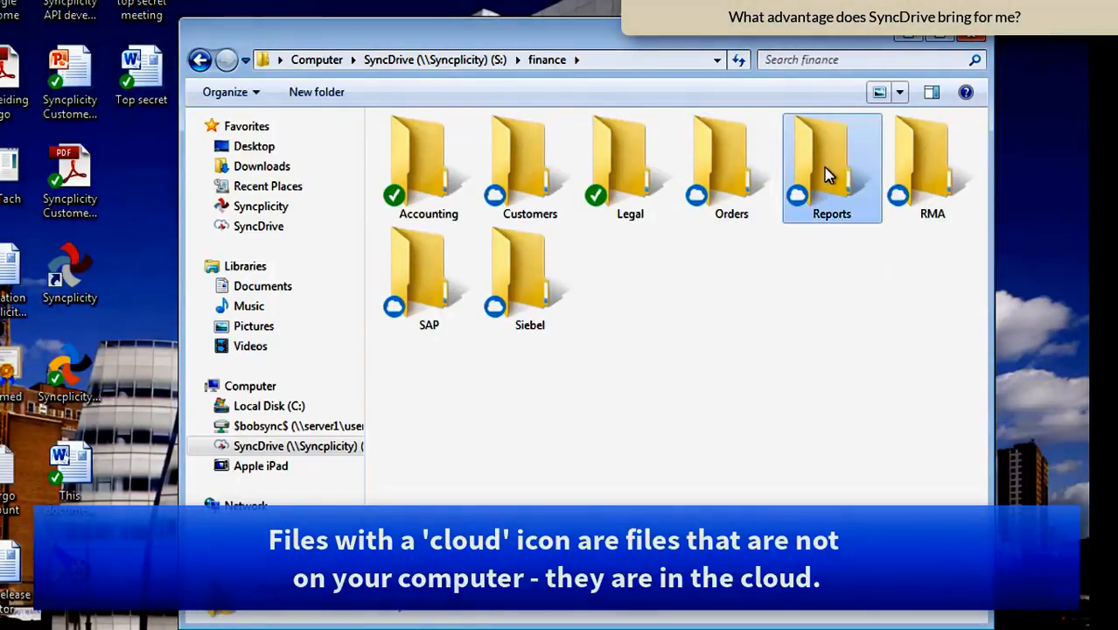
double_click(831, 160)
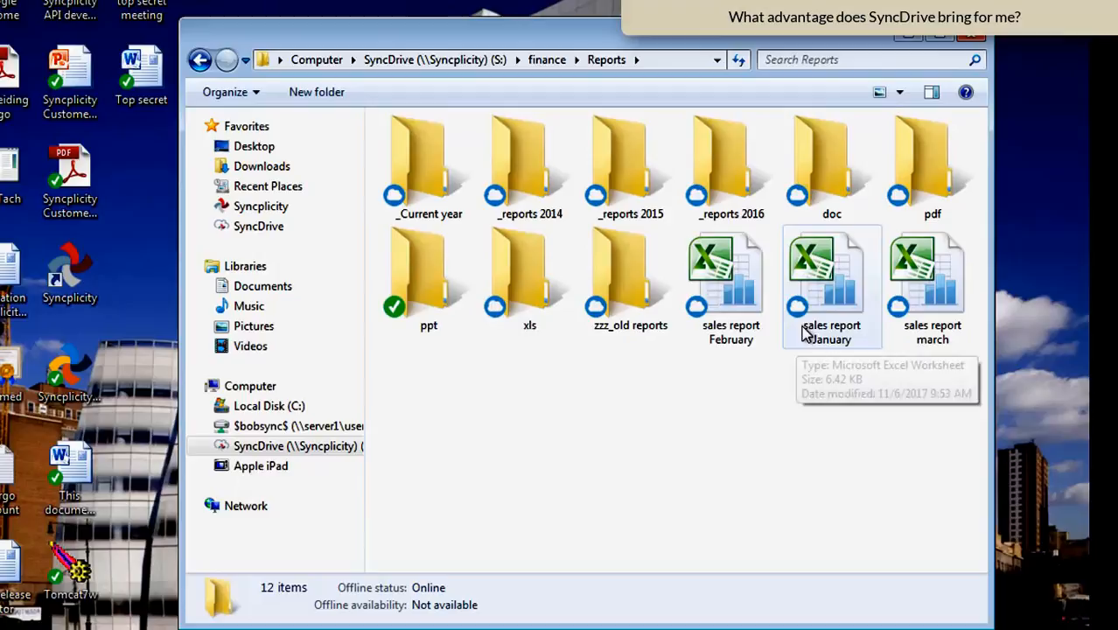
mouse_move(735, 320)
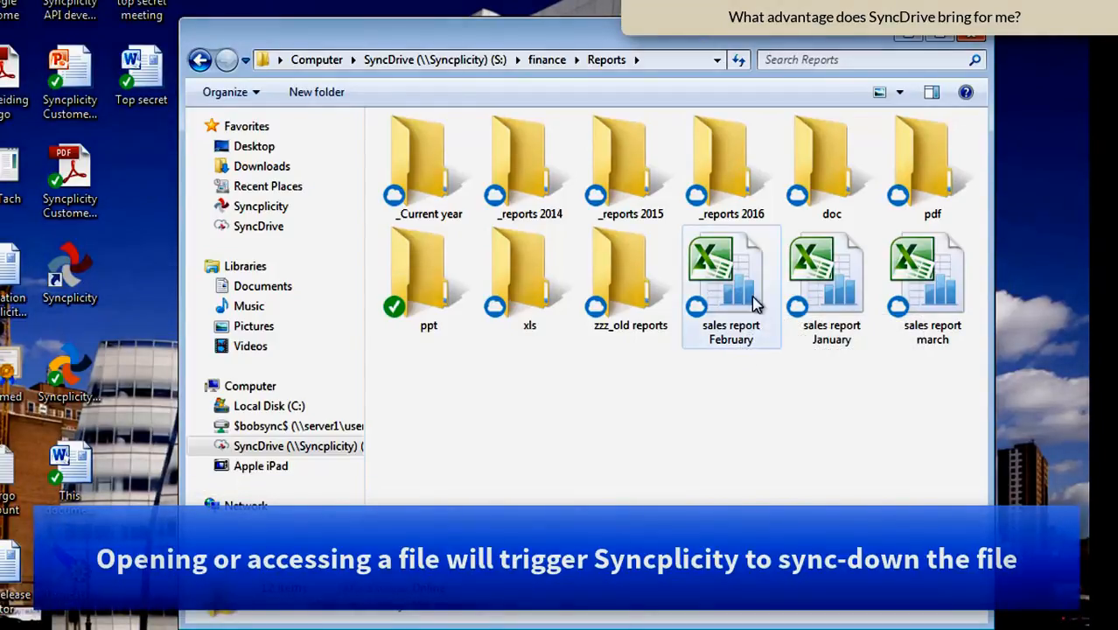
- Open sales report February so it syncs down, then reopen it from the local cache
double_click(731, 280)
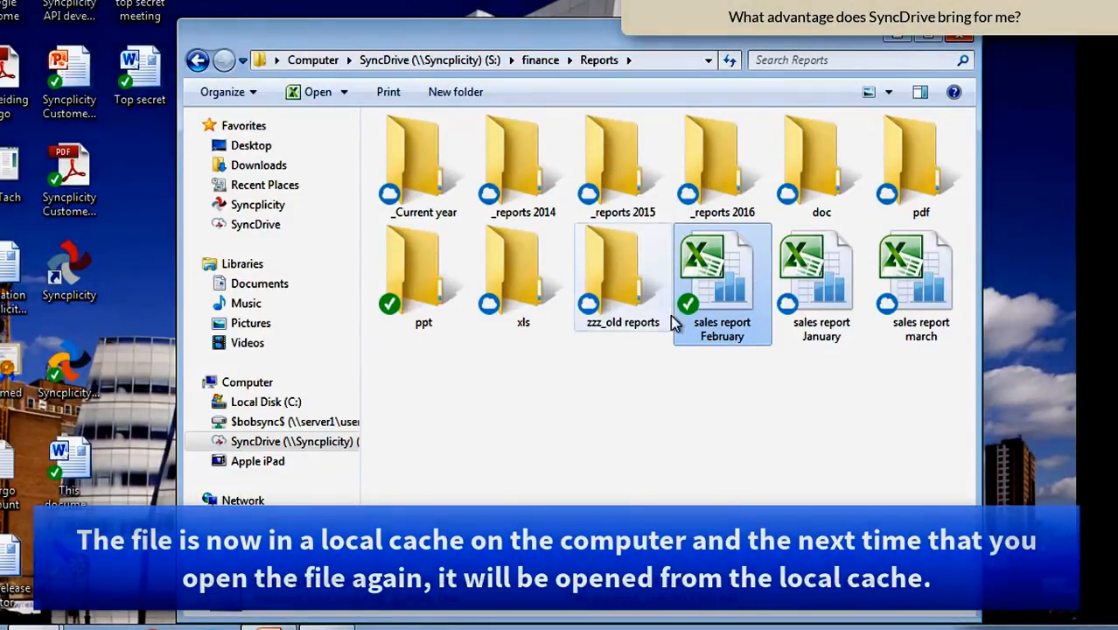
mouse_move(682, 332)
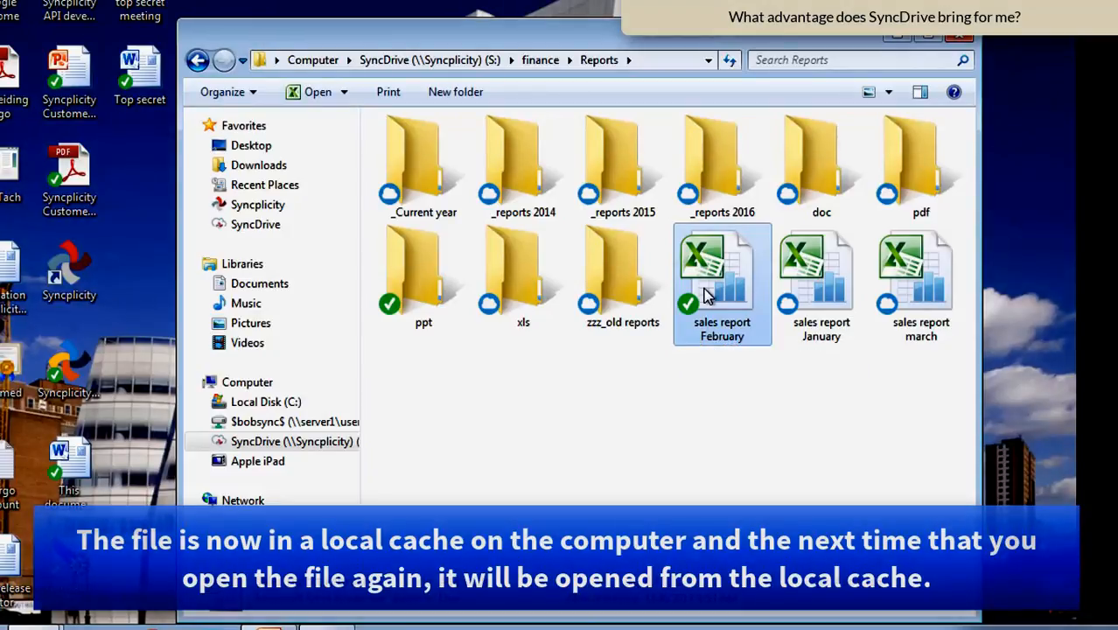
double_click(720, 266)
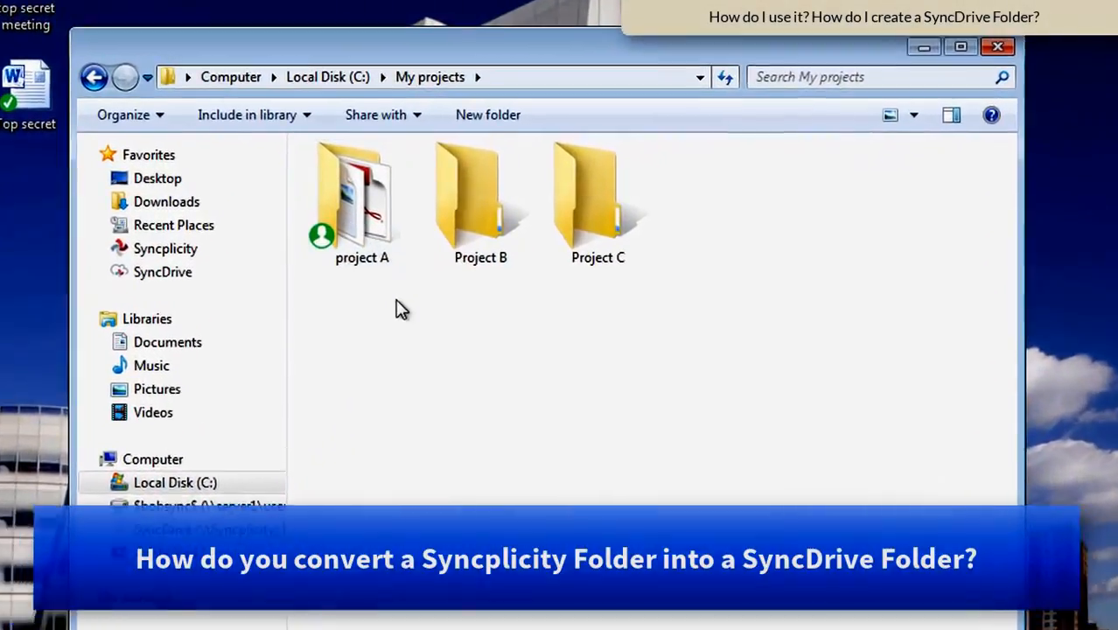
- Return to the My projects folder on Local Disk (C:)
click(359, 201)
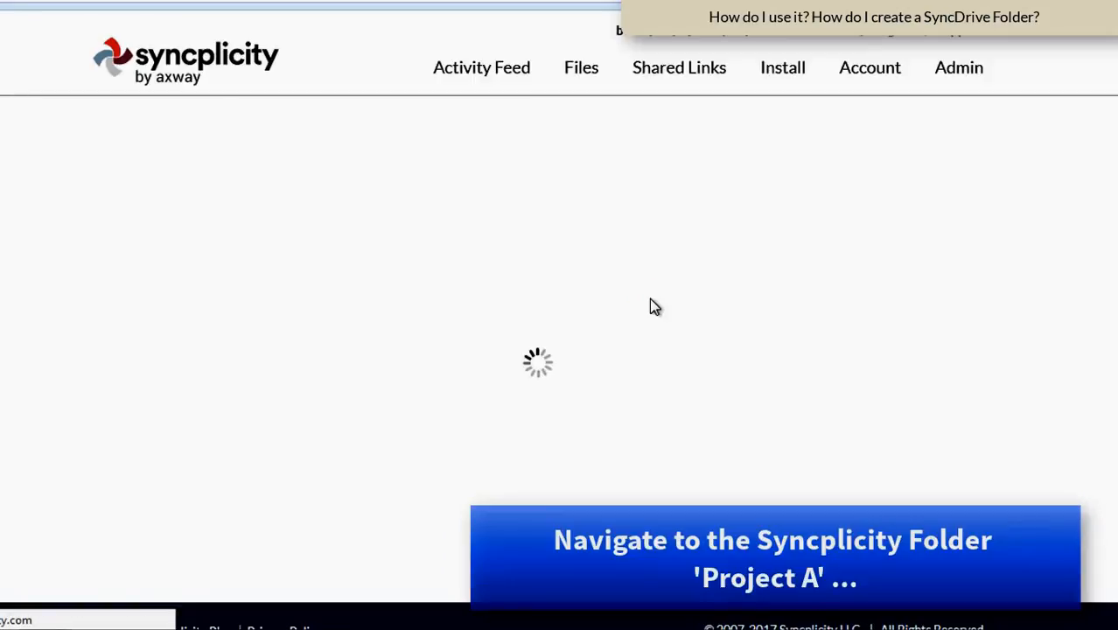
- Show the Files list and open the Share dialog for project A
click(581, 66)
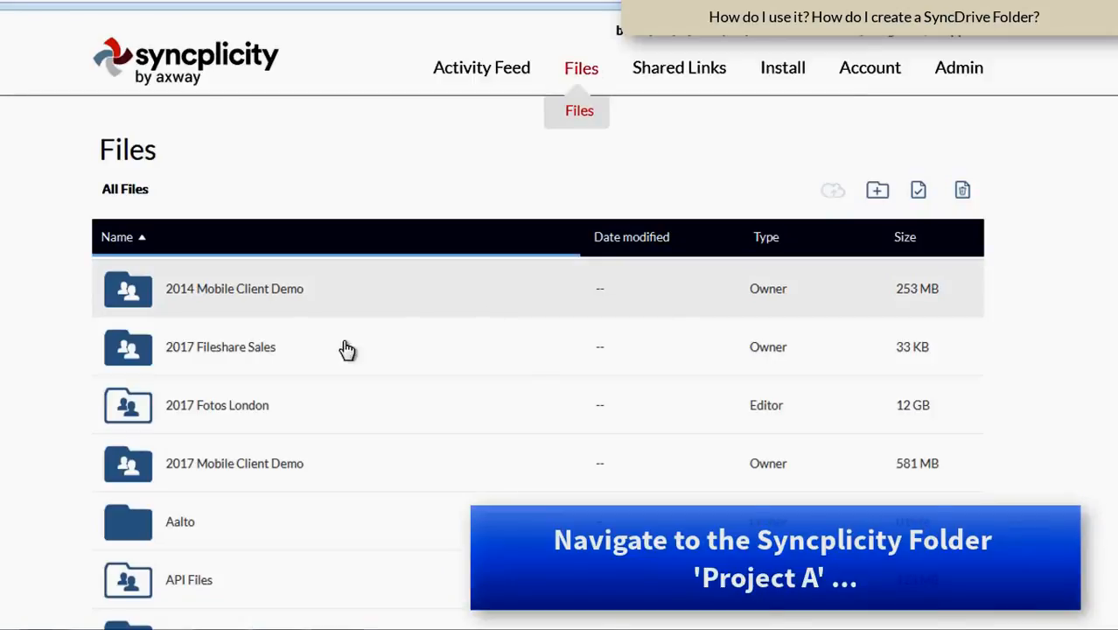
scroll(down, 3)
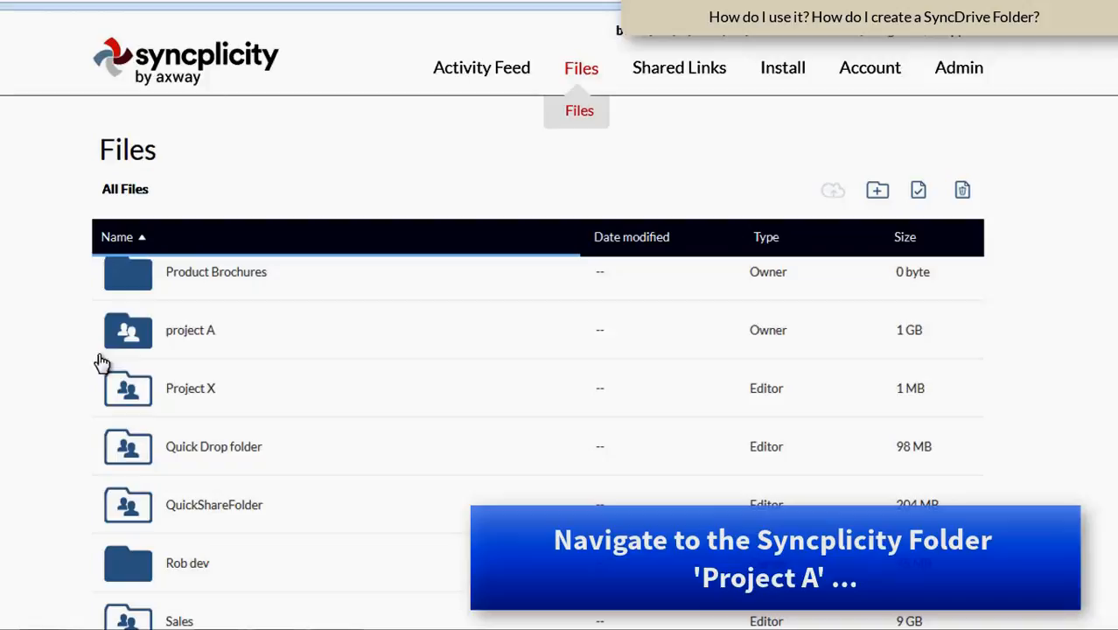
mouse_move(208, 362)
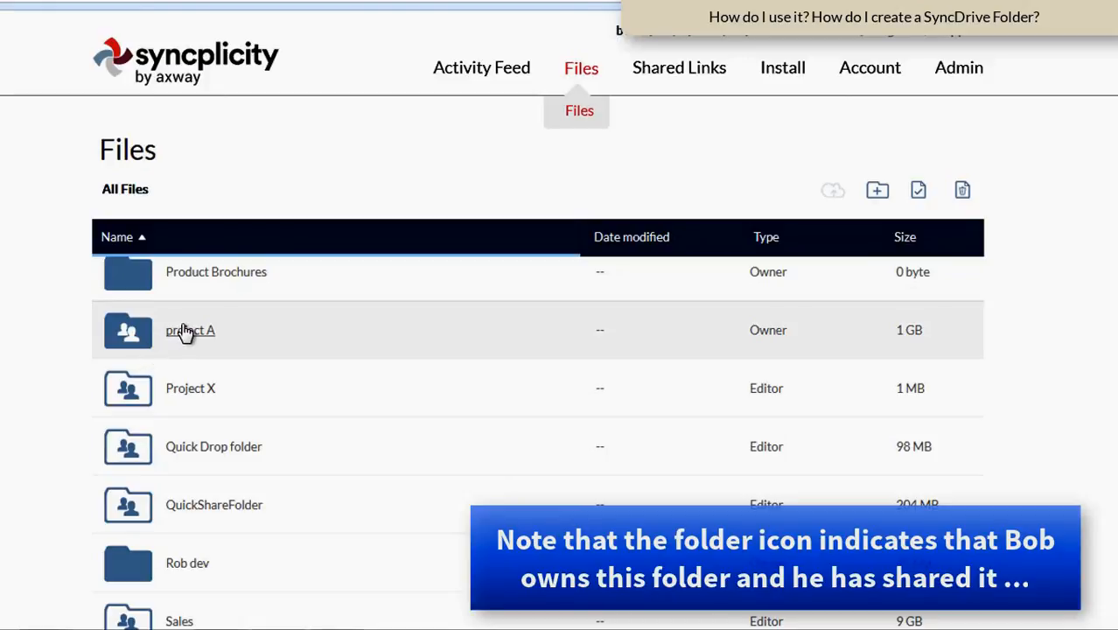
click(189, 331)
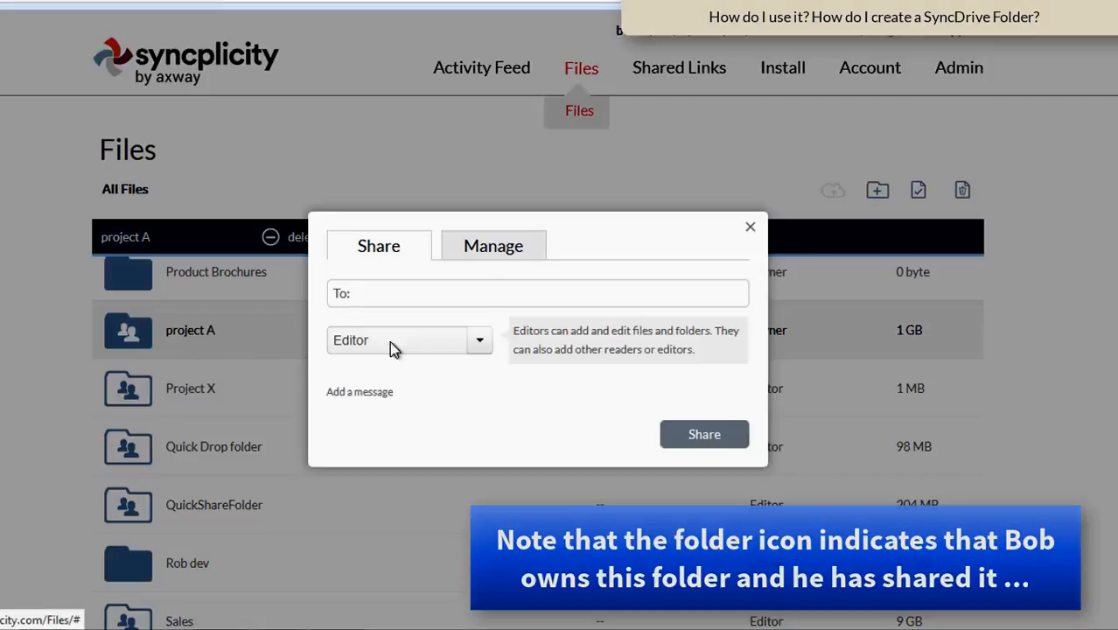
- Review project A's participants on the Manage tab, then close the sharing dialog
click(493, 244)
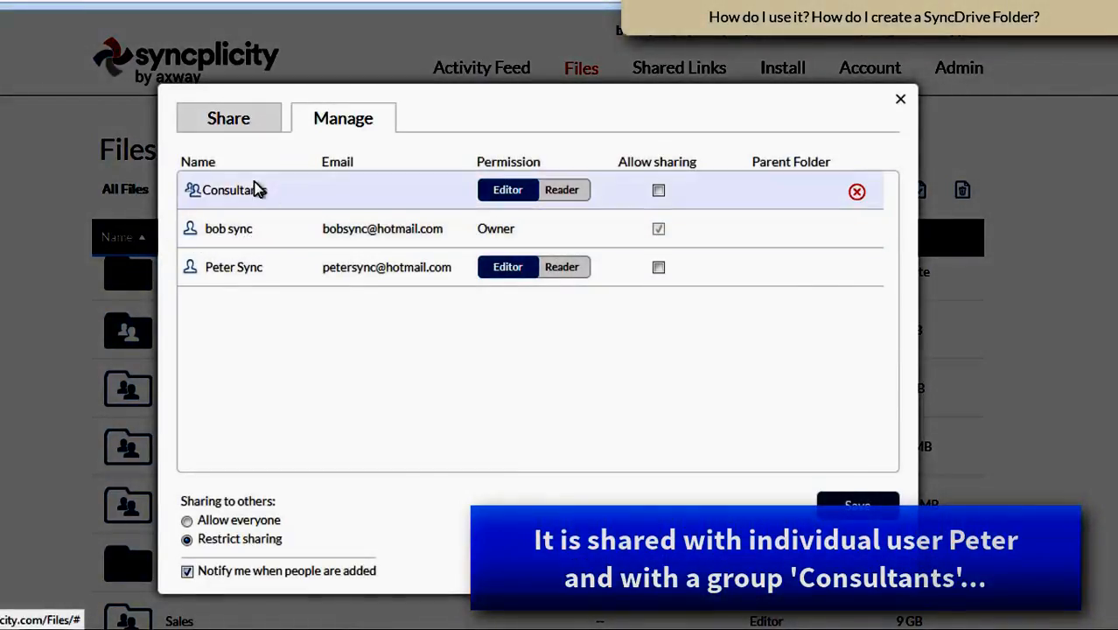
mouse_move(217, 189)
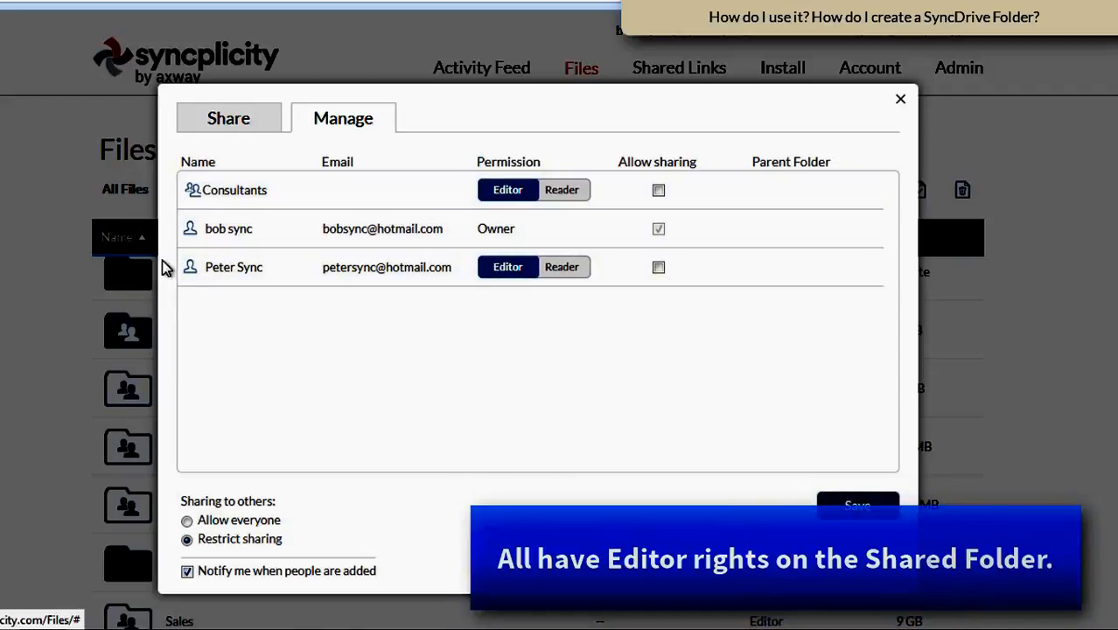
mouse_move(572, 294)
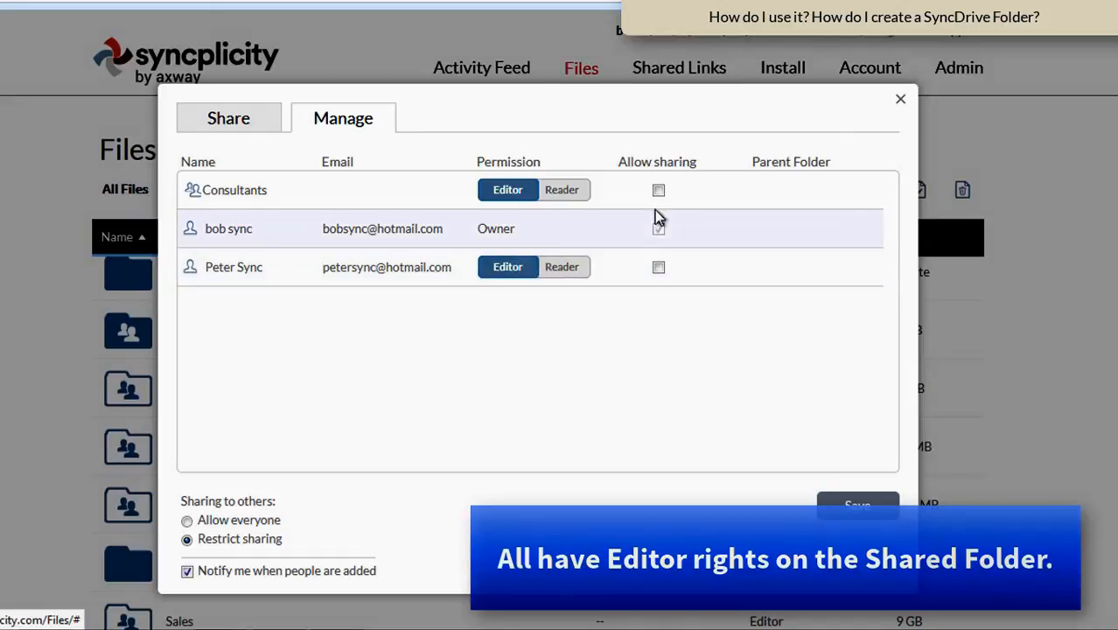
click(900, 98)
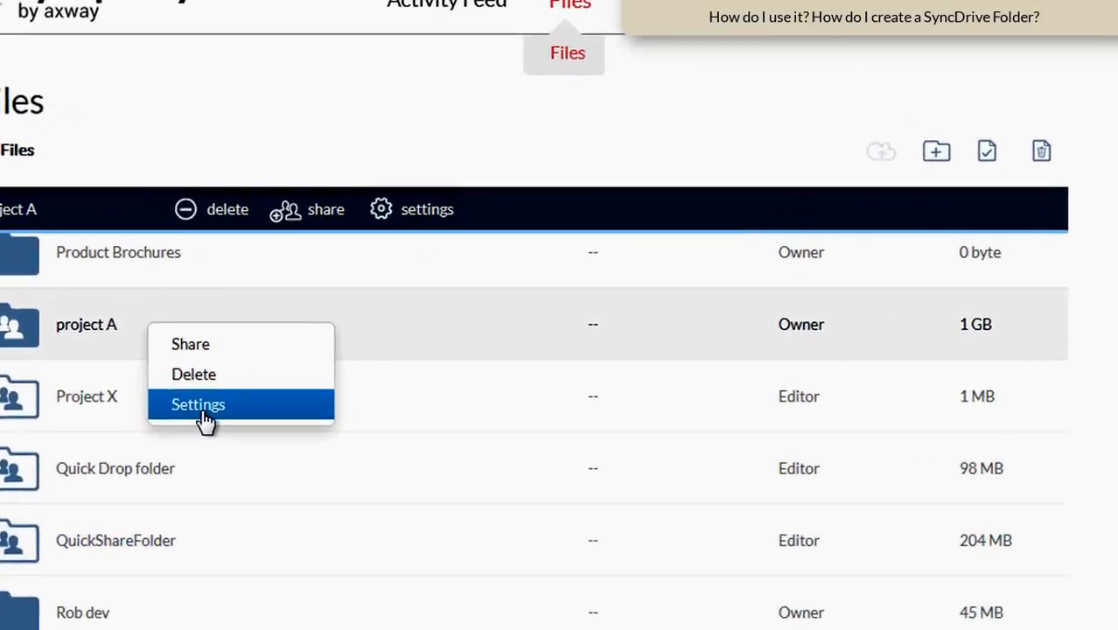
- Save project A's settings with access allowed only in SyncDrive on the desktop
click(198, 404)
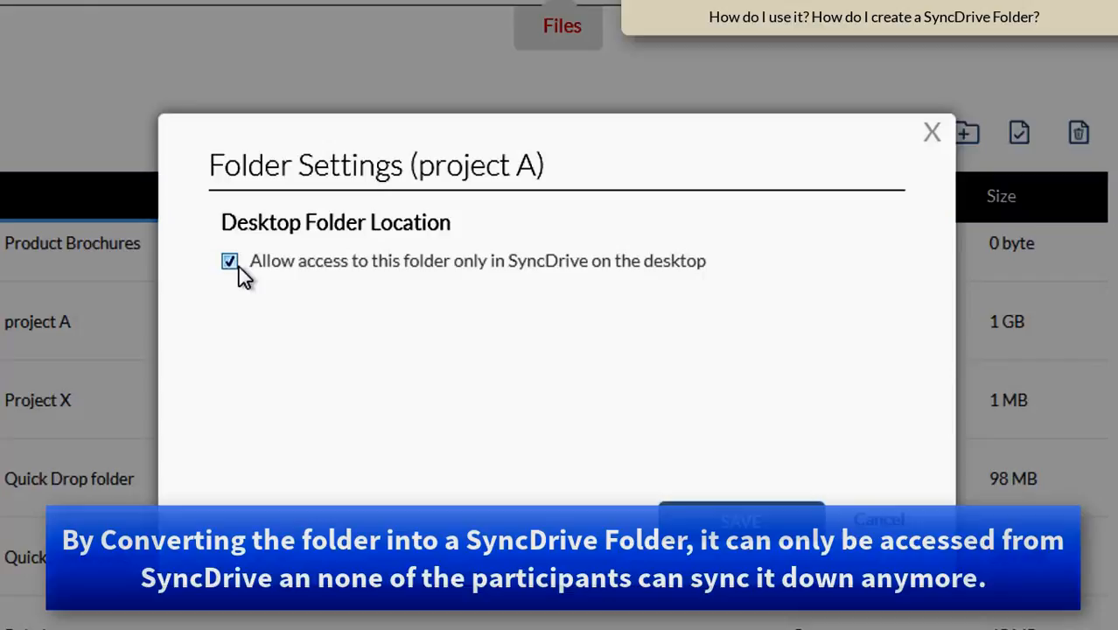
mouse_move(353, 278)
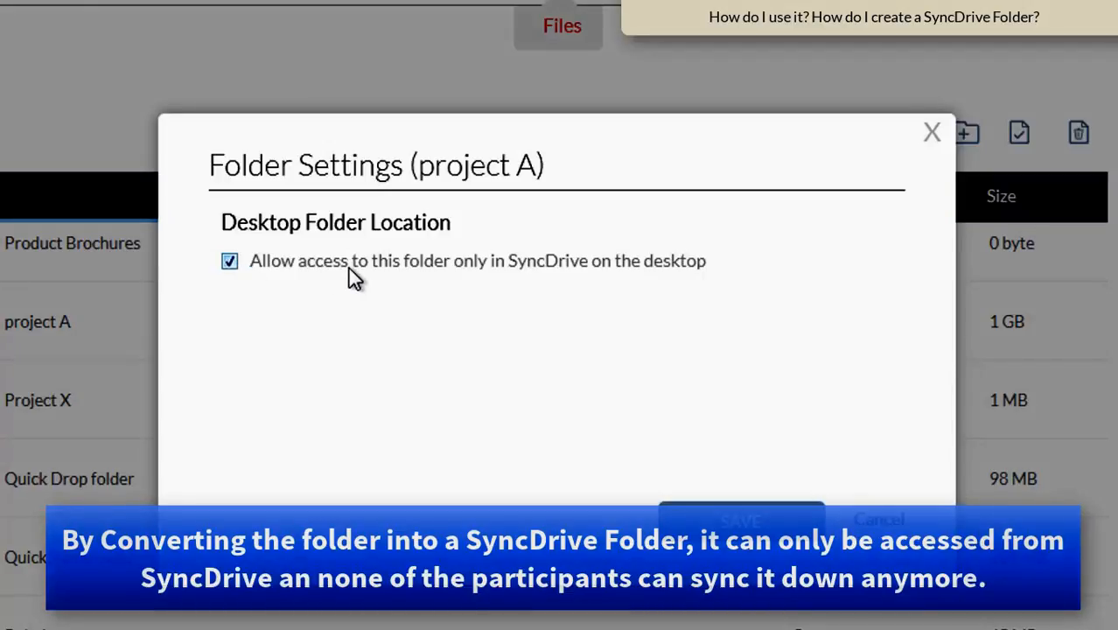
mouse_move(413, 278)
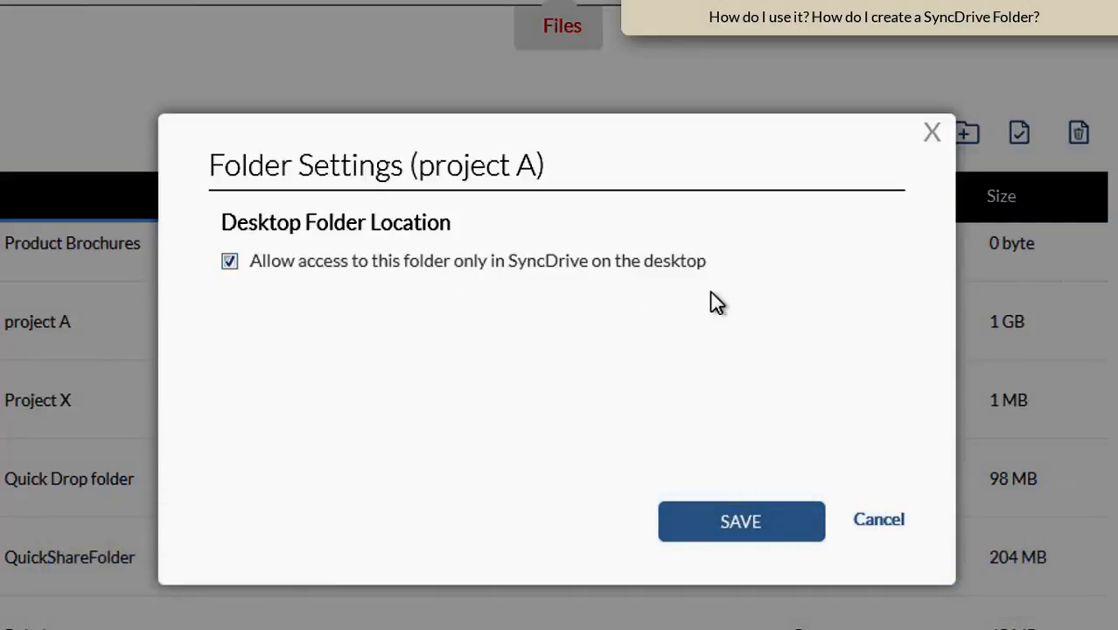
mouse_move(416, 290)
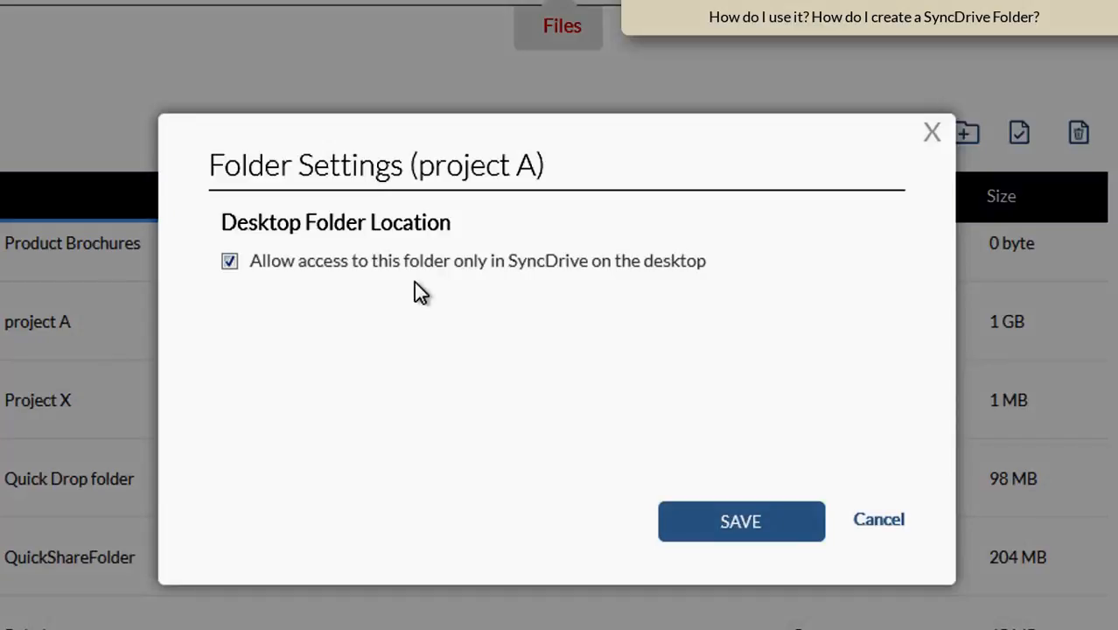
mouse_move(472, 297)
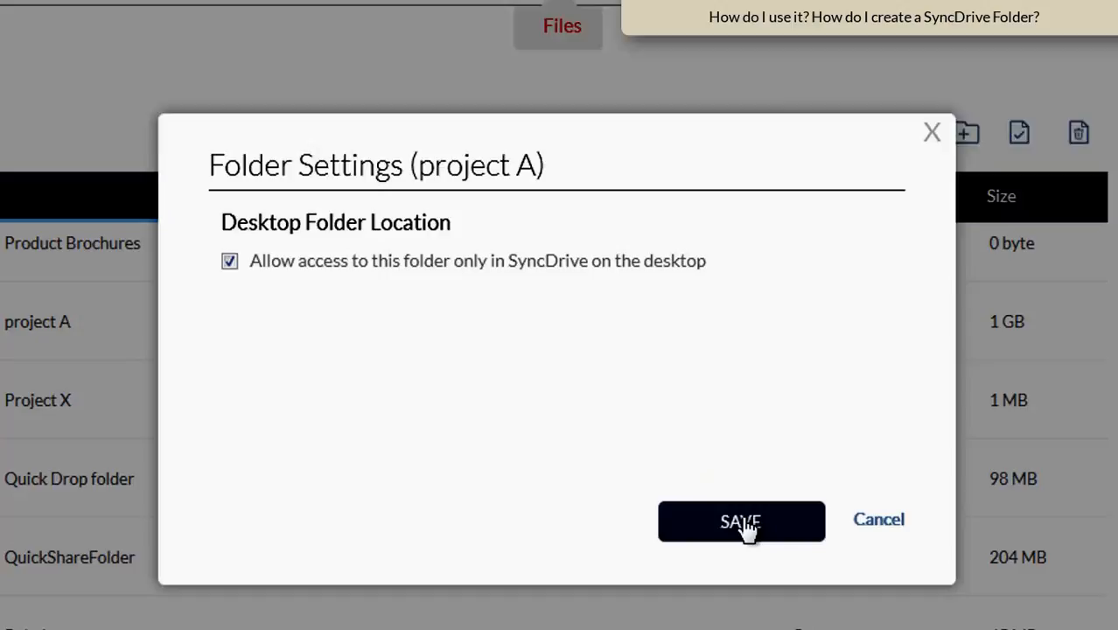
click(742, 521)
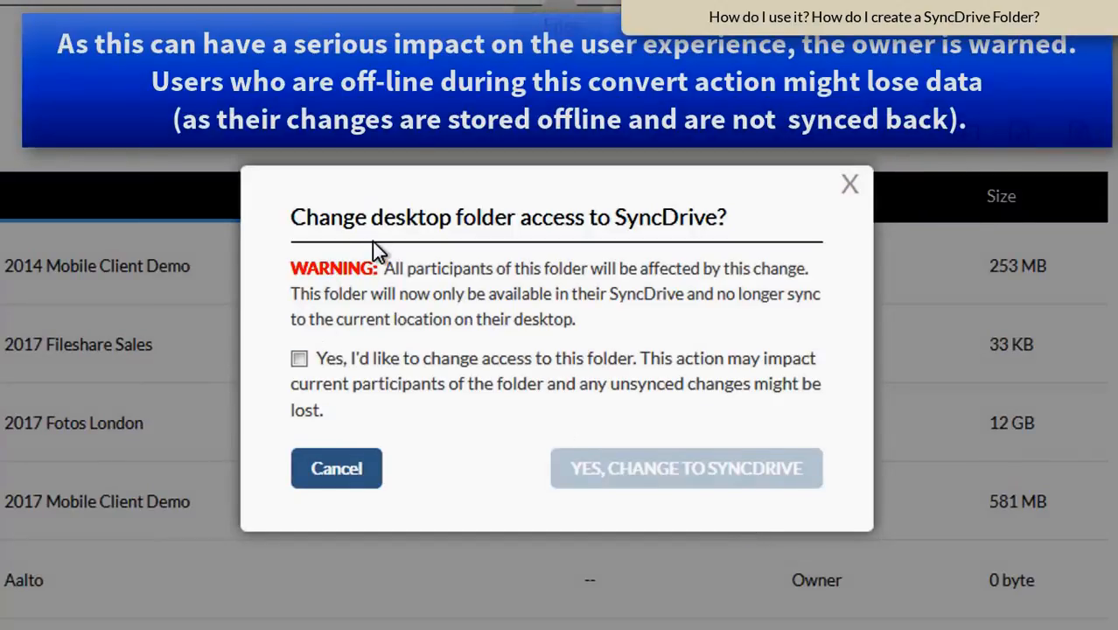
mouse_move(437, 294)
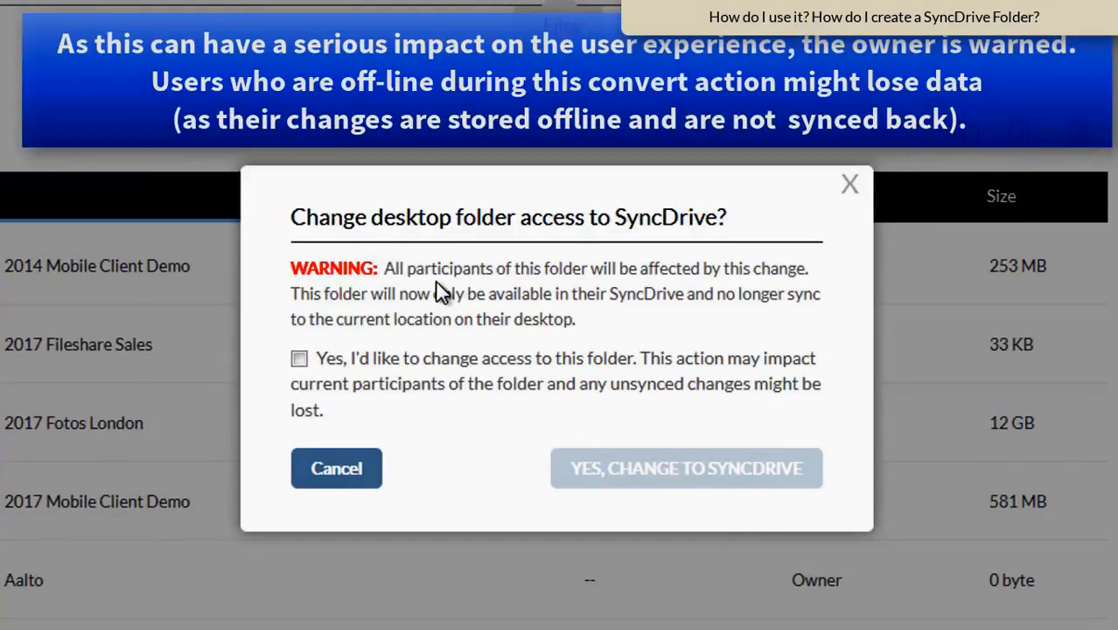
mouse_move(733, 290)
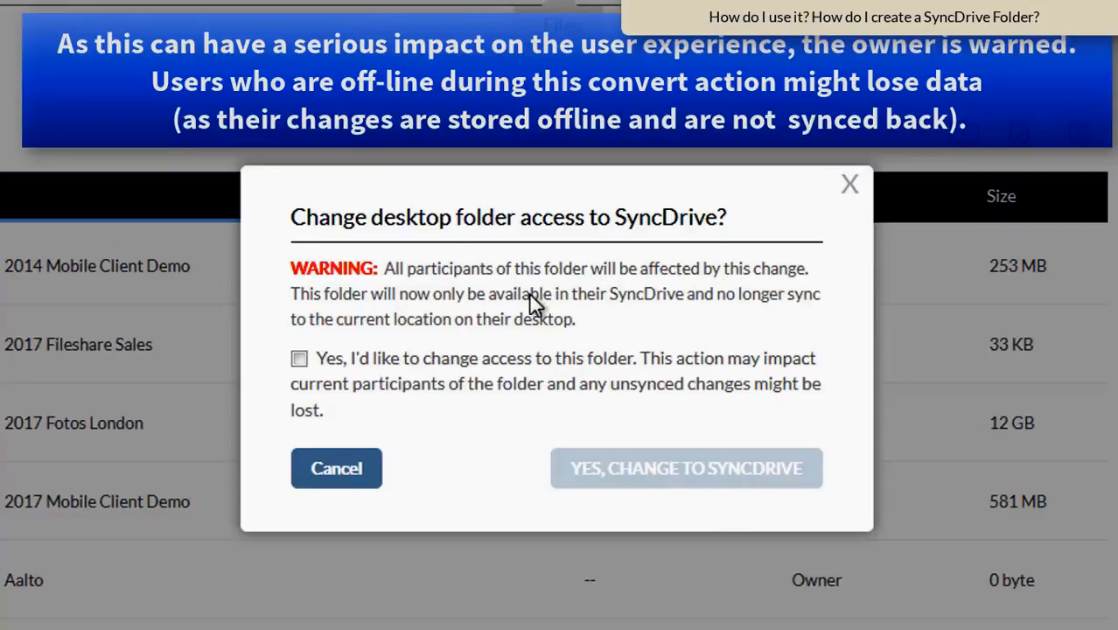
mouse_move(551, 315)
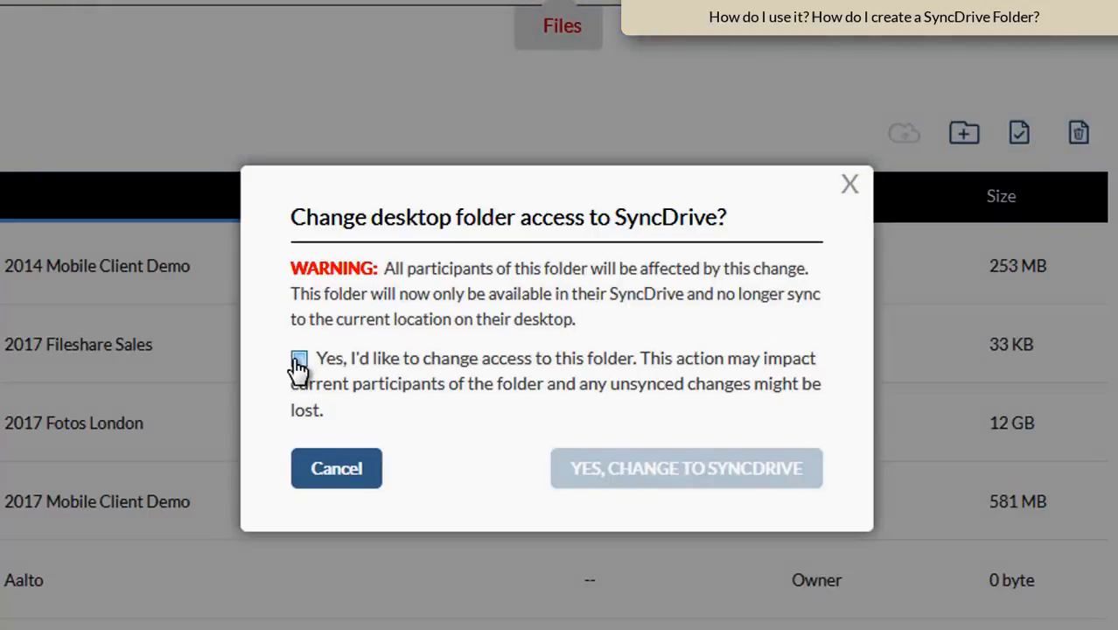
- Acknowledge possible unsynced loss and confirm changing project A to SyncDrive
click(299, 357)
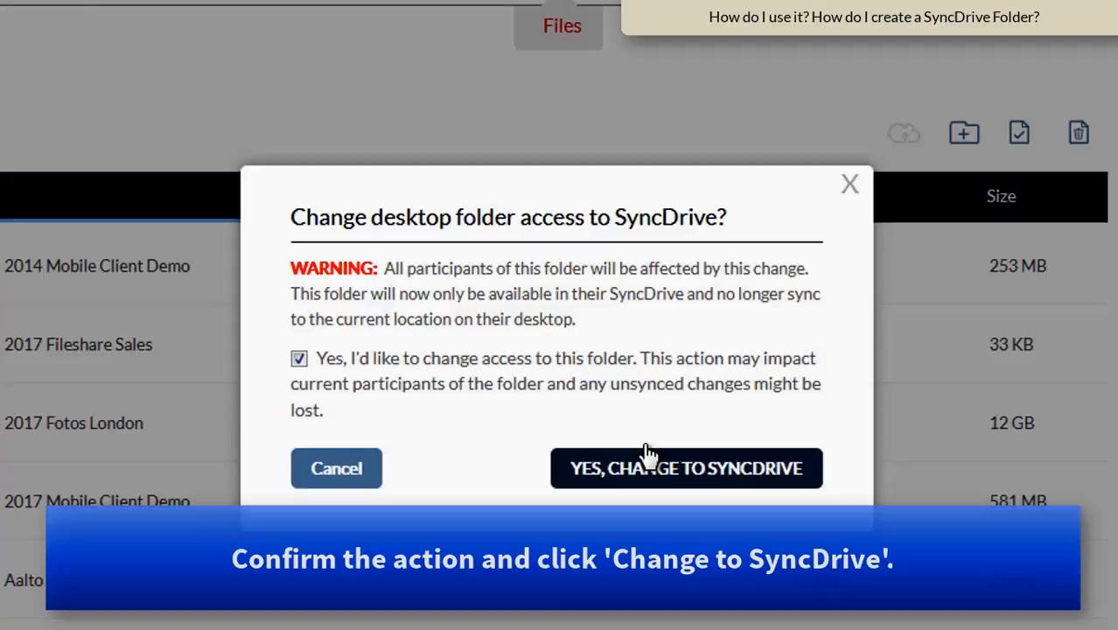
click(685, 468)
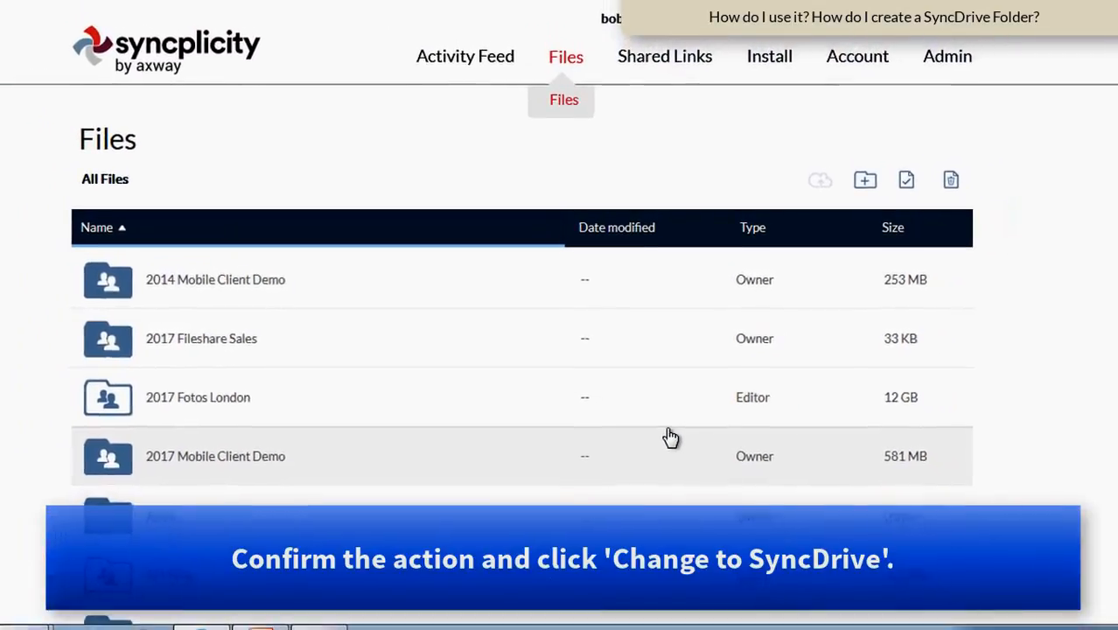
- Recheck project A's sharing after the conversion and close the dialog
scroll(down, 3)
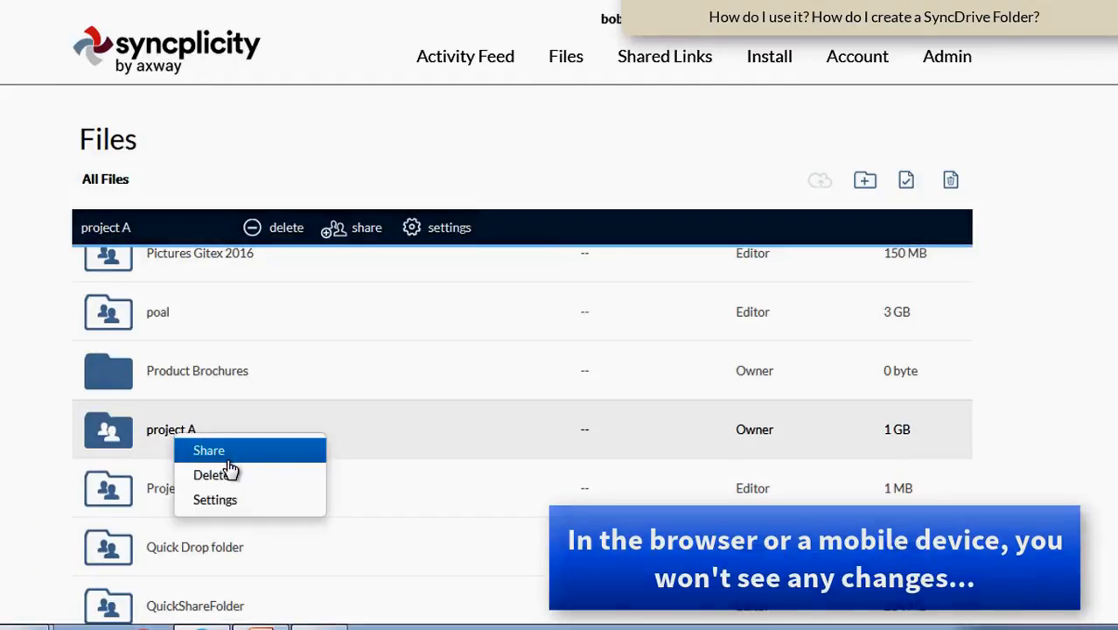
click(209, 450)
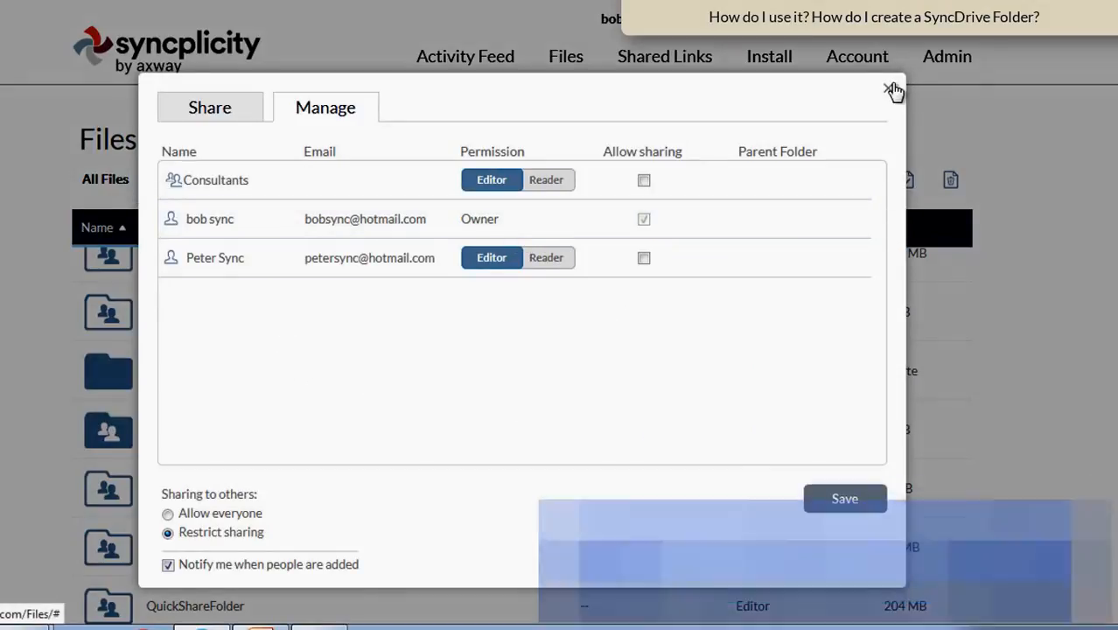
click(888, 91)
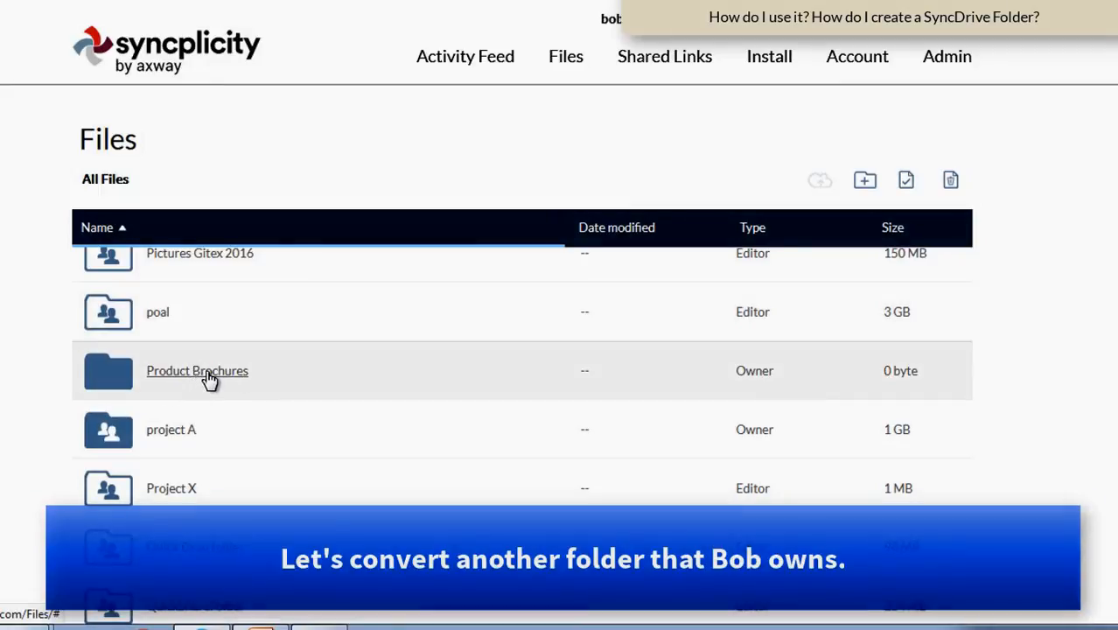
mouse_move(166, 380)
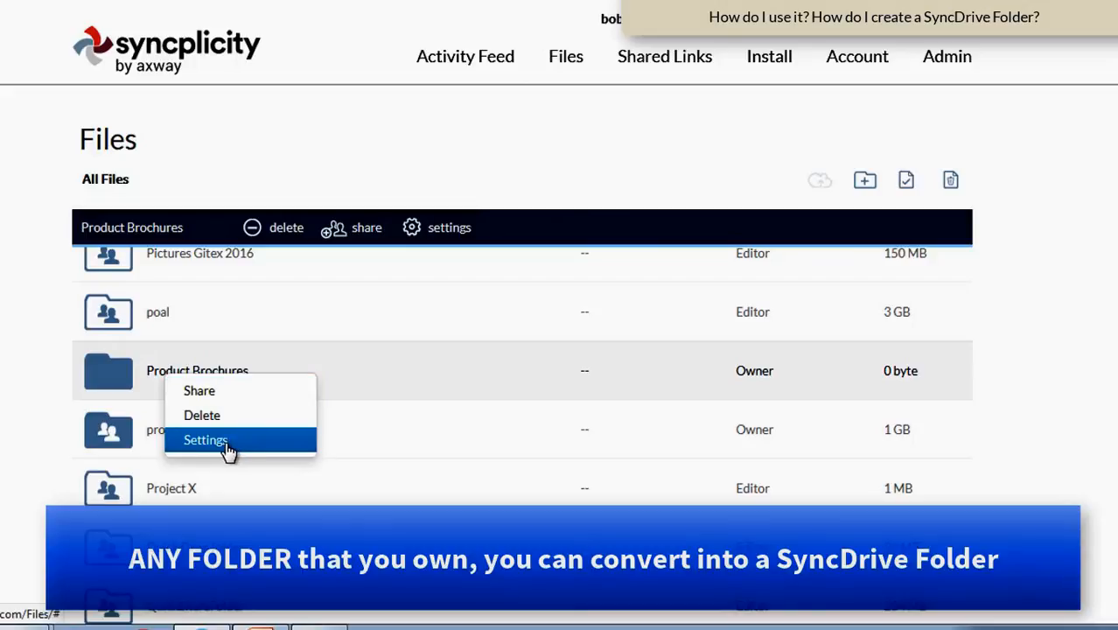
- Enable 'Allow access to this folder only in SyncDrive' for Product Brochures and confirm the change
click(207, 439)
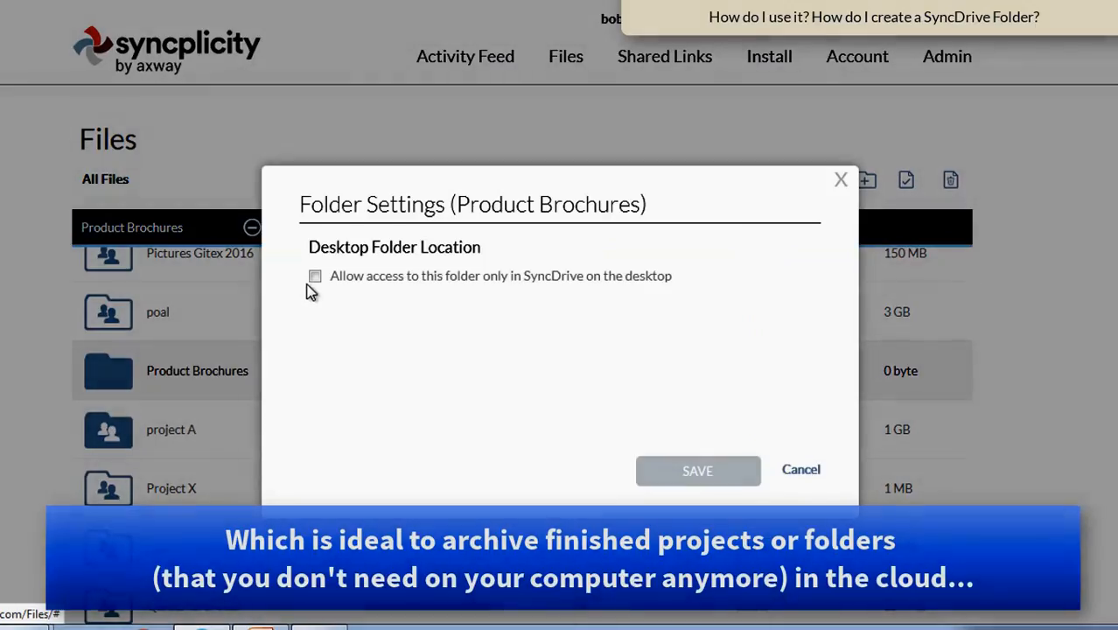
click(315, 277)
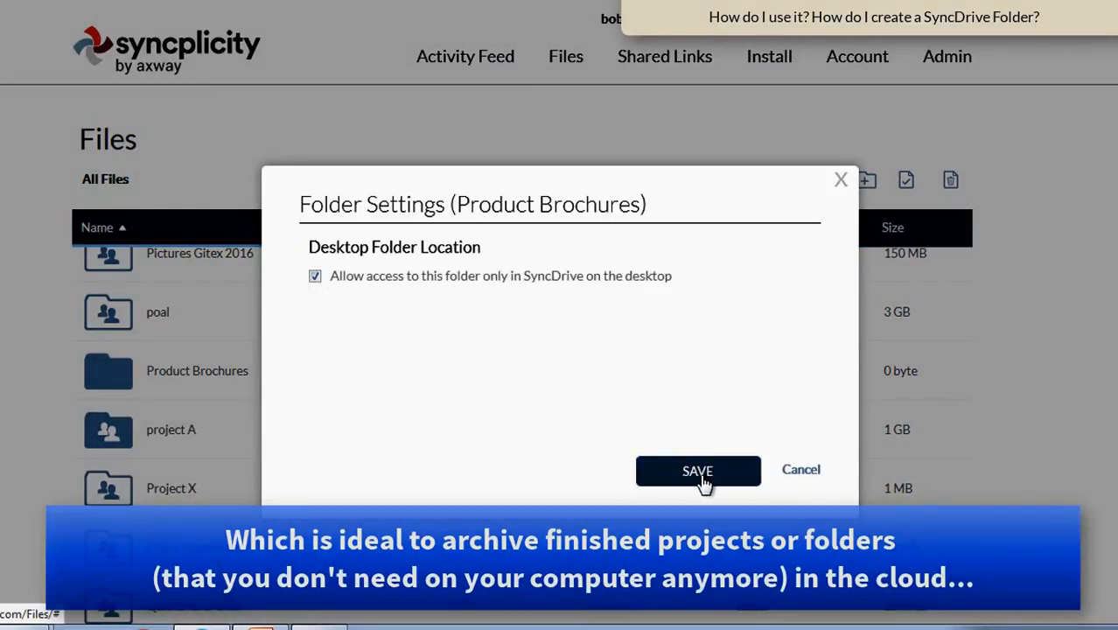
click(698, 470)
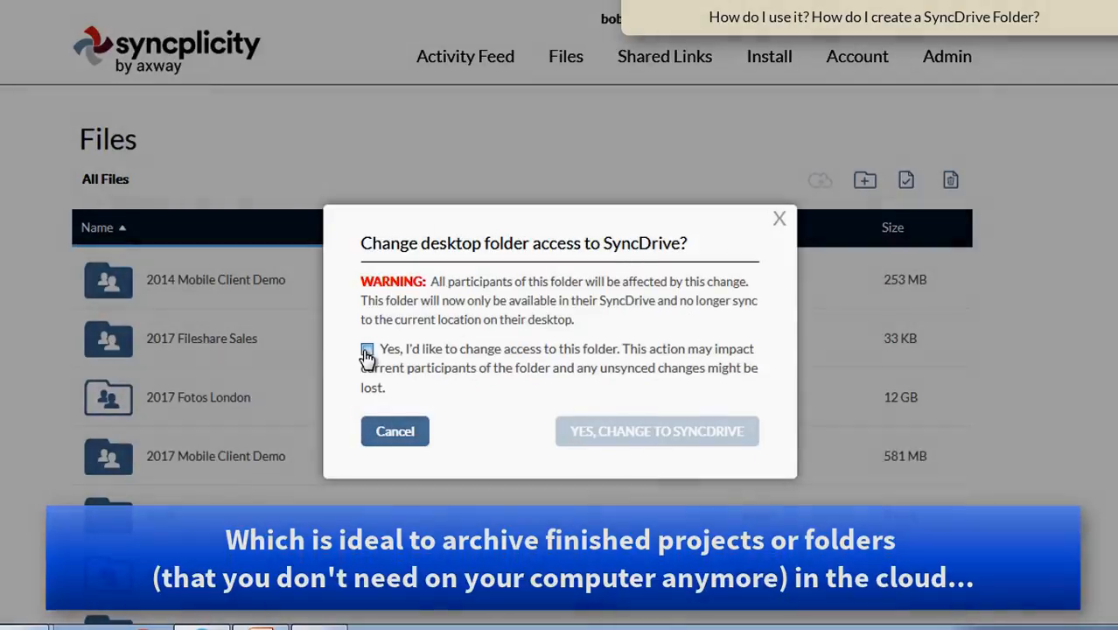
click(658, 430)
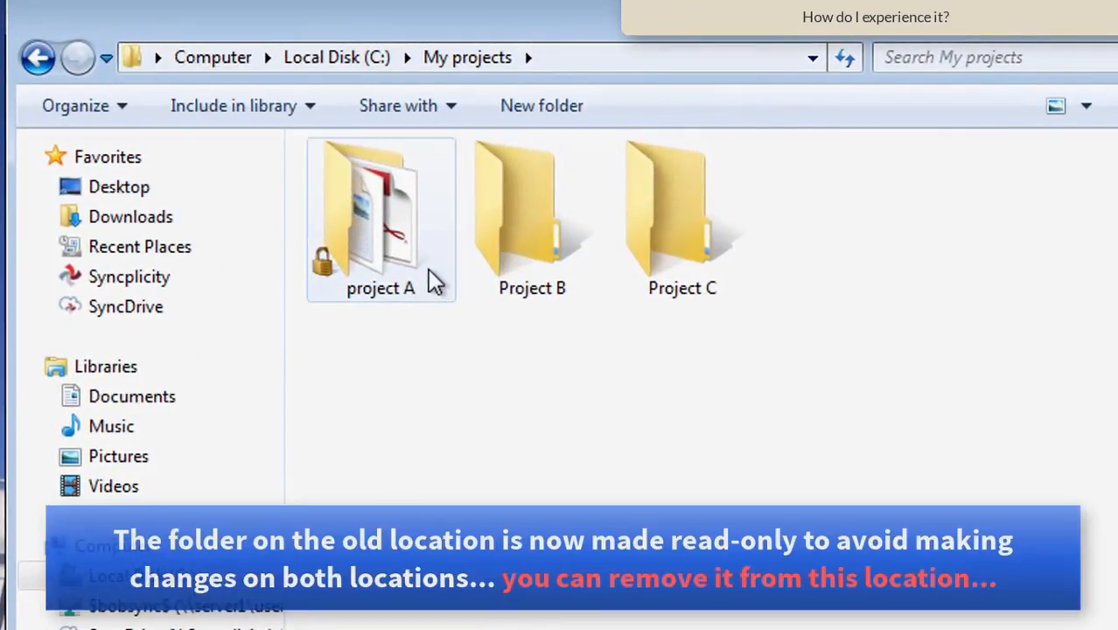
mouse_move(359, 201)
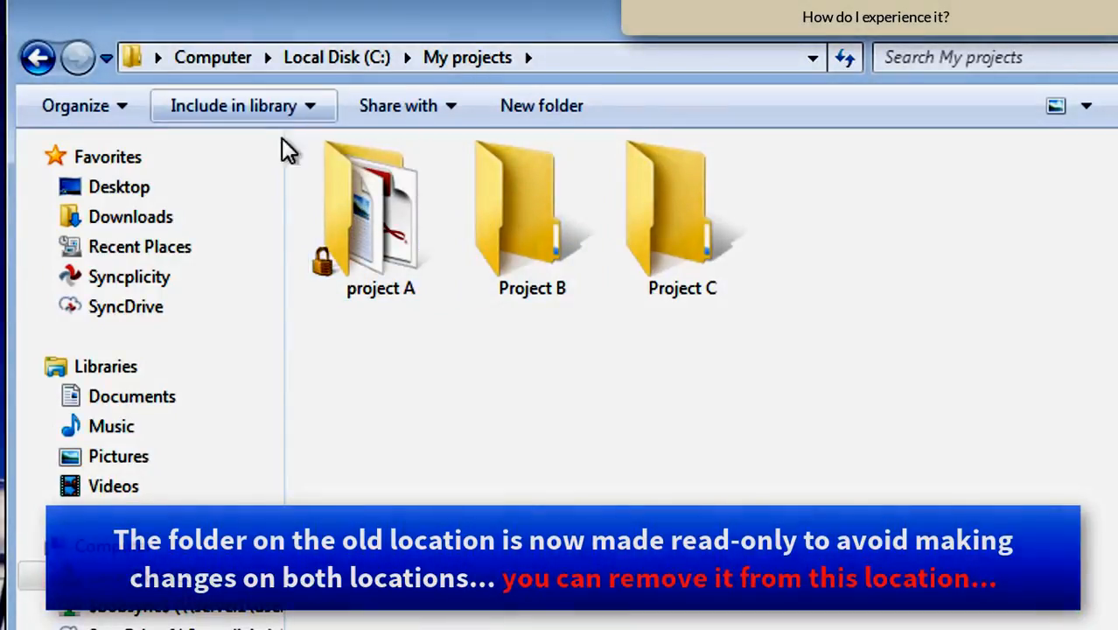
- Browse from the locked project A folder in C:\My projects onward to SyncDrive
double_click(376, 213)
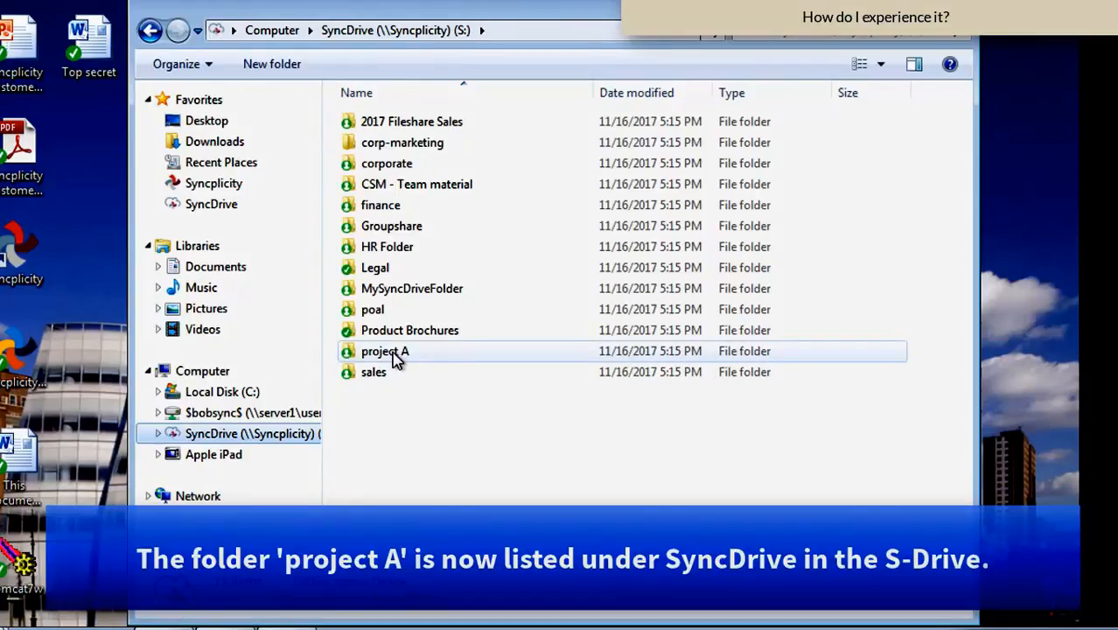
mouse_move(394, 351)
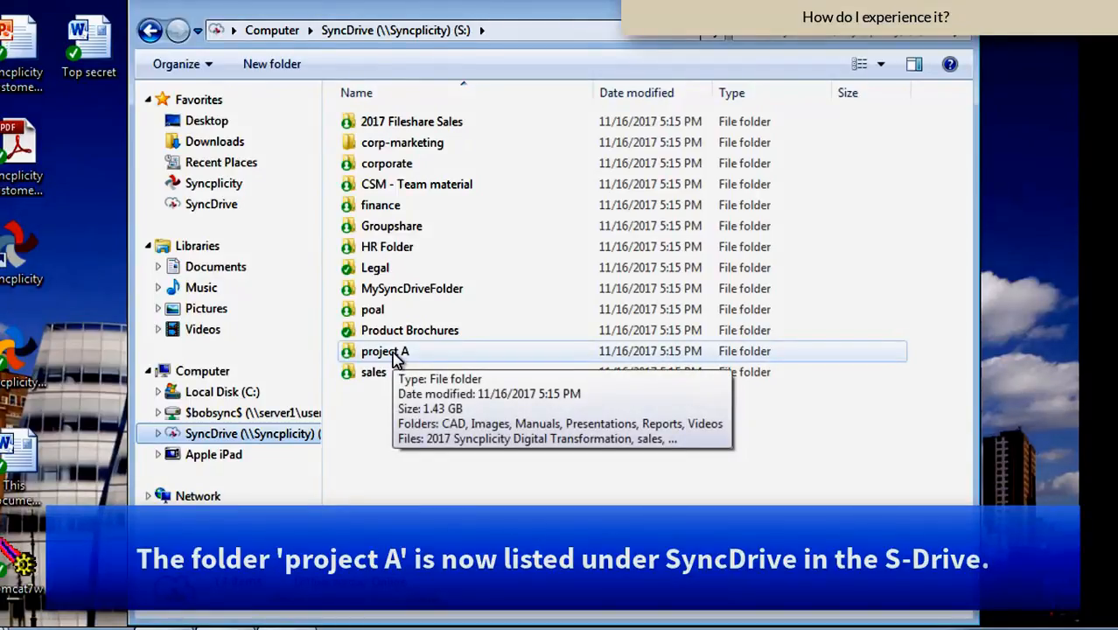
- View sales report 01_January from project A's Reports > _Current year on SyncDrive, caching it locally
double_click(385, 350)
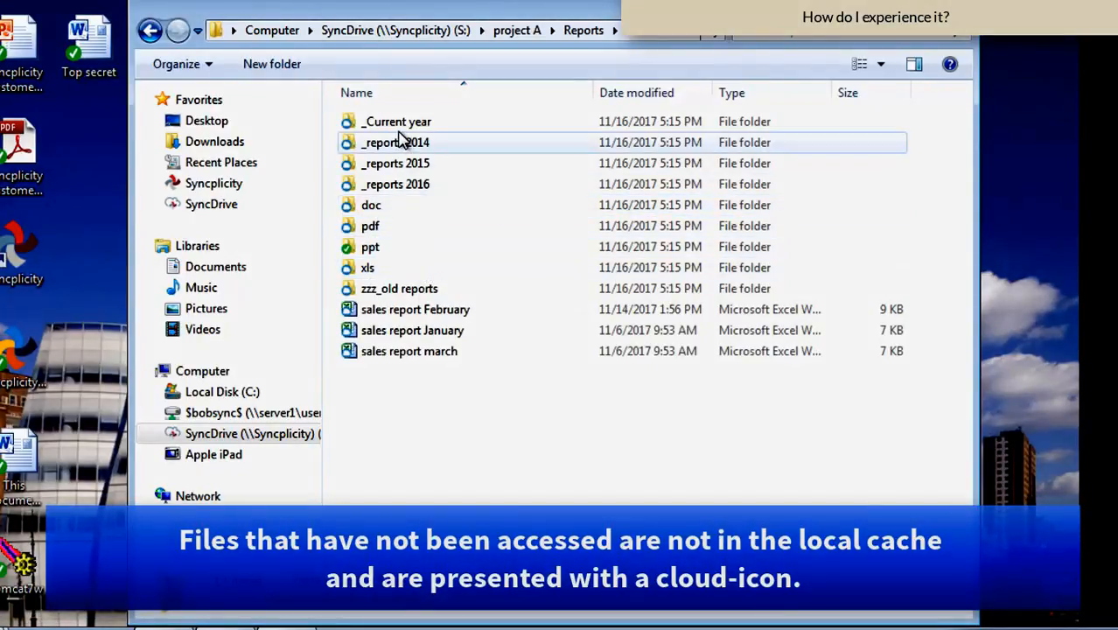
double_click(397, 121)
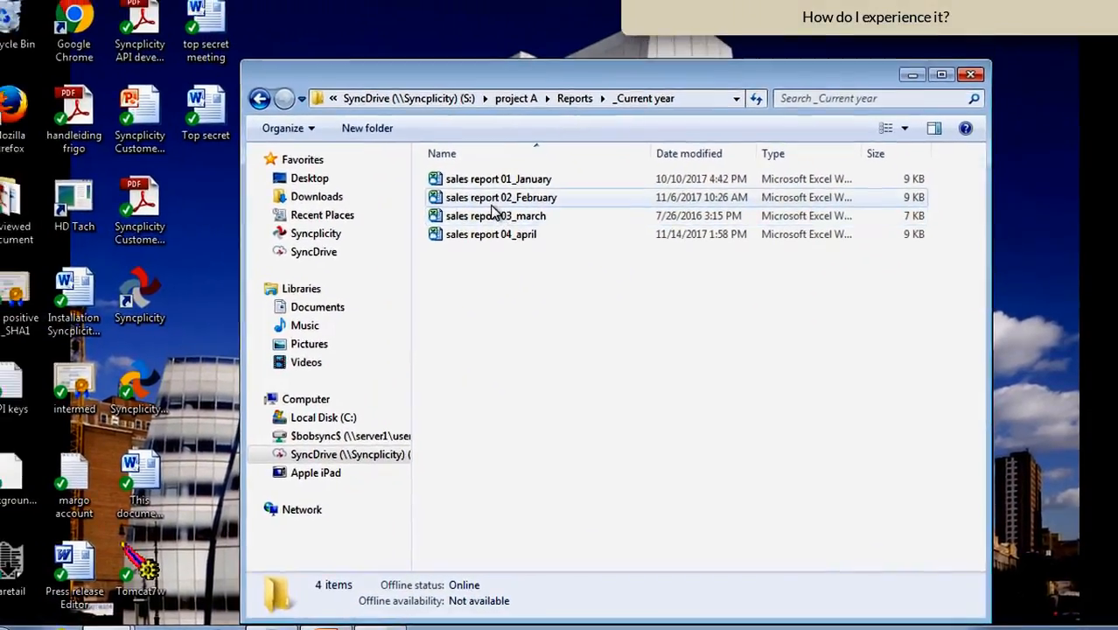
double_click(491, 179)
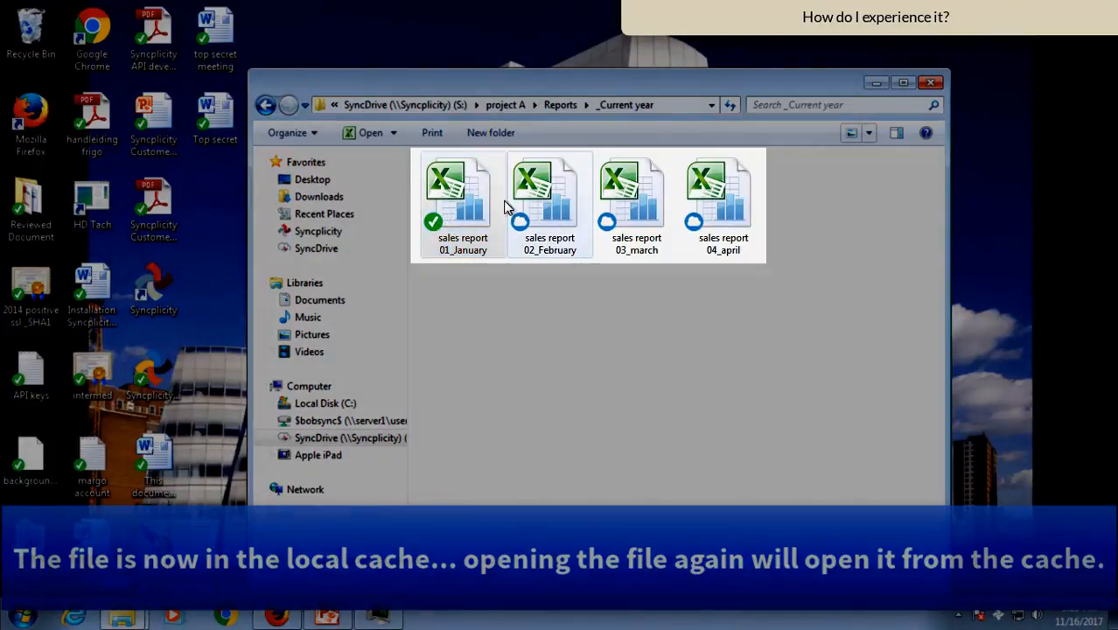
double_click(460, 192)
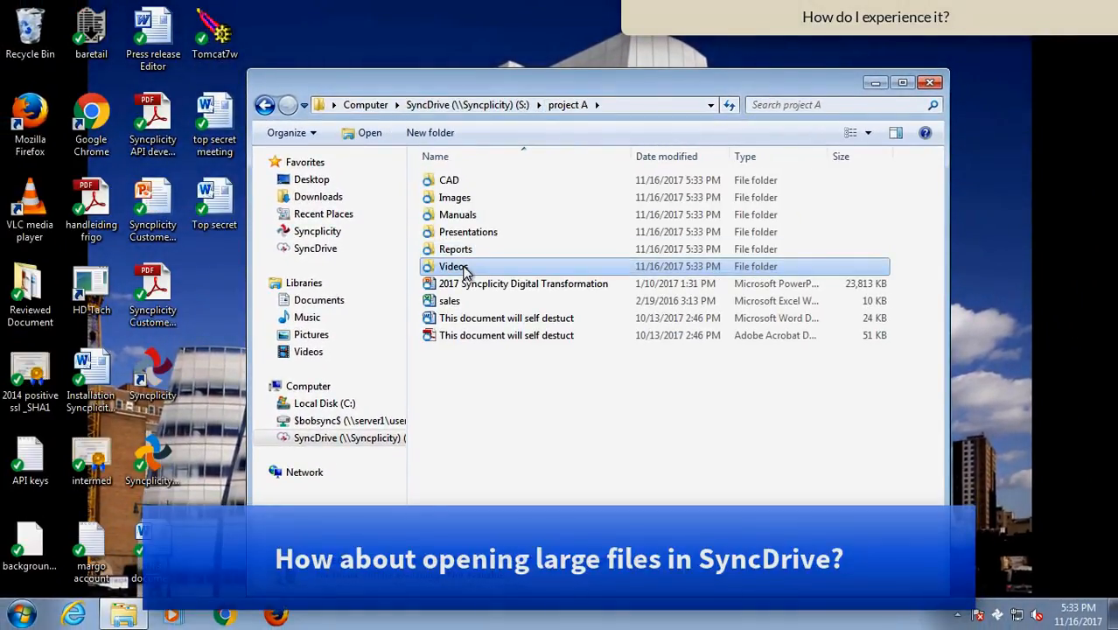
- Play SampleVideo_640x360_1mb from project A's Videos in VLC and close the player
double_click(453, 265)
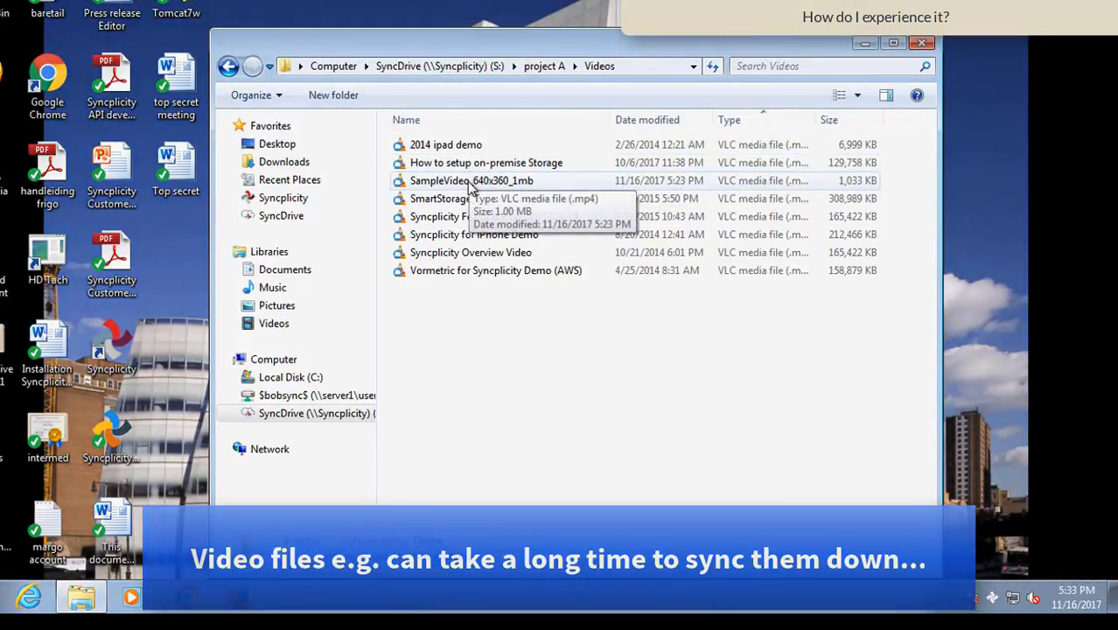
double_click(472, 181)
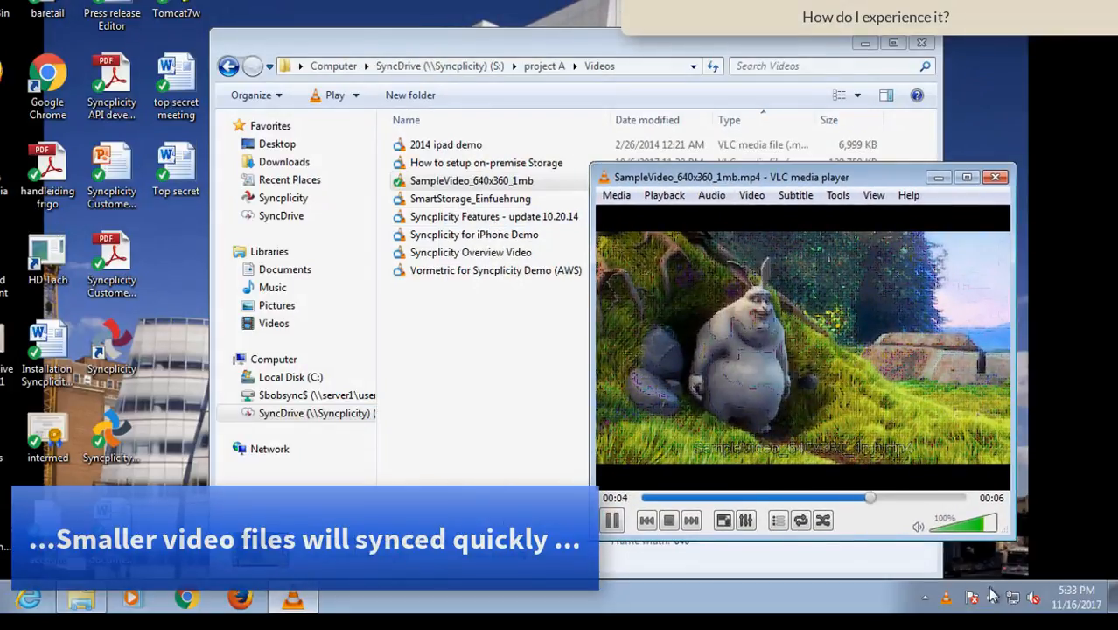
click(993, 177)
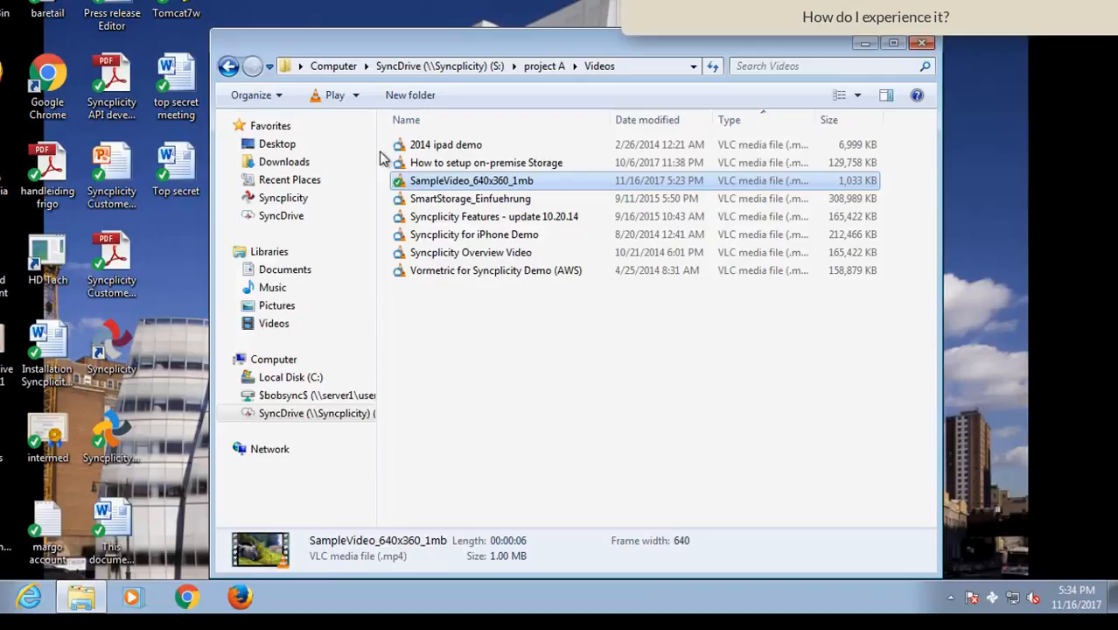
mouse_move(546, 193)
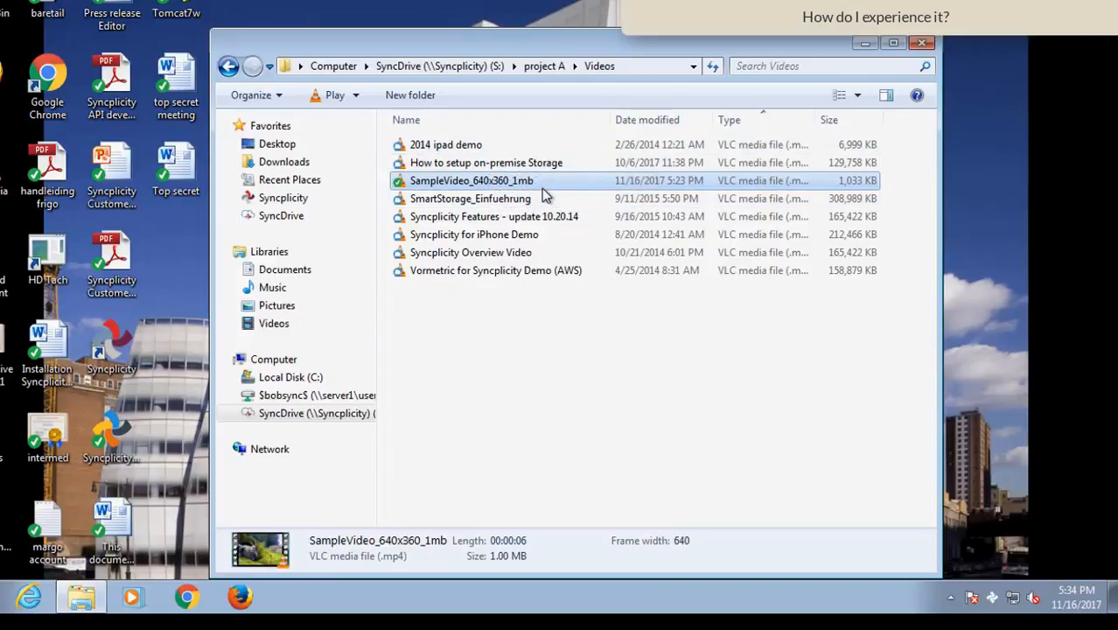
- Add the 'How to setup on-premise Storage' video to Syncplicity favorites for offline availability
double_click(473, 180)
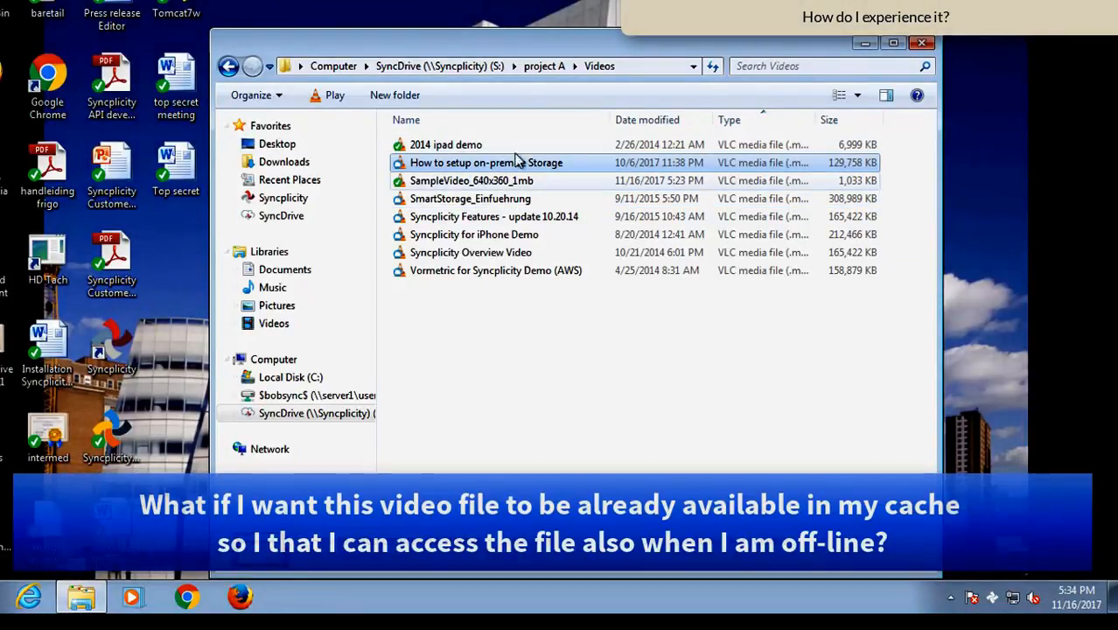
mouse_move(451, 180)
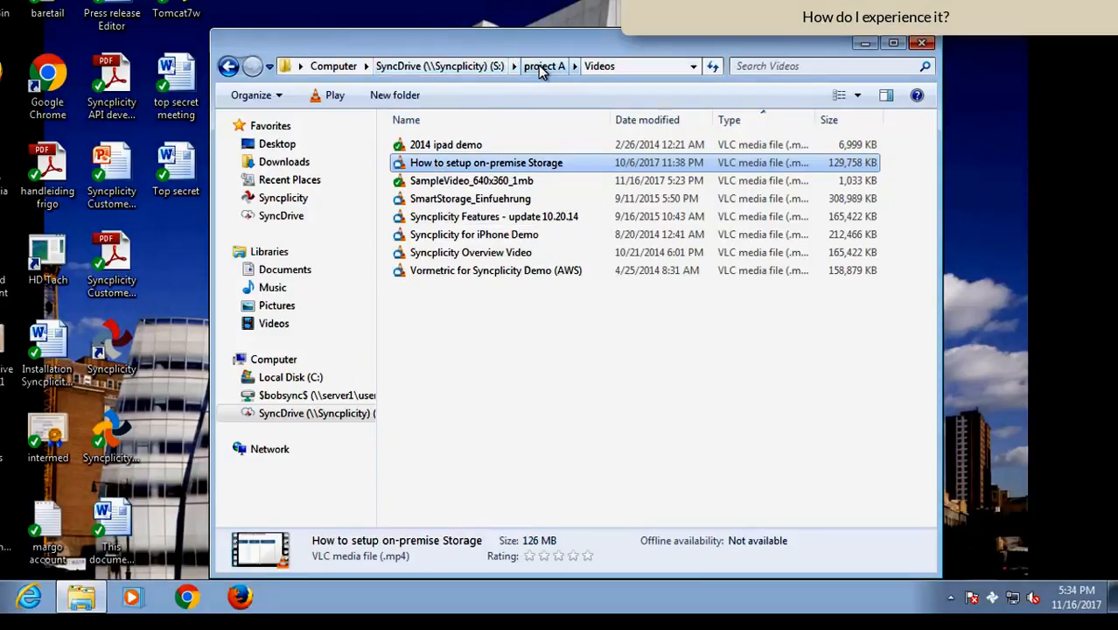
right_click(459, 162)
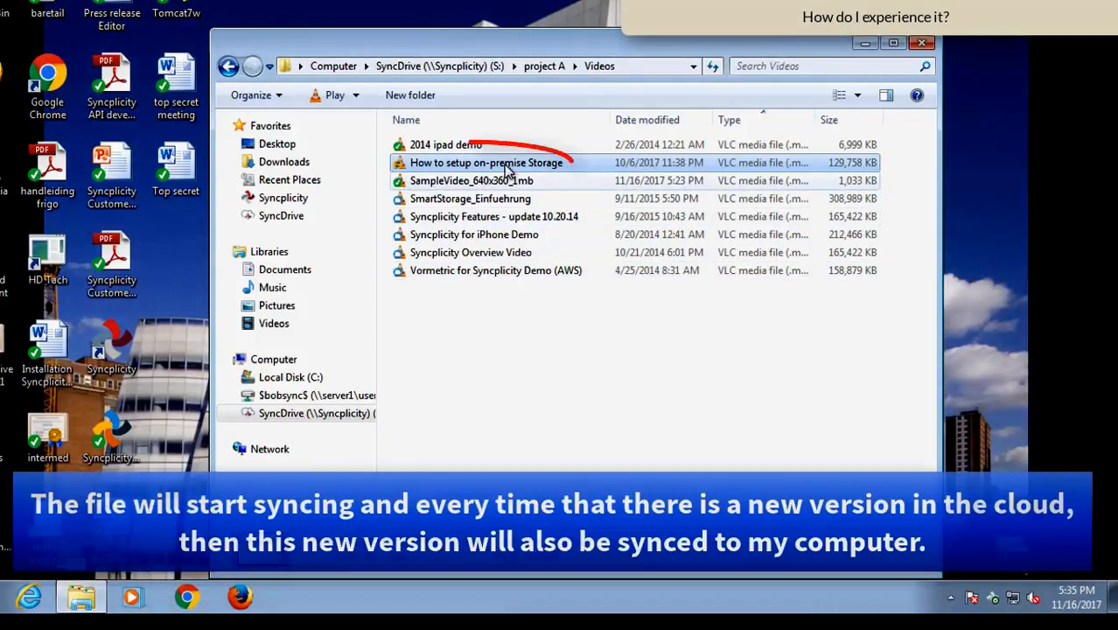
click(486, 163)
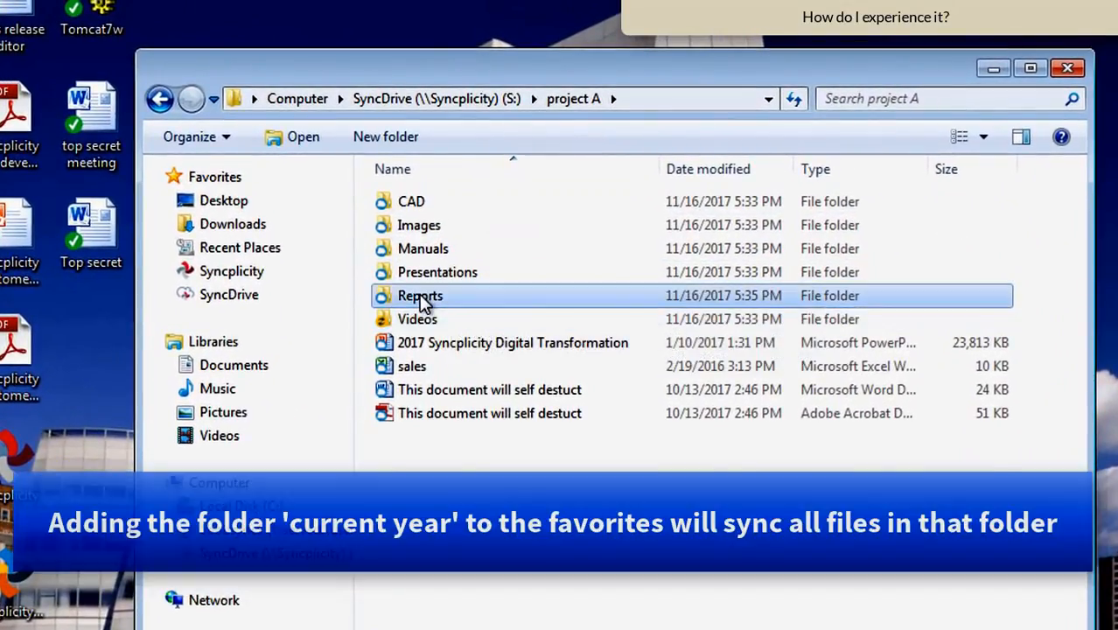
- Add the Reports > _Current year folder to Syncplicity favorites and view its downloading sales reports
double_click(420, 294)
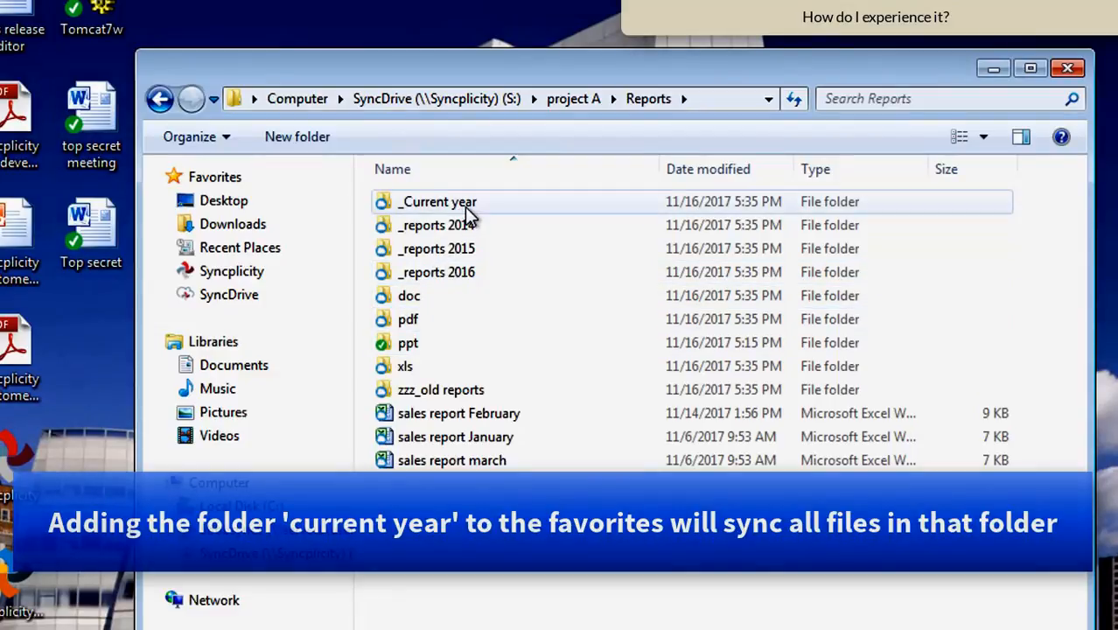
right_click(435, 201)
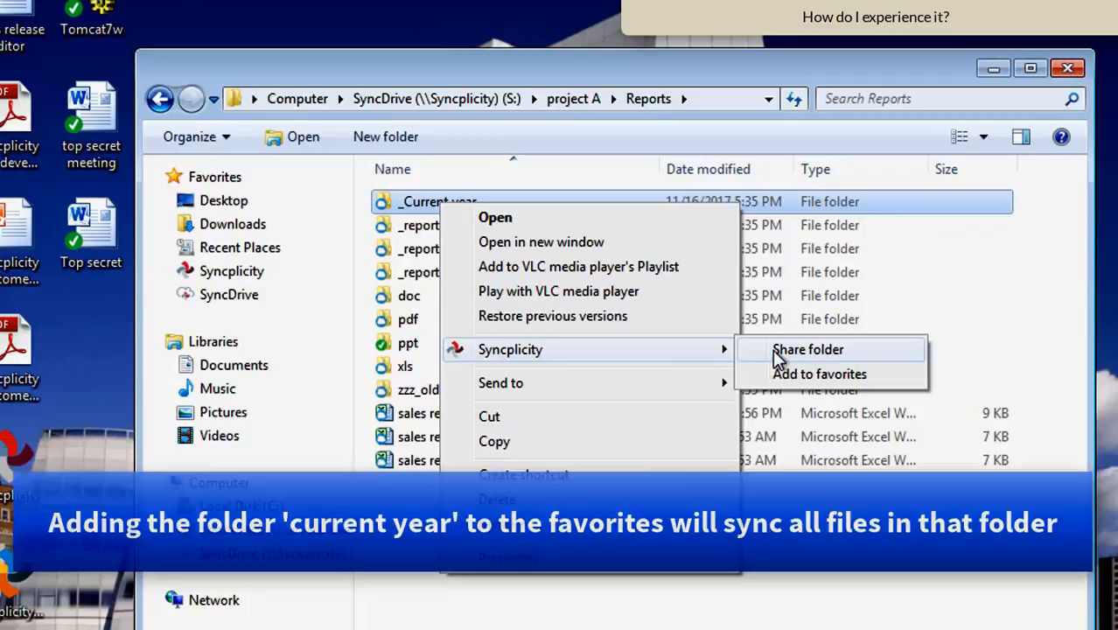
click(819, 375)
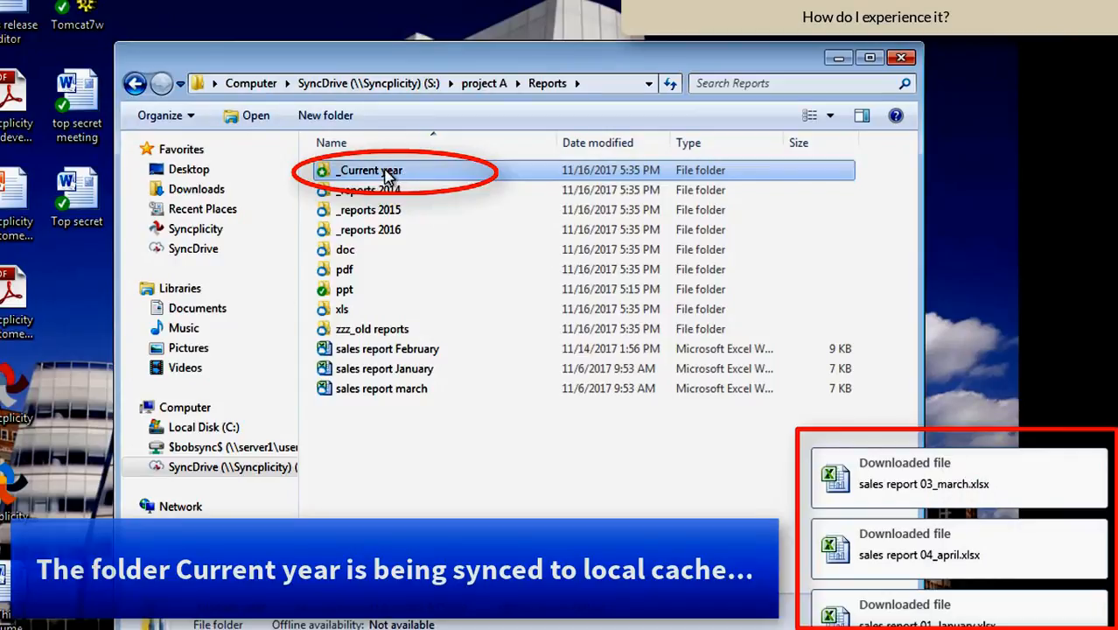
double_click(368, 170)
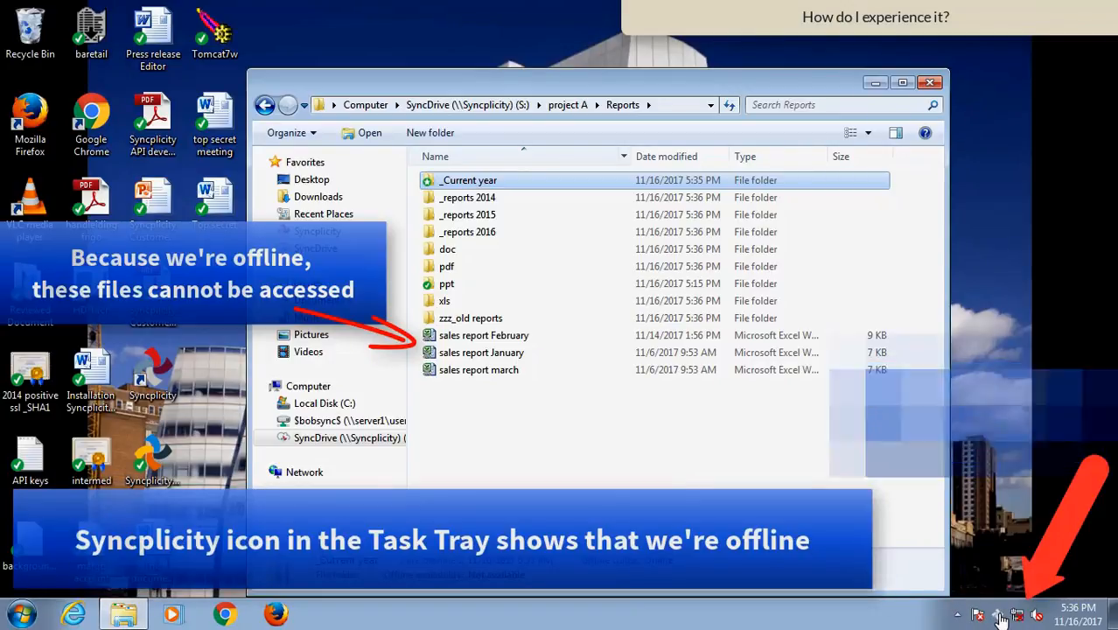
- Confirm Syncplicity shows Offline in the tray, then access the favorite _Current year folder
click(997, 619)
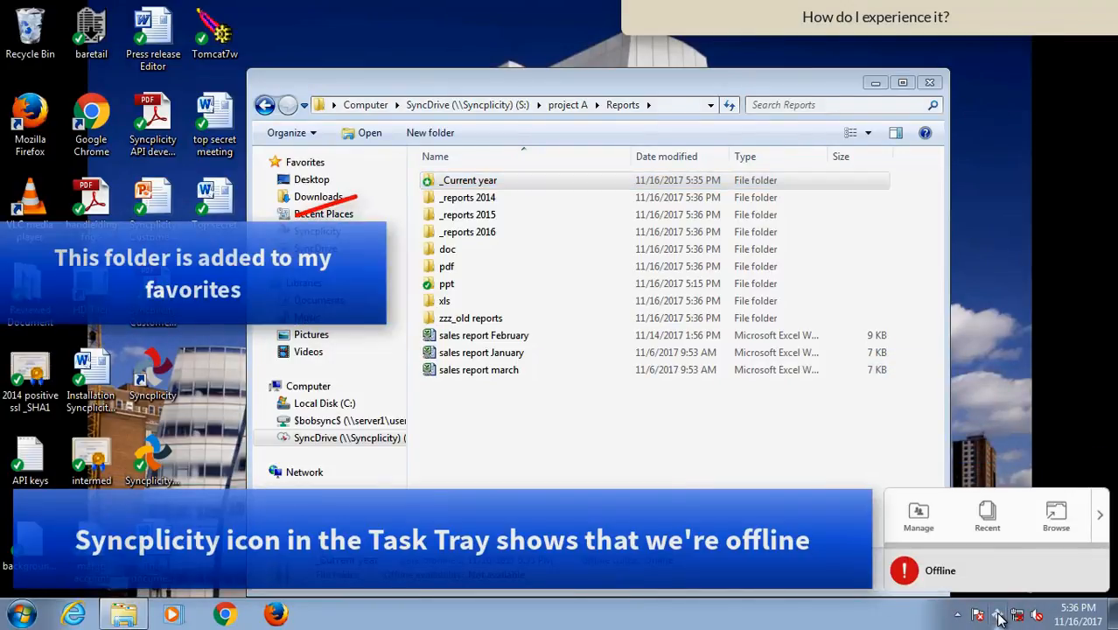
click(469, 179)
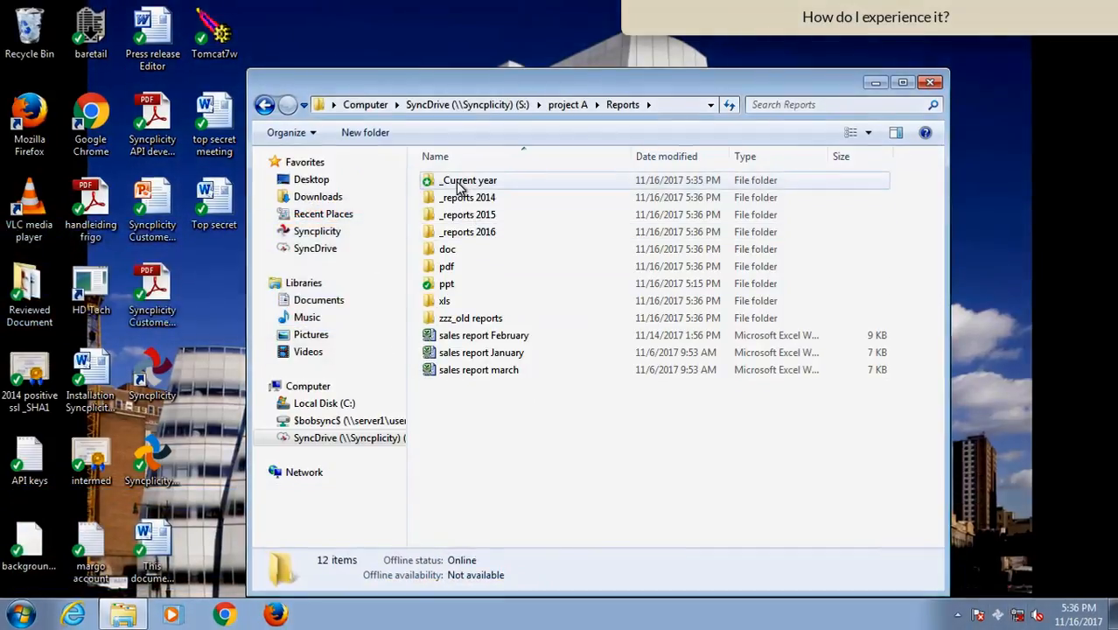
double_click(467, 179)
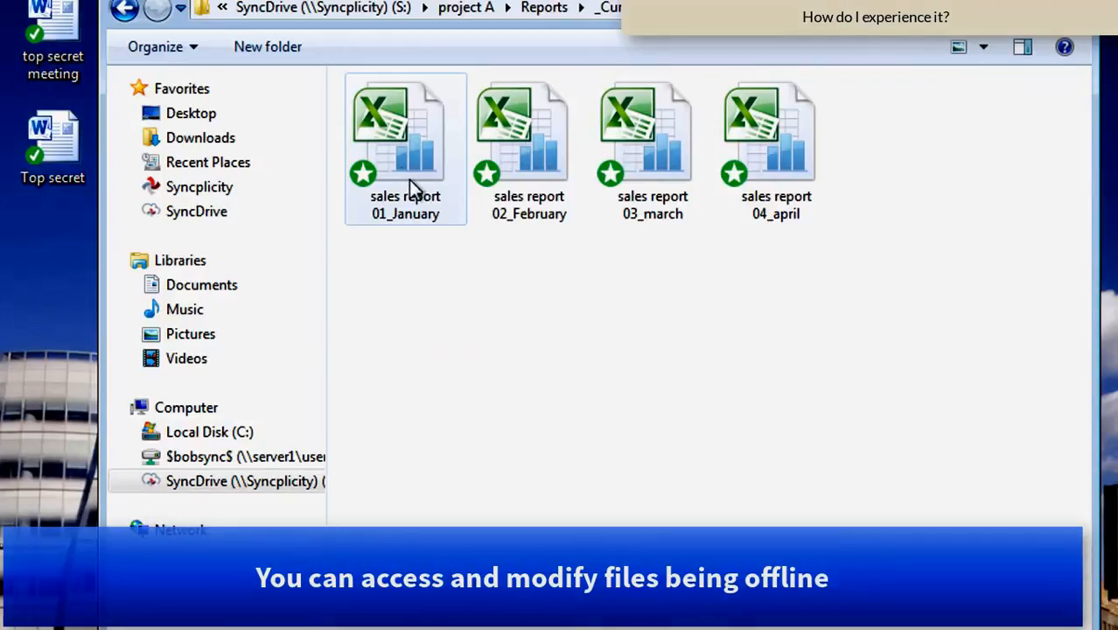
- Edit sales report 01_January offline with Y2013 revenue of 10 and save it, leaving it waiting to sync
double_click(402, 126)
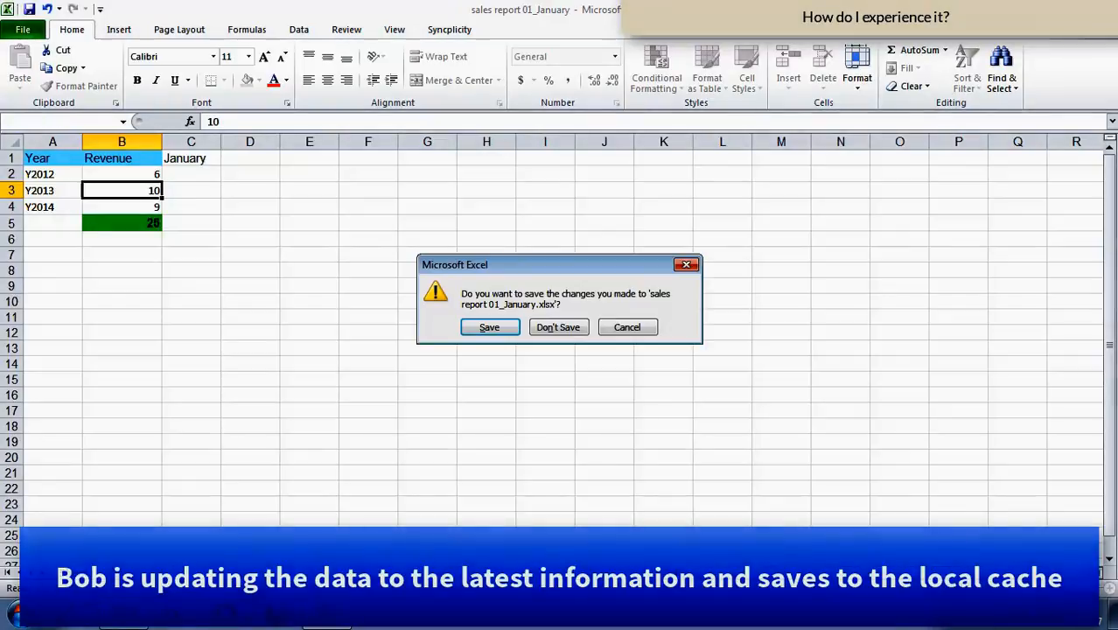
click(490, 327)
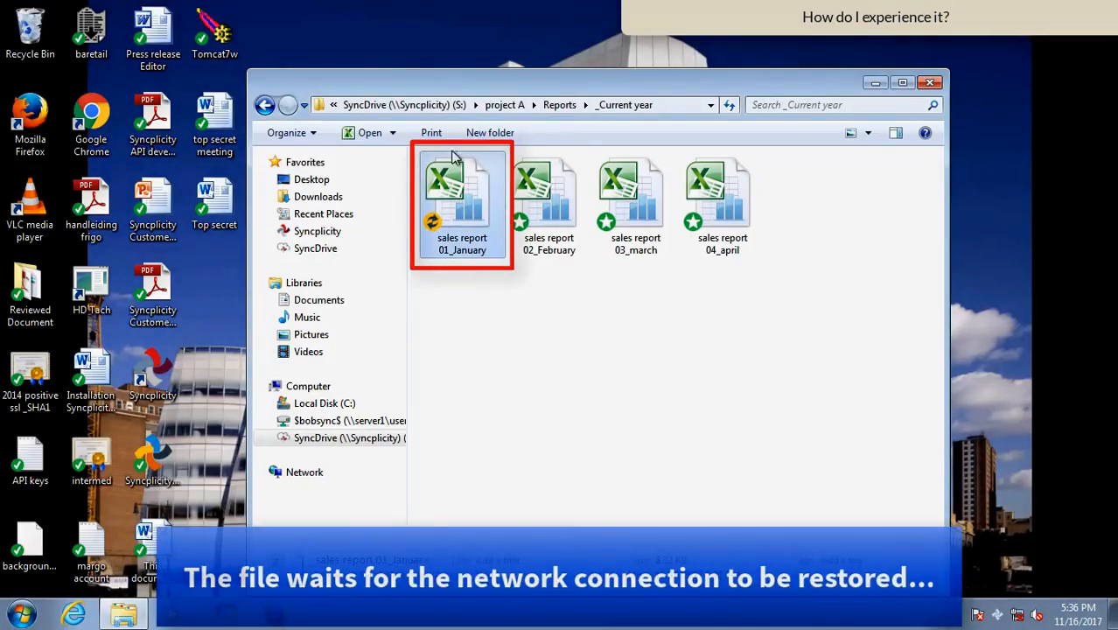
mouse_move(465, 199)
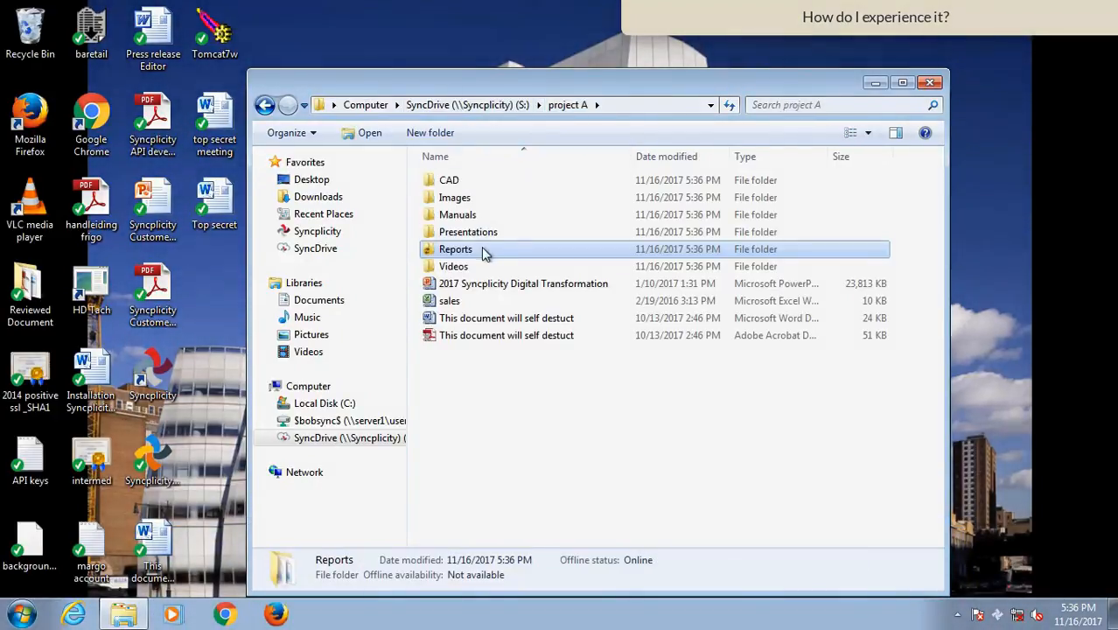
double_click(451, 266)
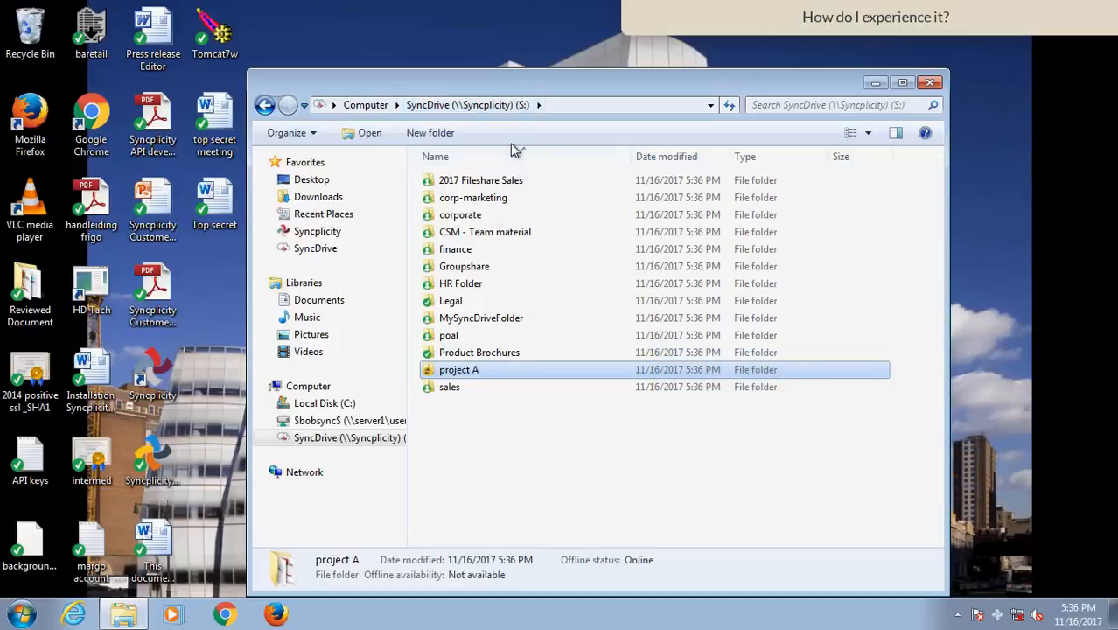
double_click(459, 369)
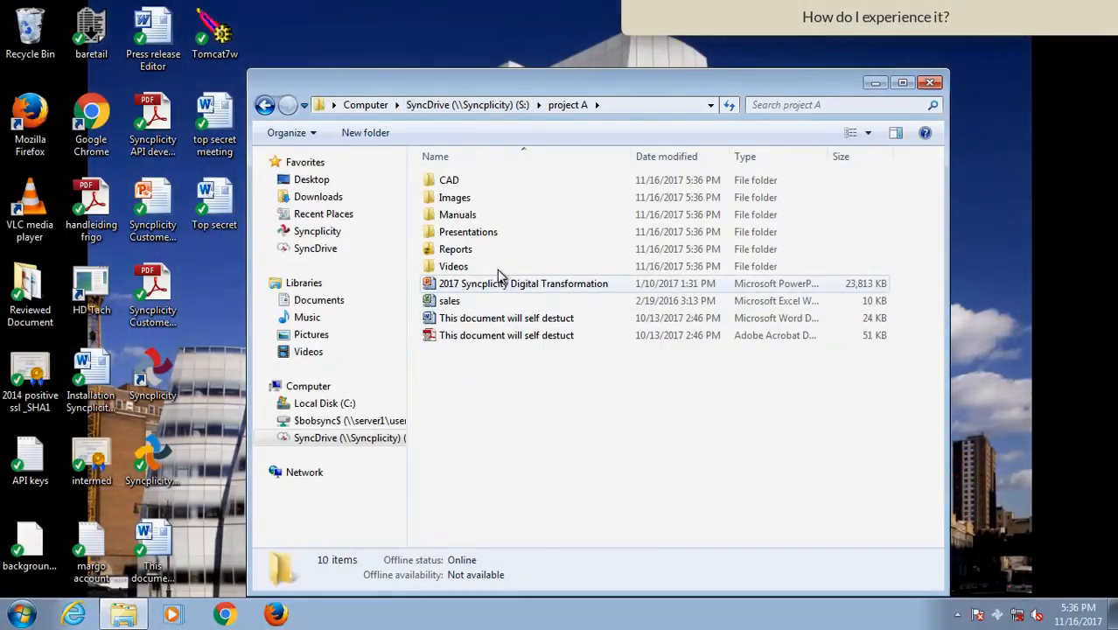
mouse_move(481, 252)
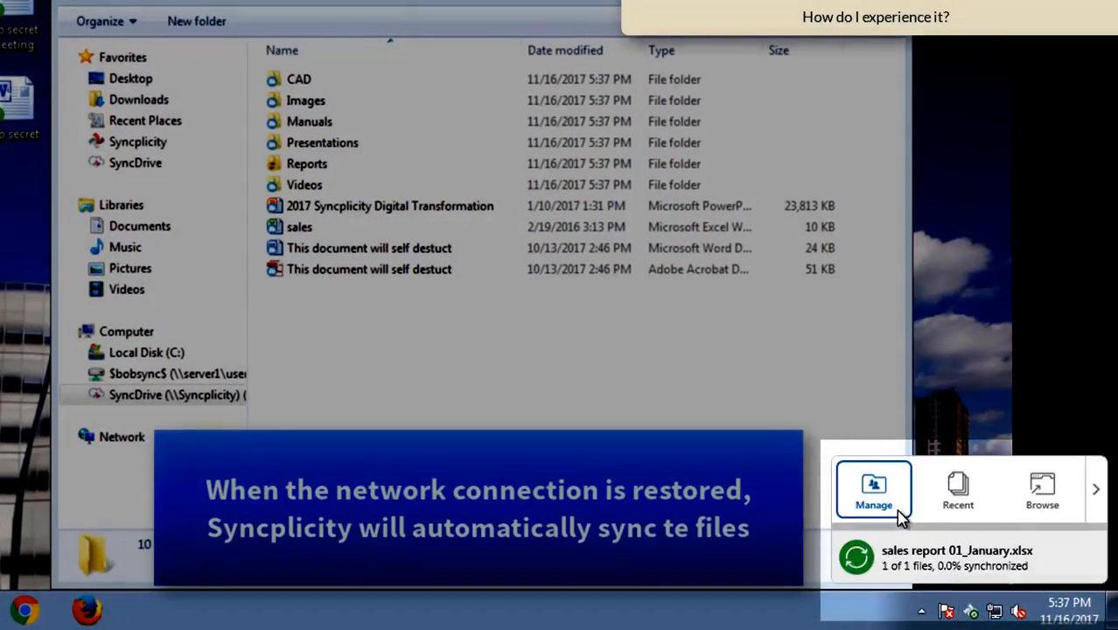
- Check the sync-complete tray popup and the green synced icons on the four _Current year sales reports
click(957, 490)
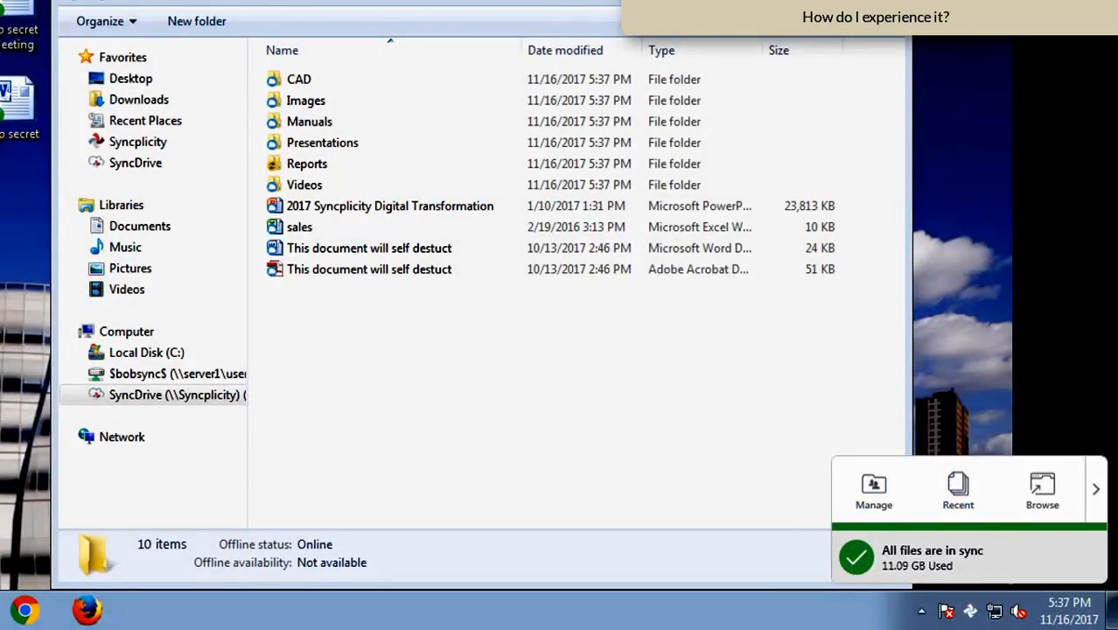
click(322, 142)
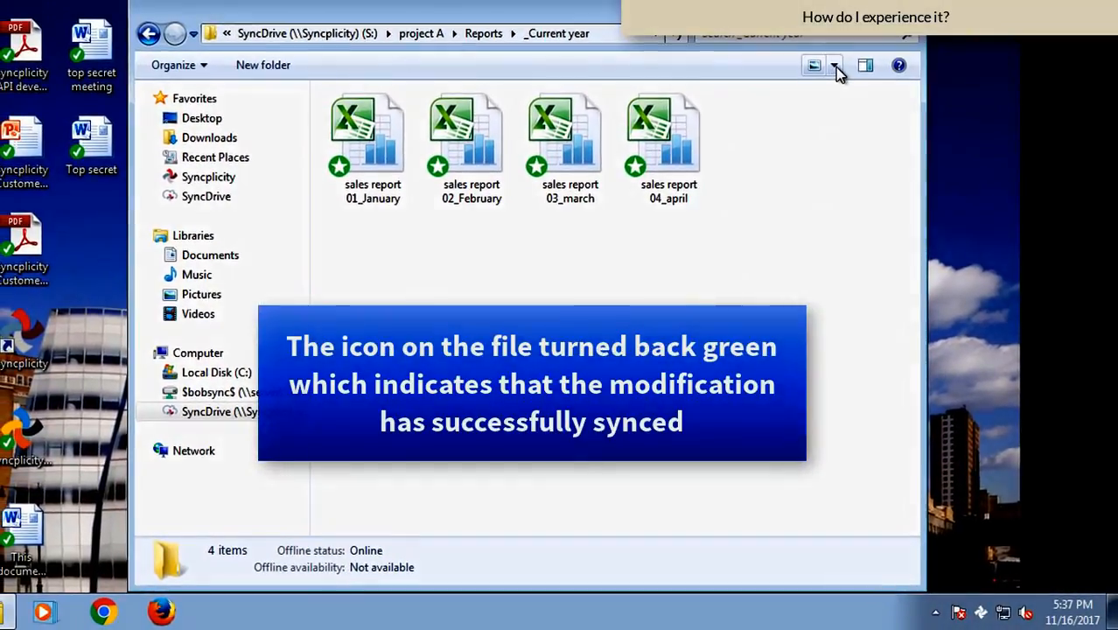
click(833, 65)
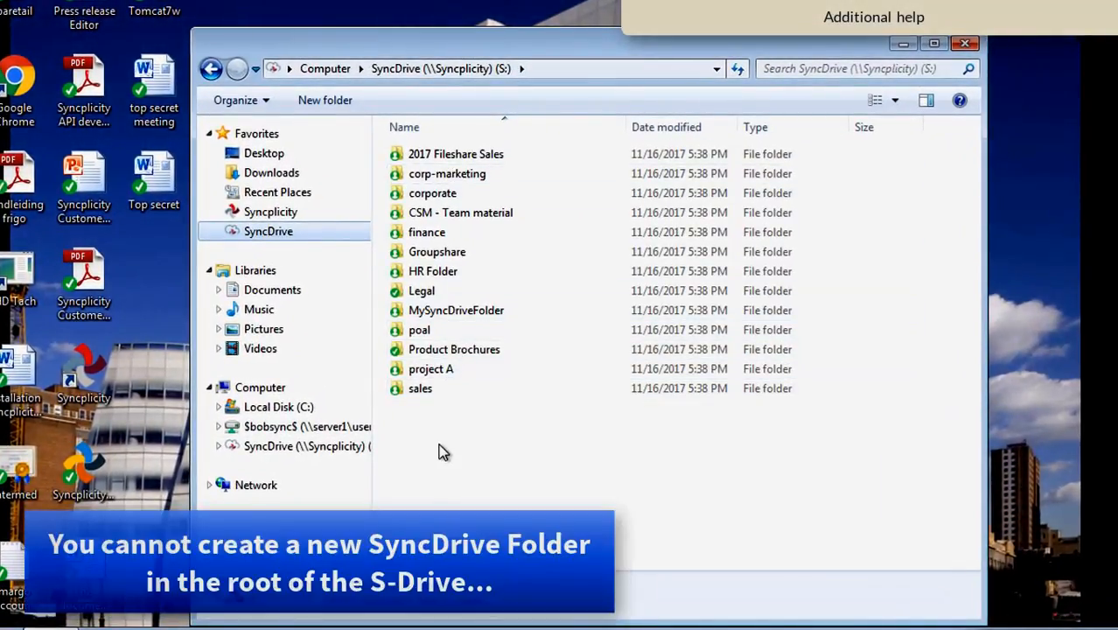
- Attempt New > Folder in the S: drive root, then browse to My Syncplicity from the tray icon
right_click(444, 452)
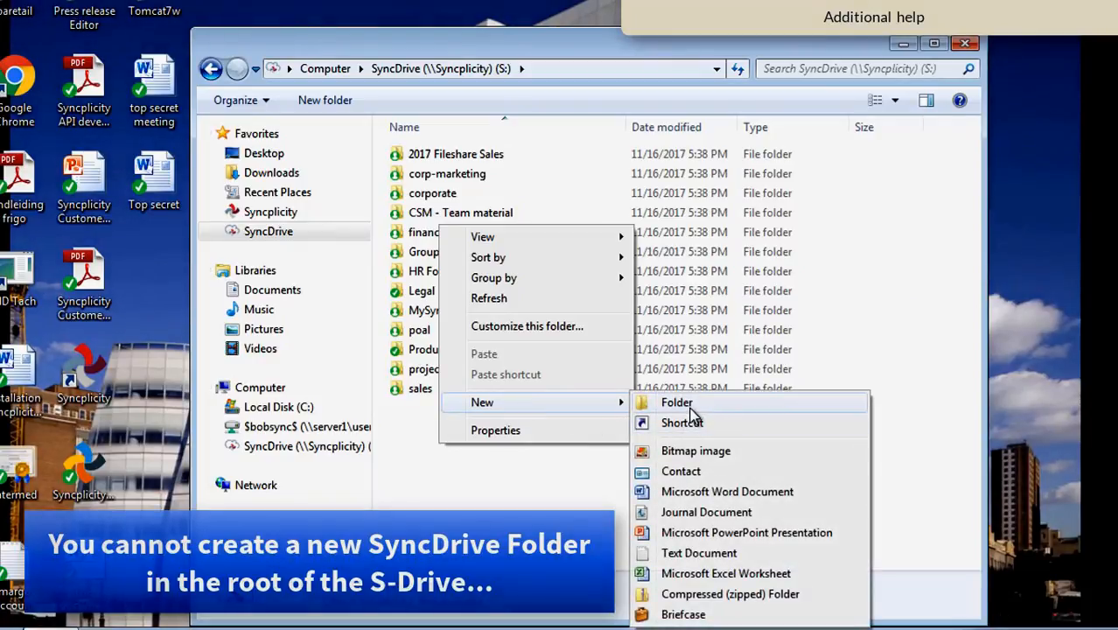
click(675, 401)
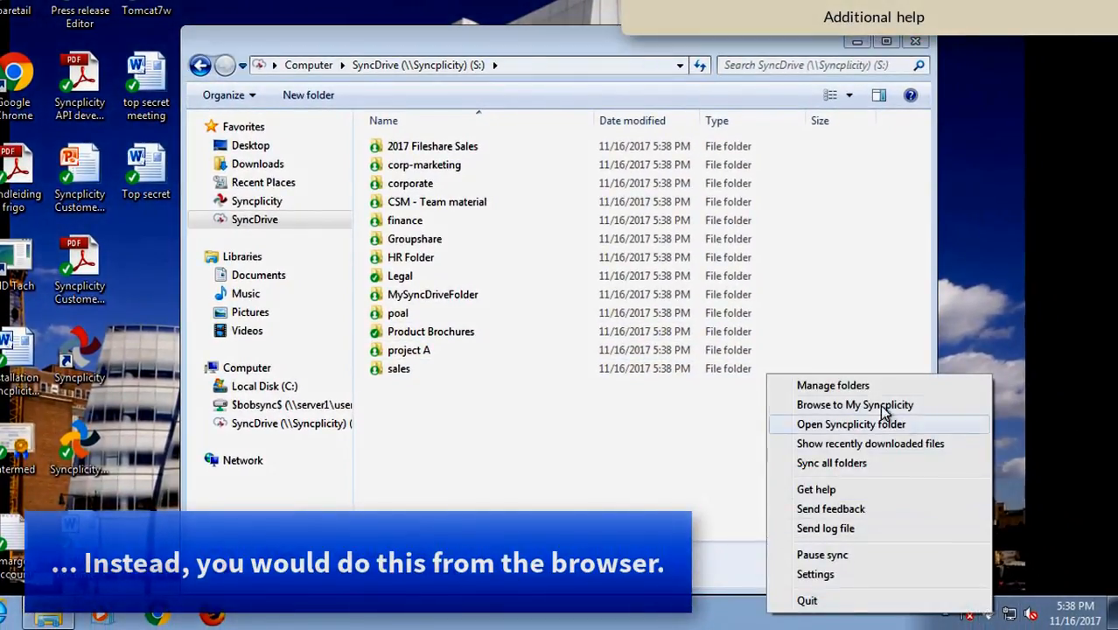
click(854, 404)
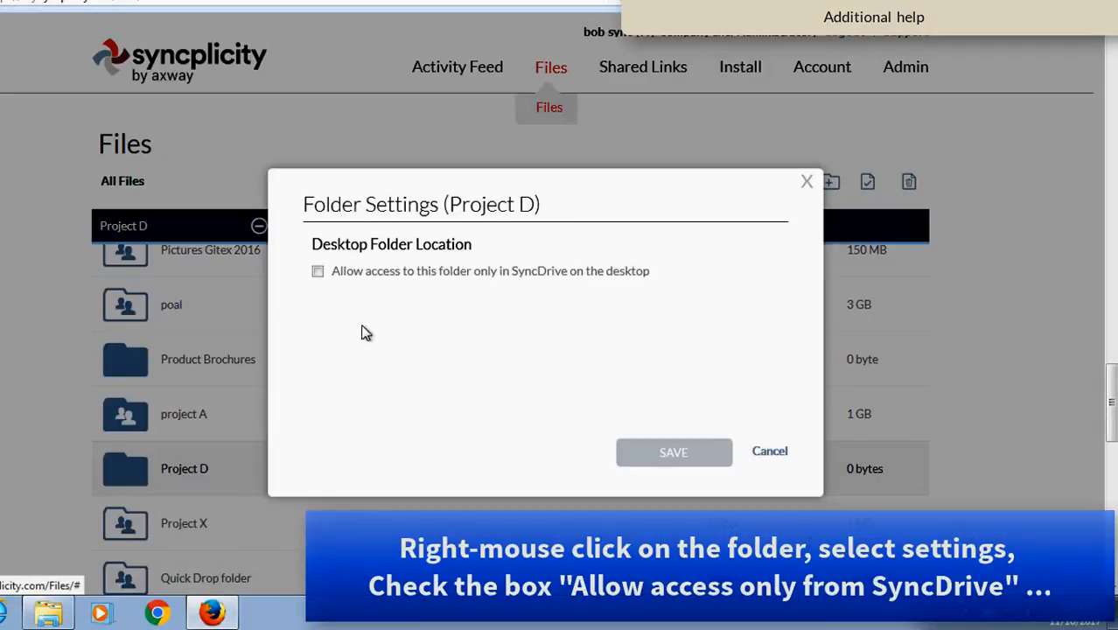
- Enable 'Allow access to this folder only in SyncDrive' for Project D, confirm, and view it in the SyncDrive root
click(318, 270)
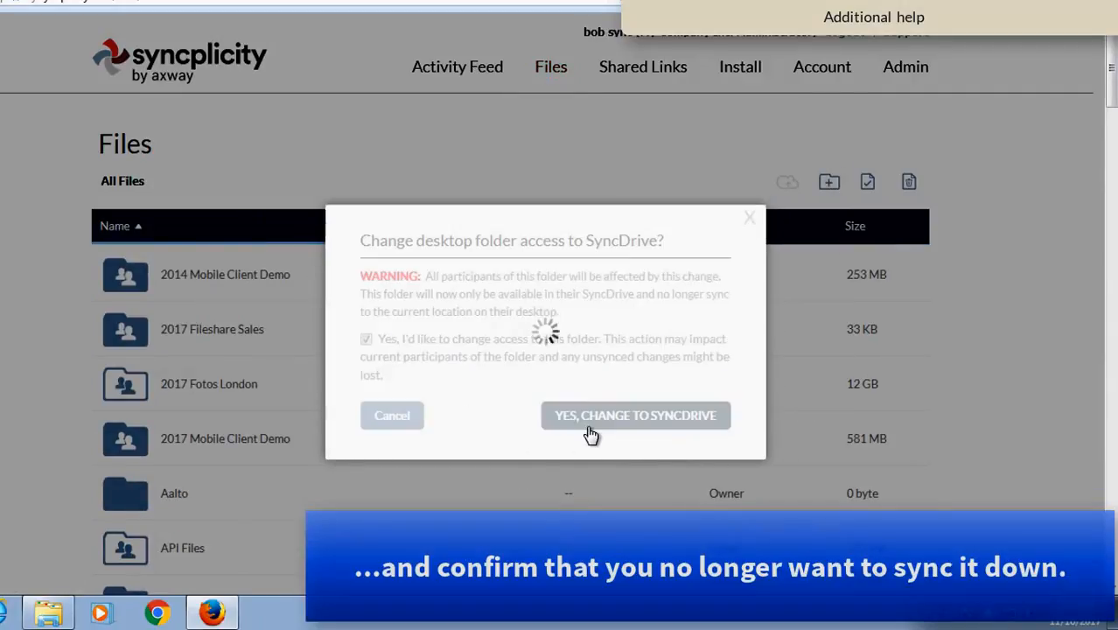
click(636, 416)
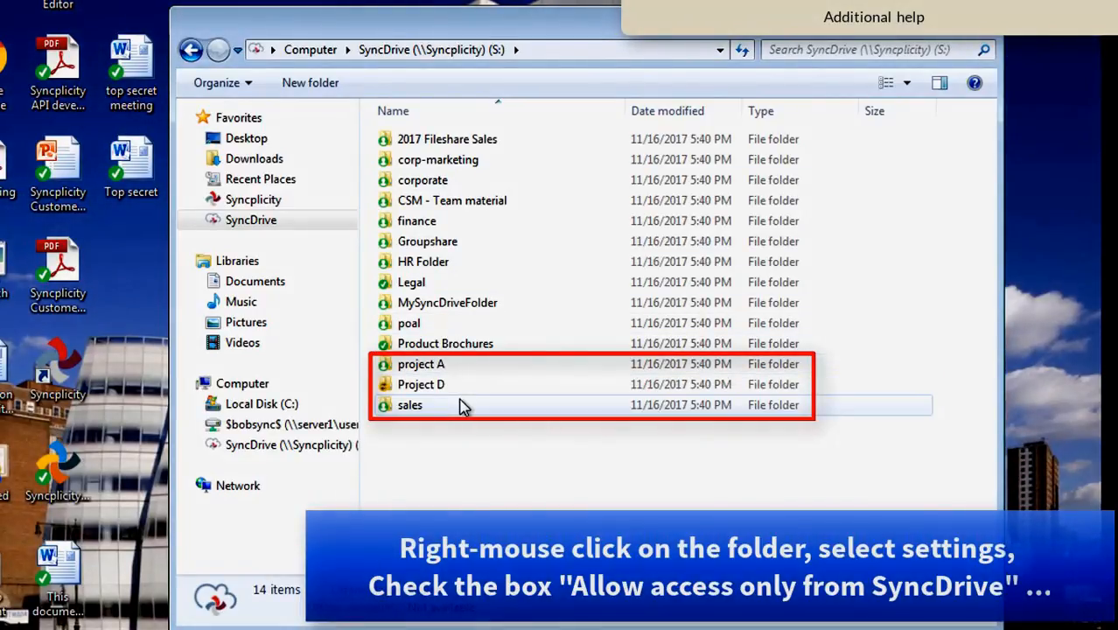
mouse_move(382, 384)
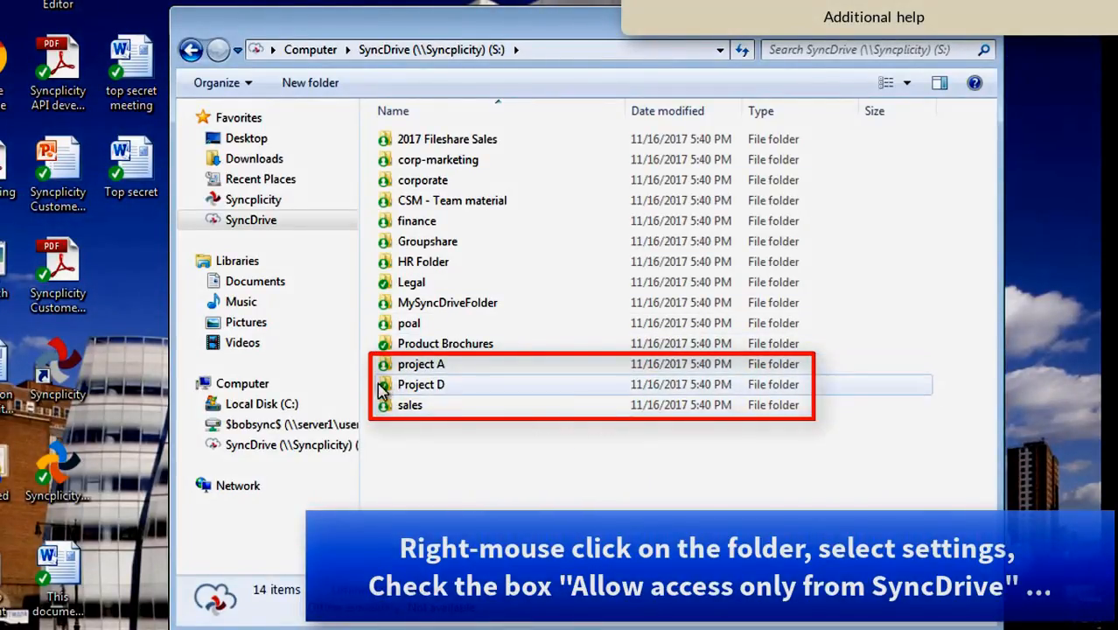
click(420, 385)
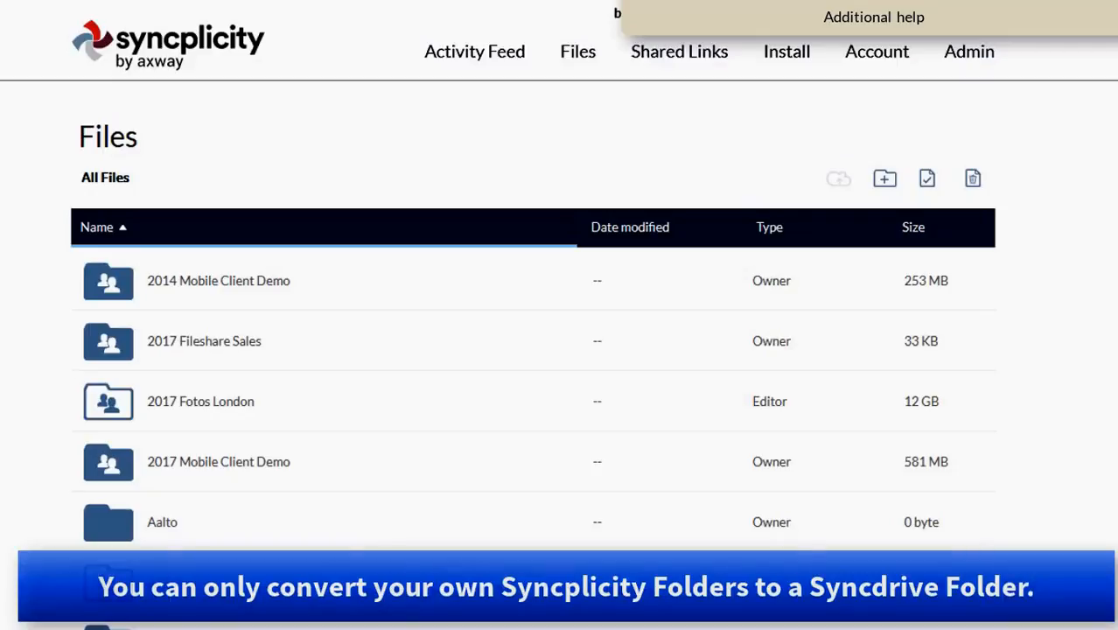
mouse_move(243, 396)
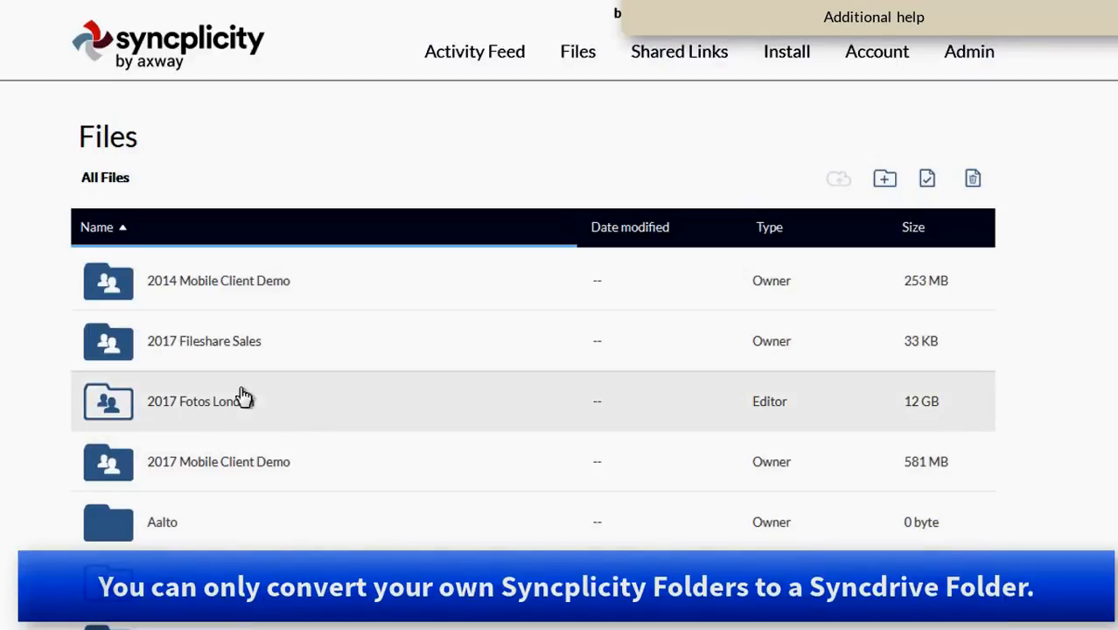
mouse_move(740, 394)
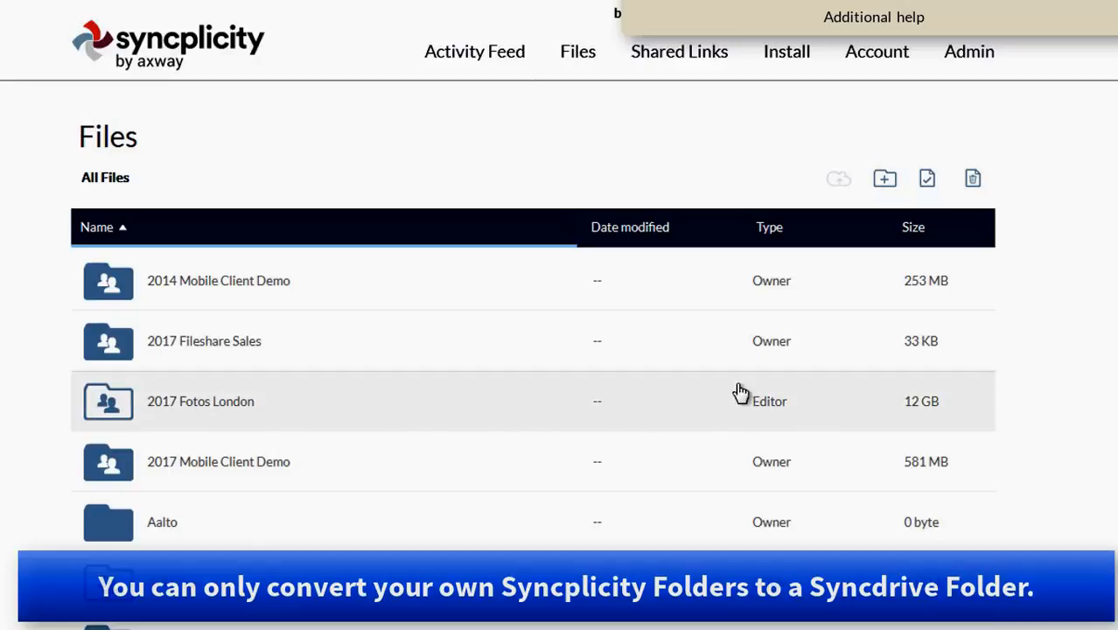
mouse_move(748, 414)
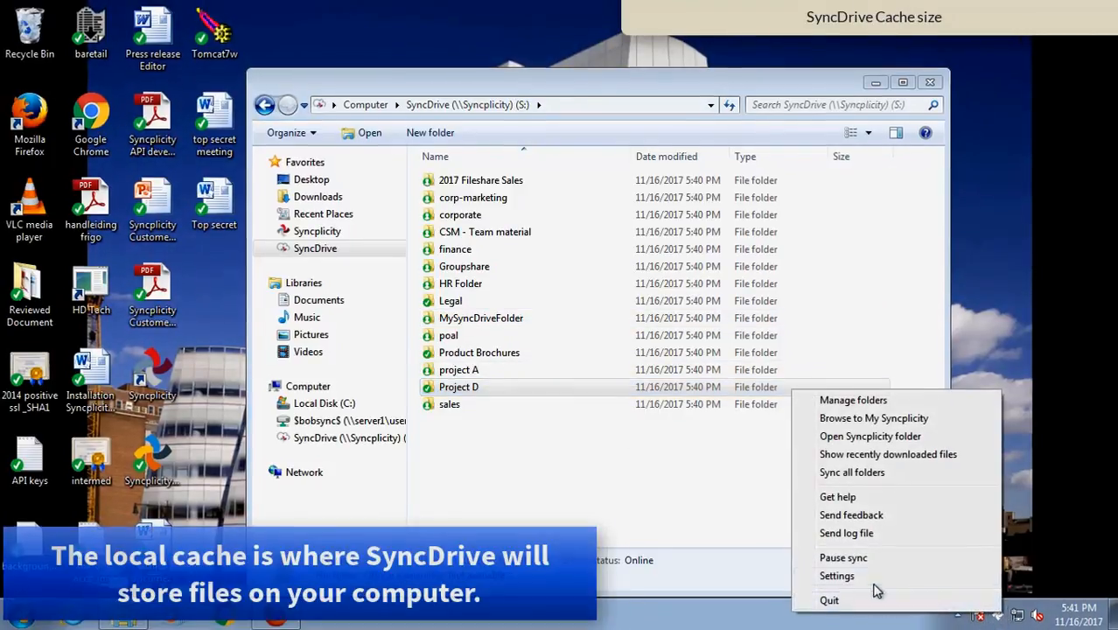
- Set the SyncDrive cache size to 10 GB in the Storage settings
click(836, 576)
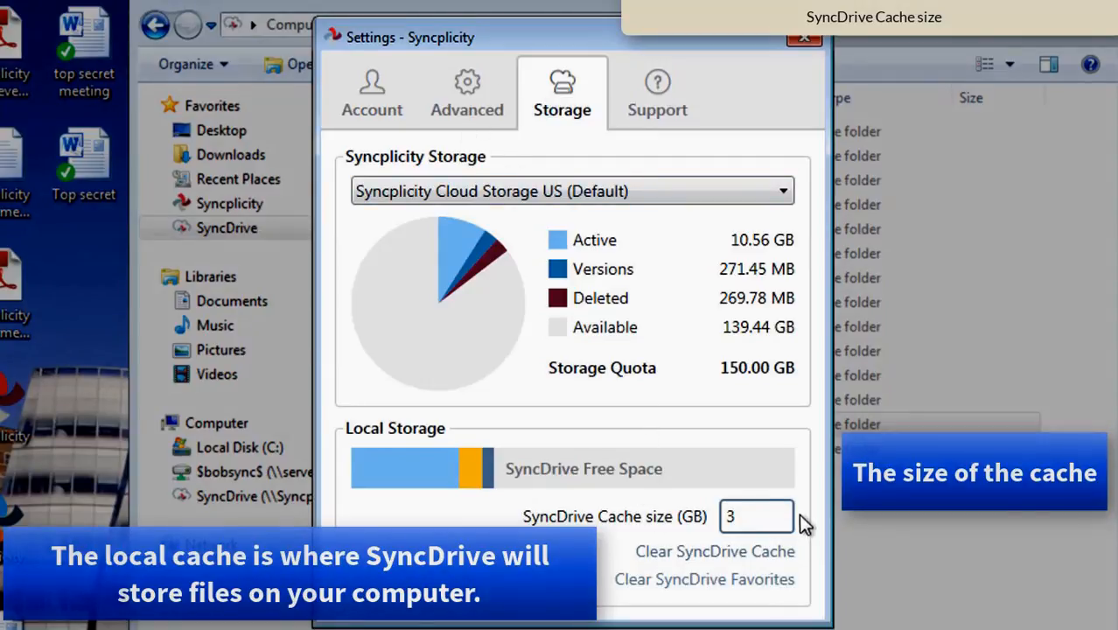
click(755, 516)
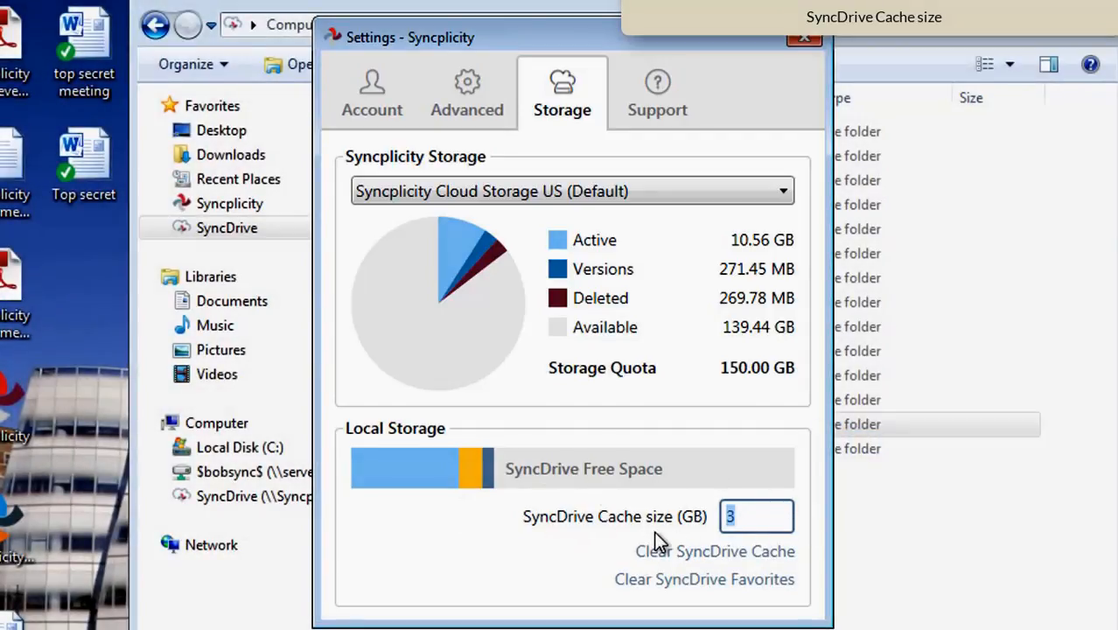
text(10)
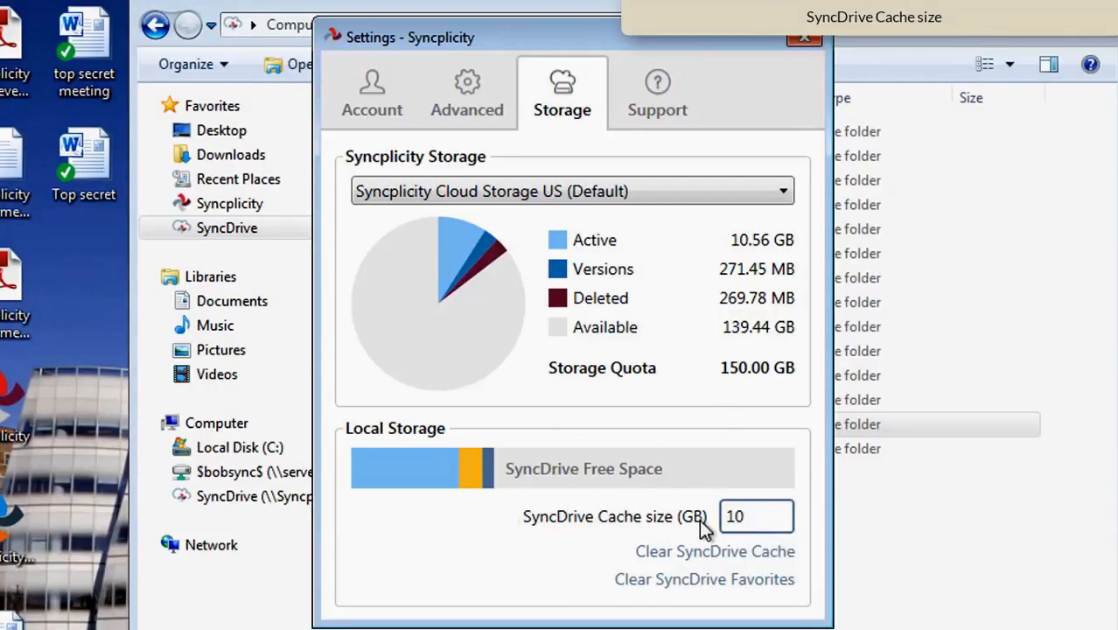
mouse_move(586, 514)
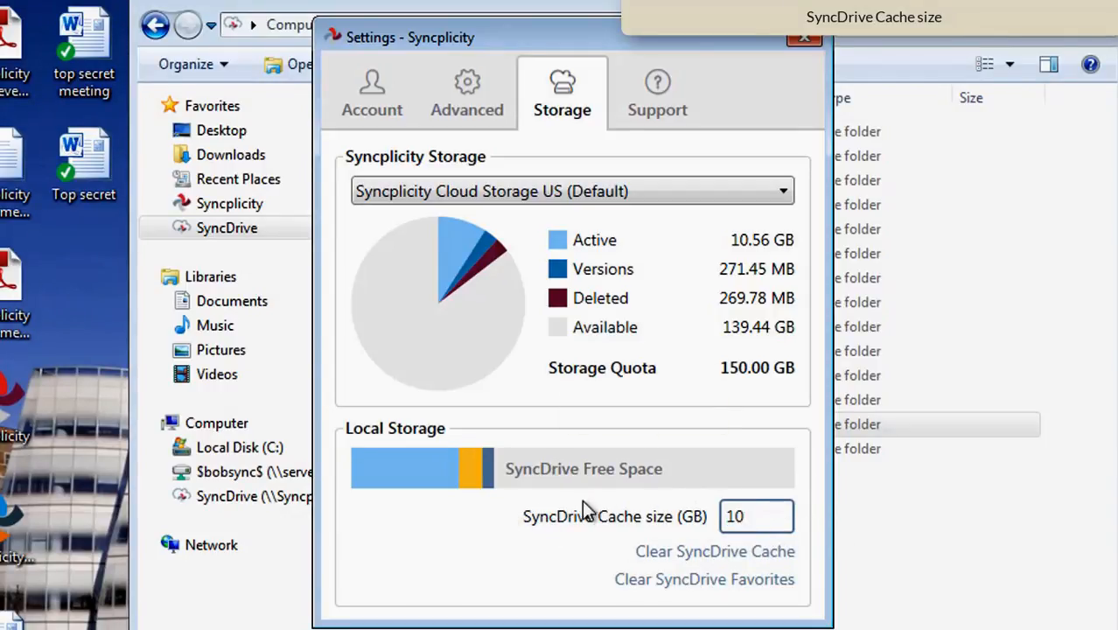
mouse_move(643, 567)
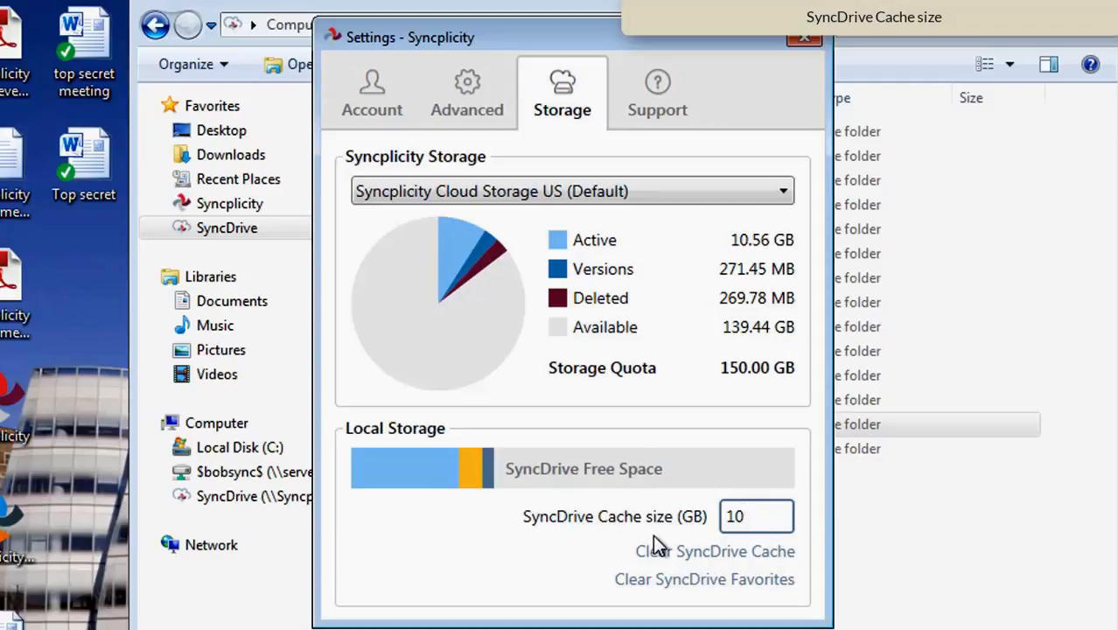
mouse_move(614, 539)
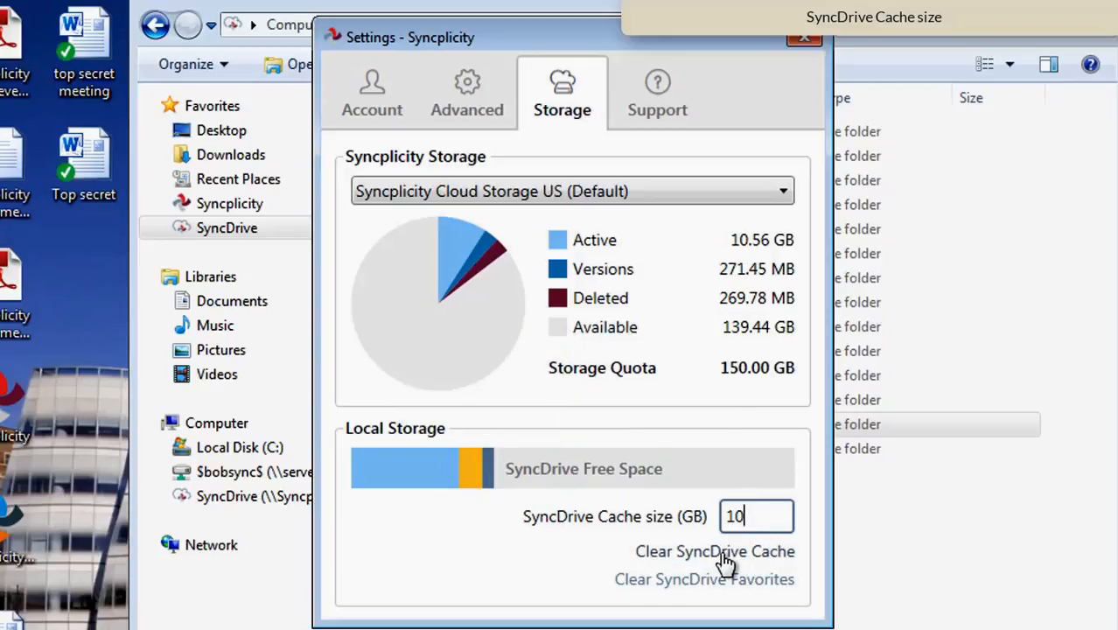
mouse_move(741, 595)
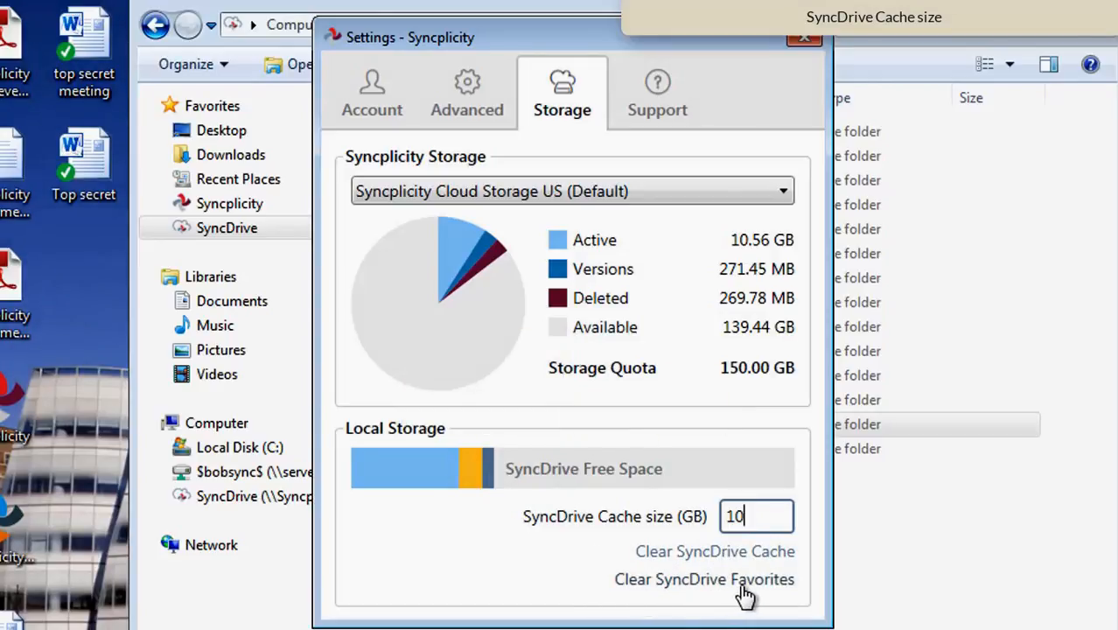